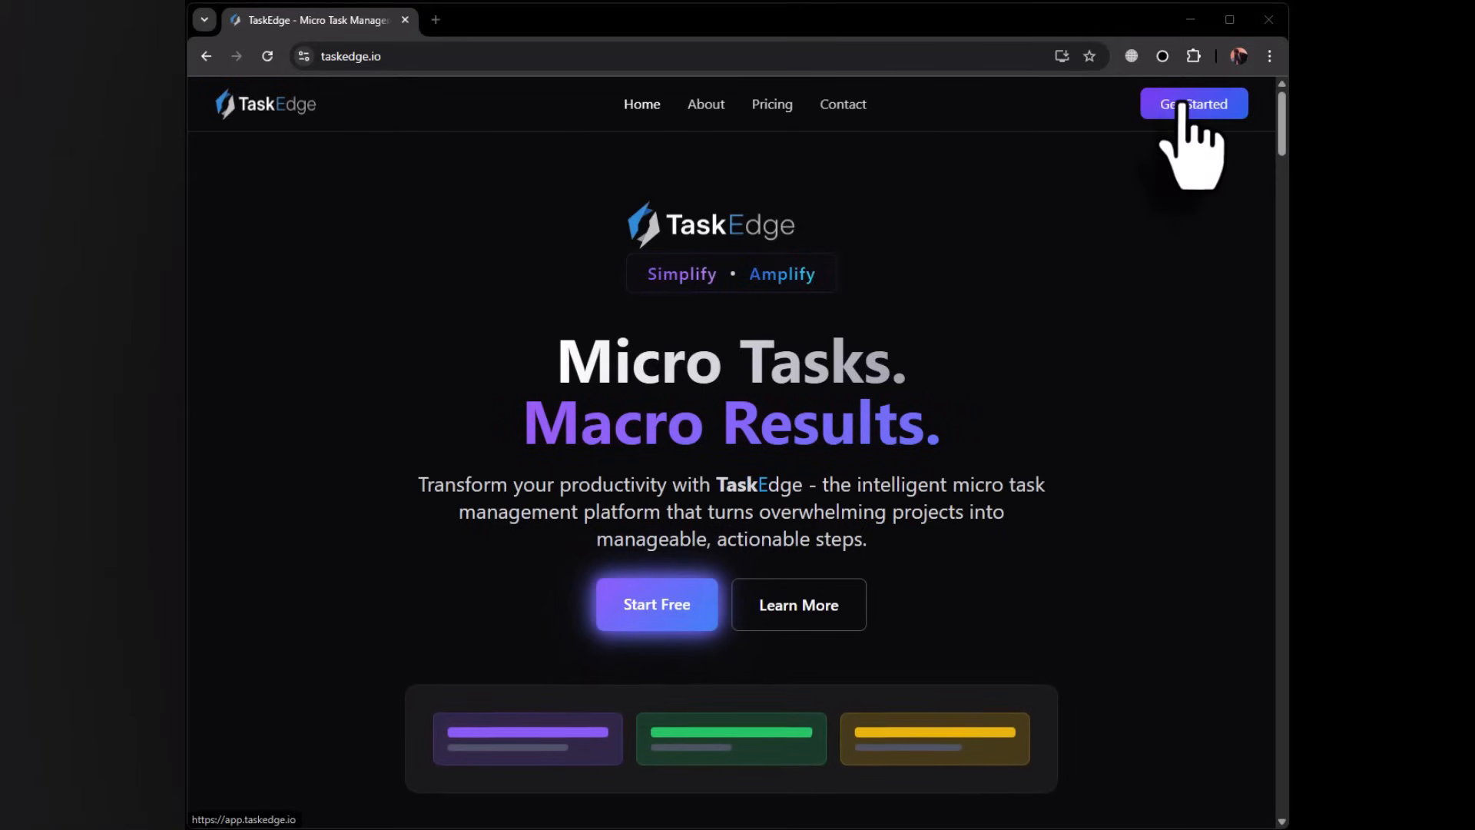
- Enter the TaskEdge app from taskedge.io and show the Delegated Tasks board
click(1194, 104)
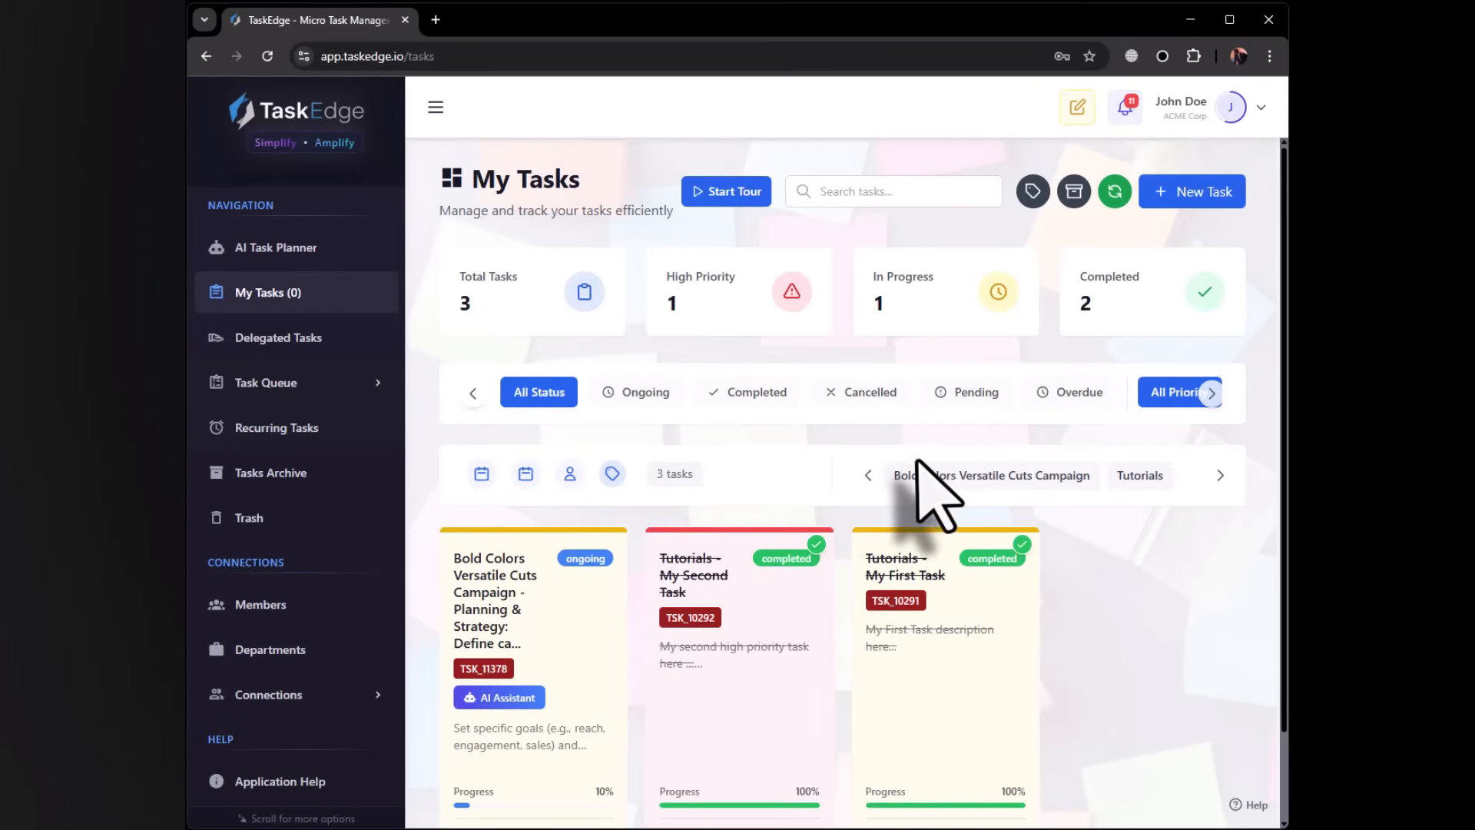
click(277, 337)
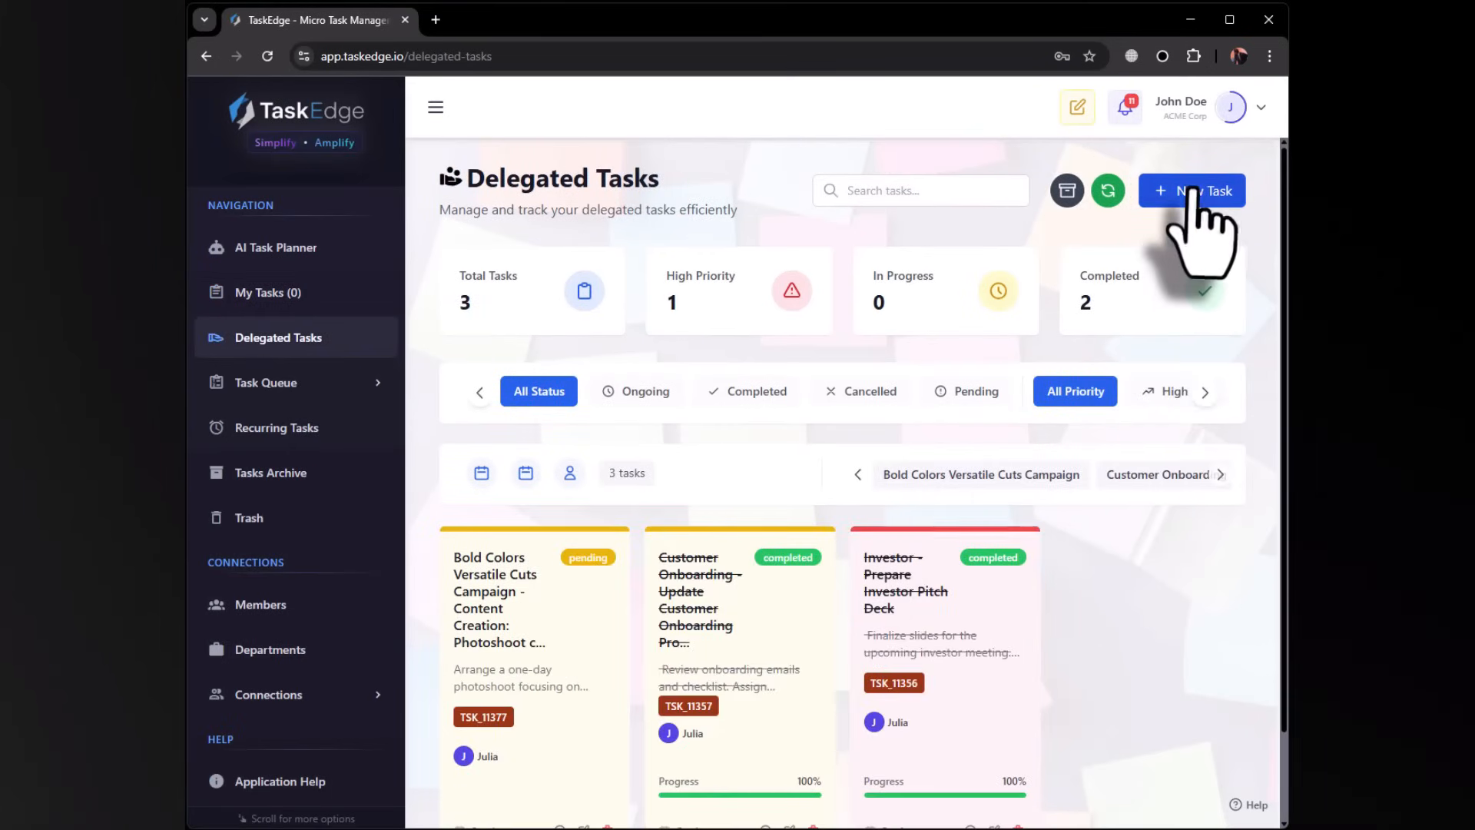
- Start a new task titled 'Website' named 'Update the banner and the logo'
click(1190, 190)
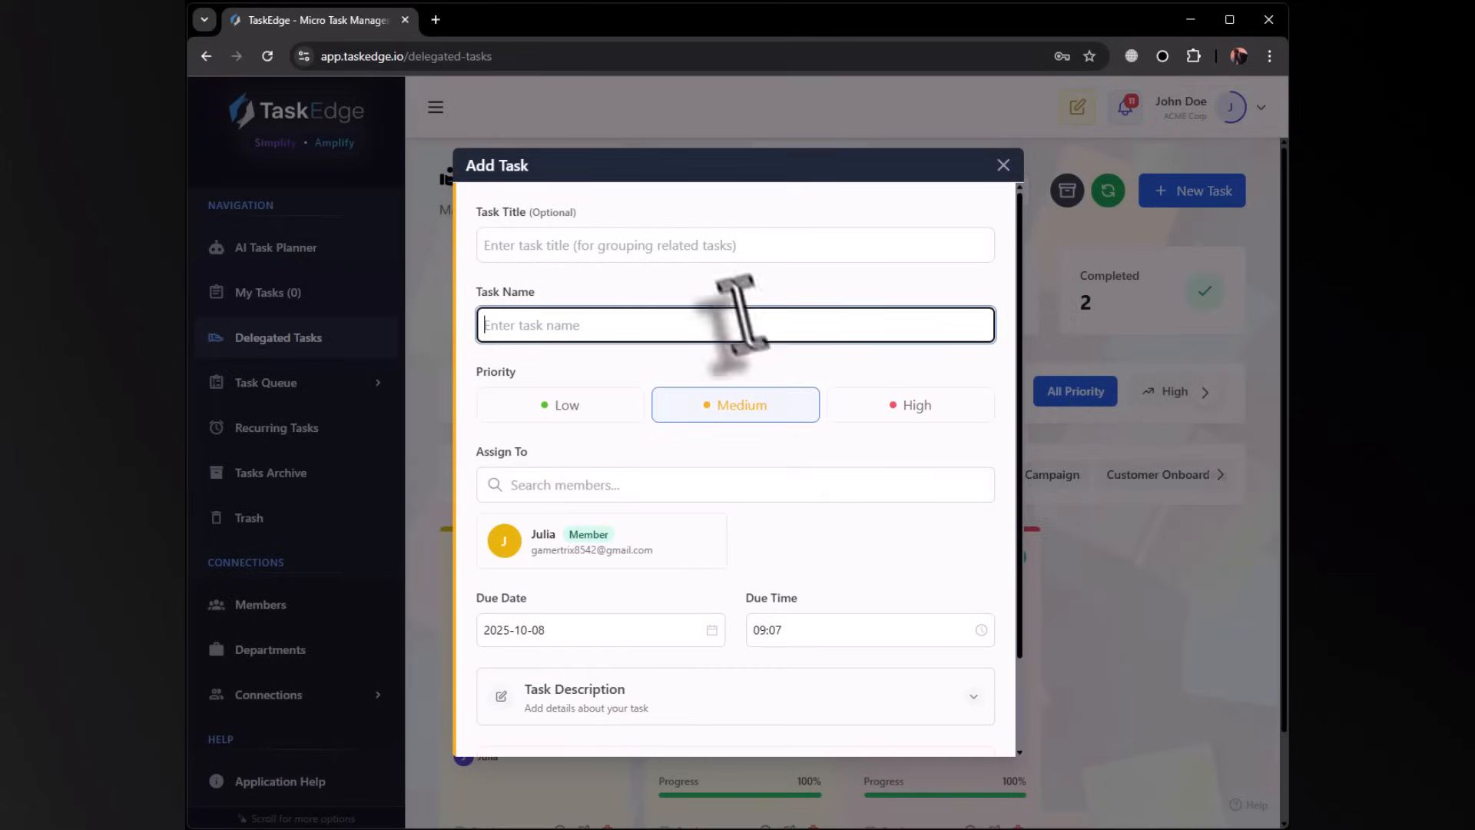
text(Website)
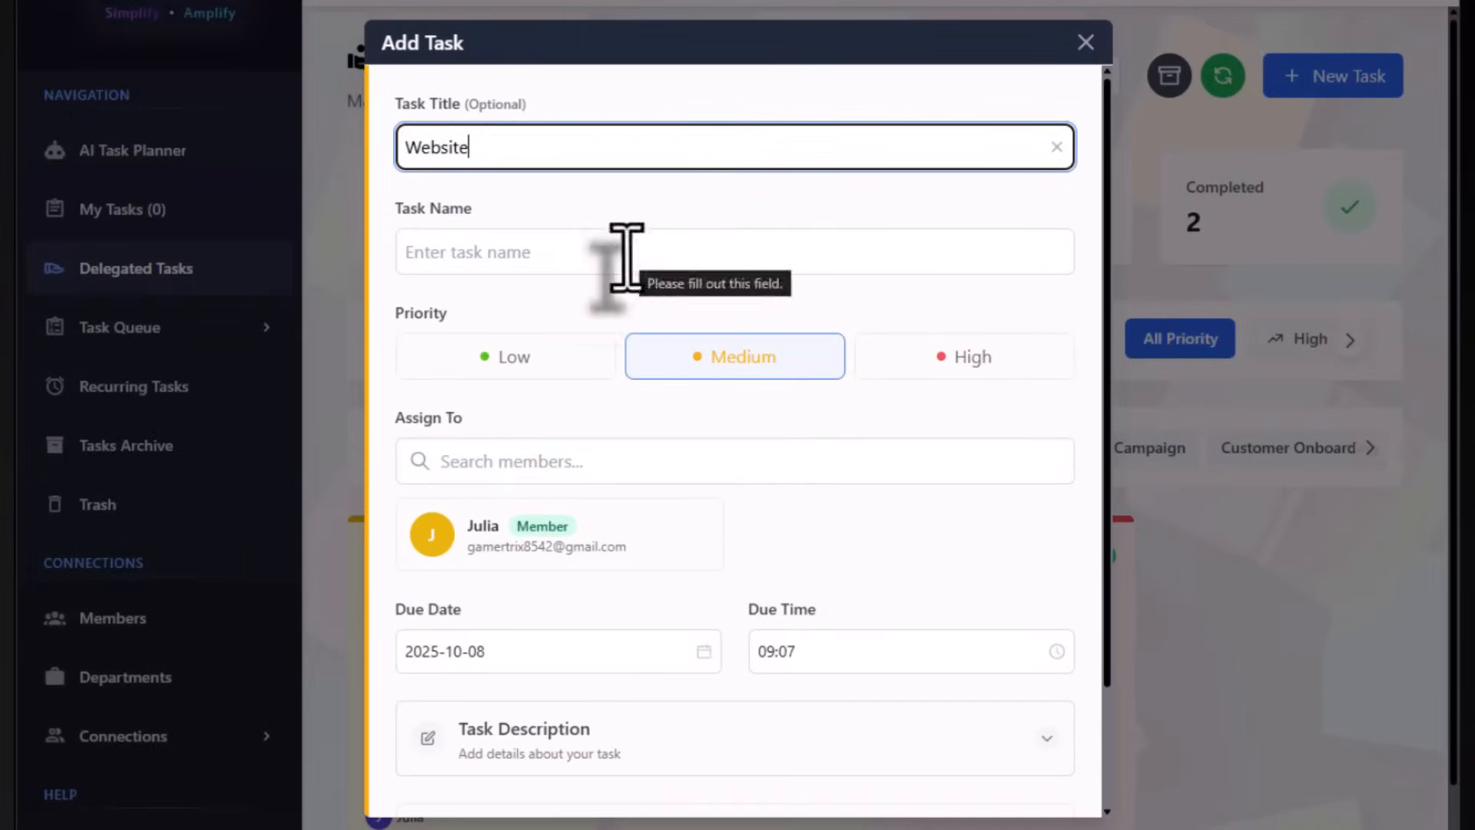
click(733, 251)
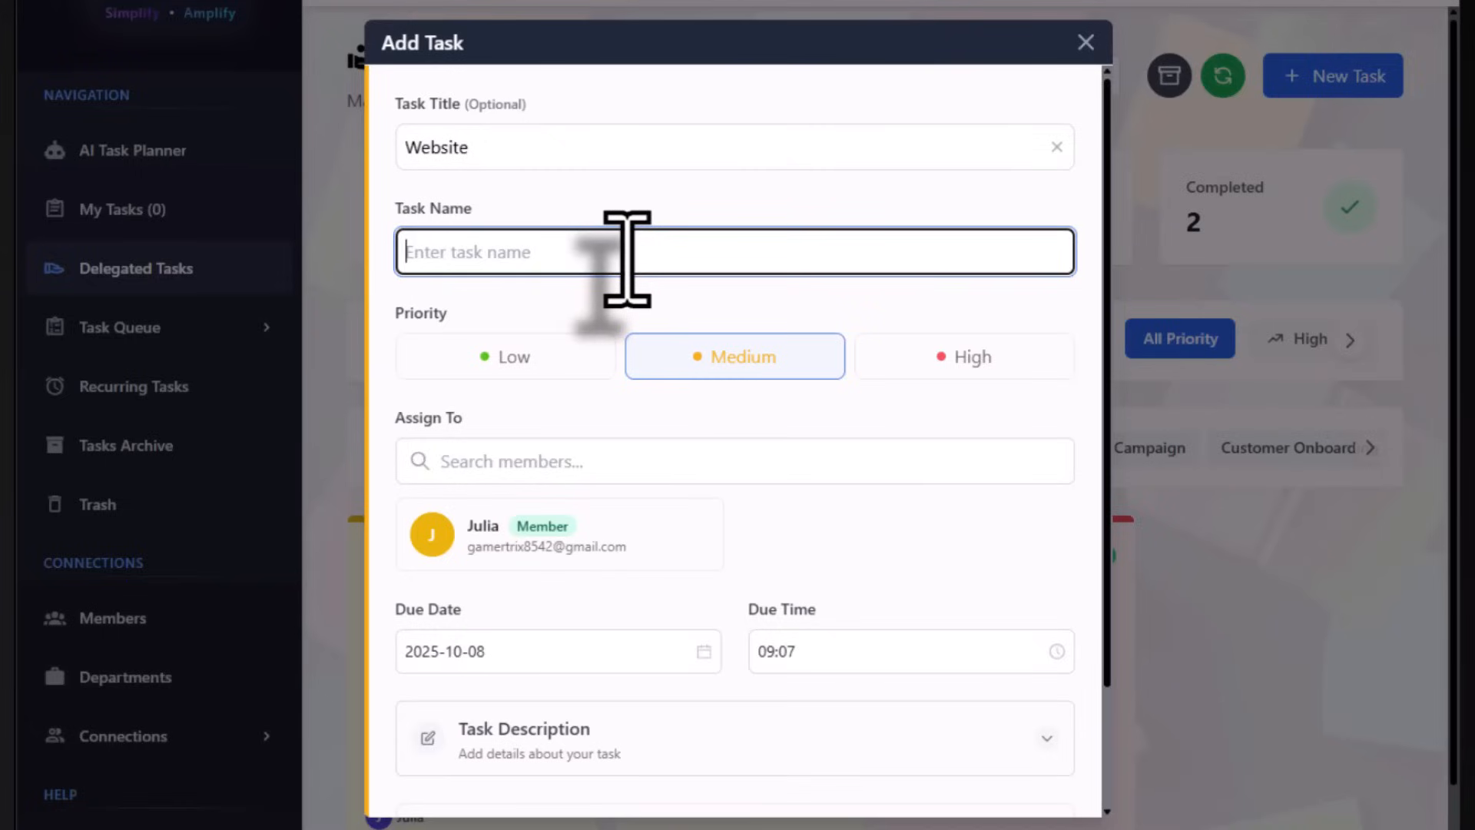
text(Update)
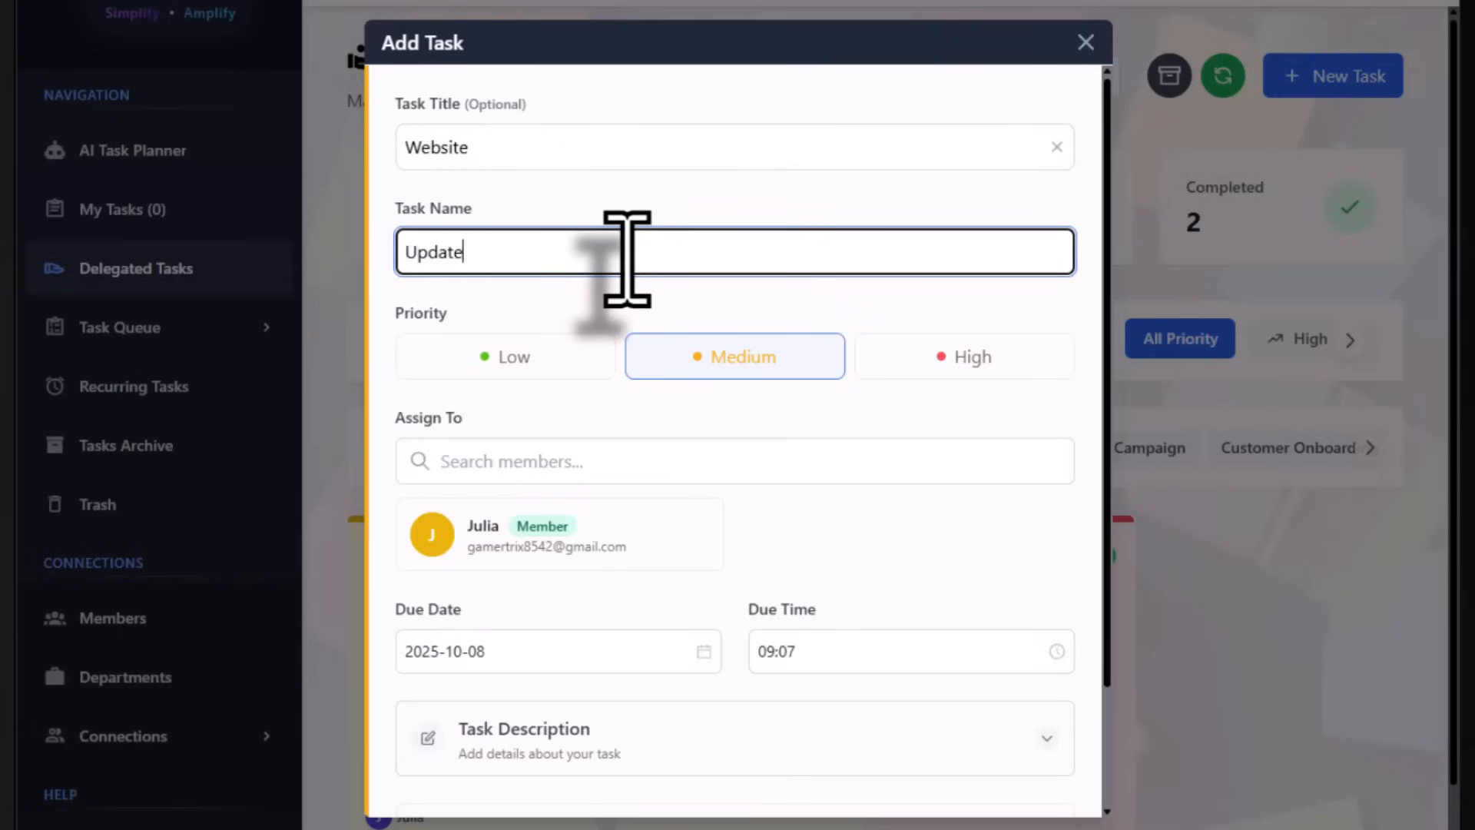
text(the banner a)
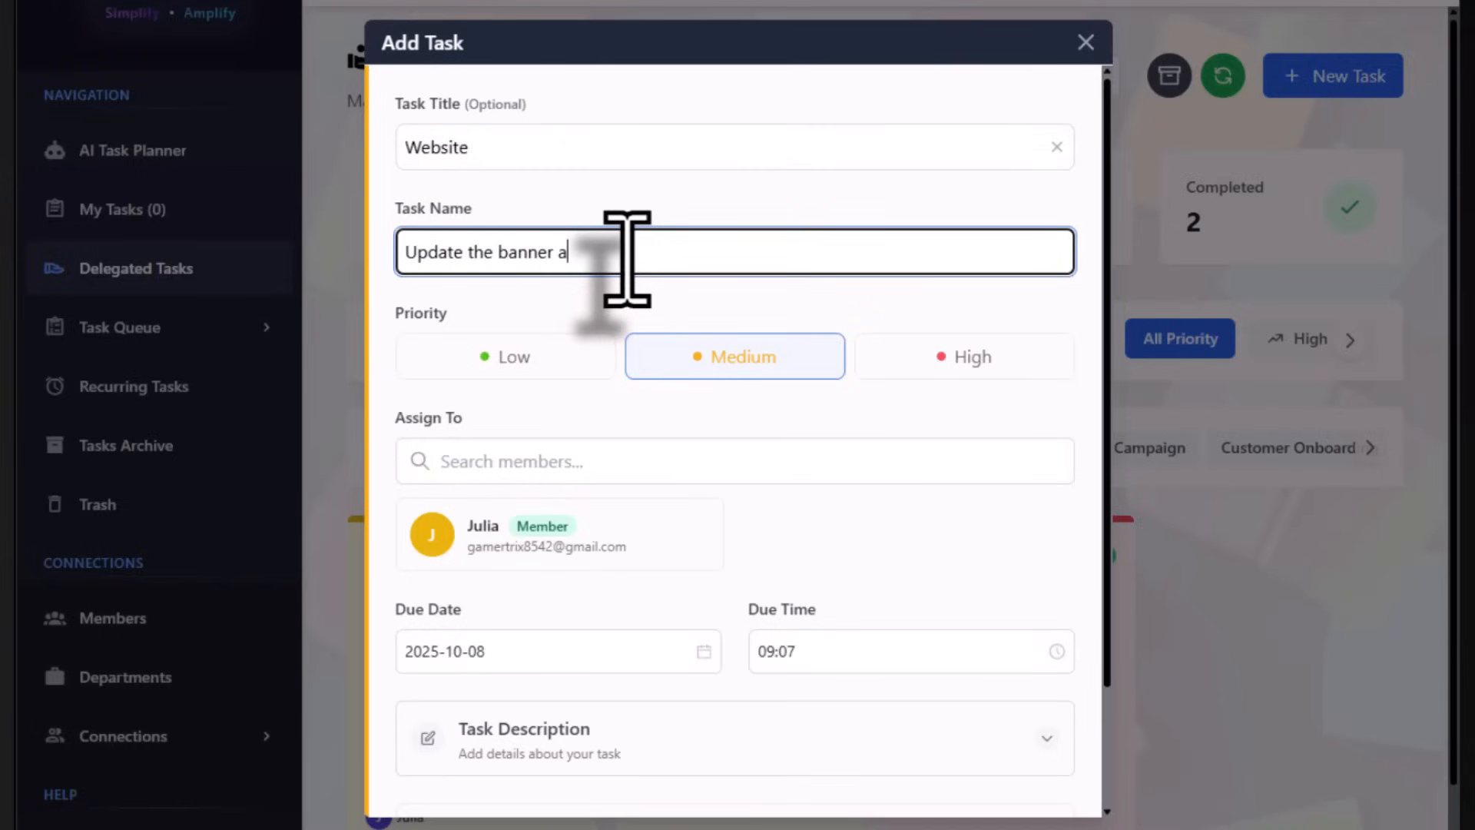
text(nd the logo)
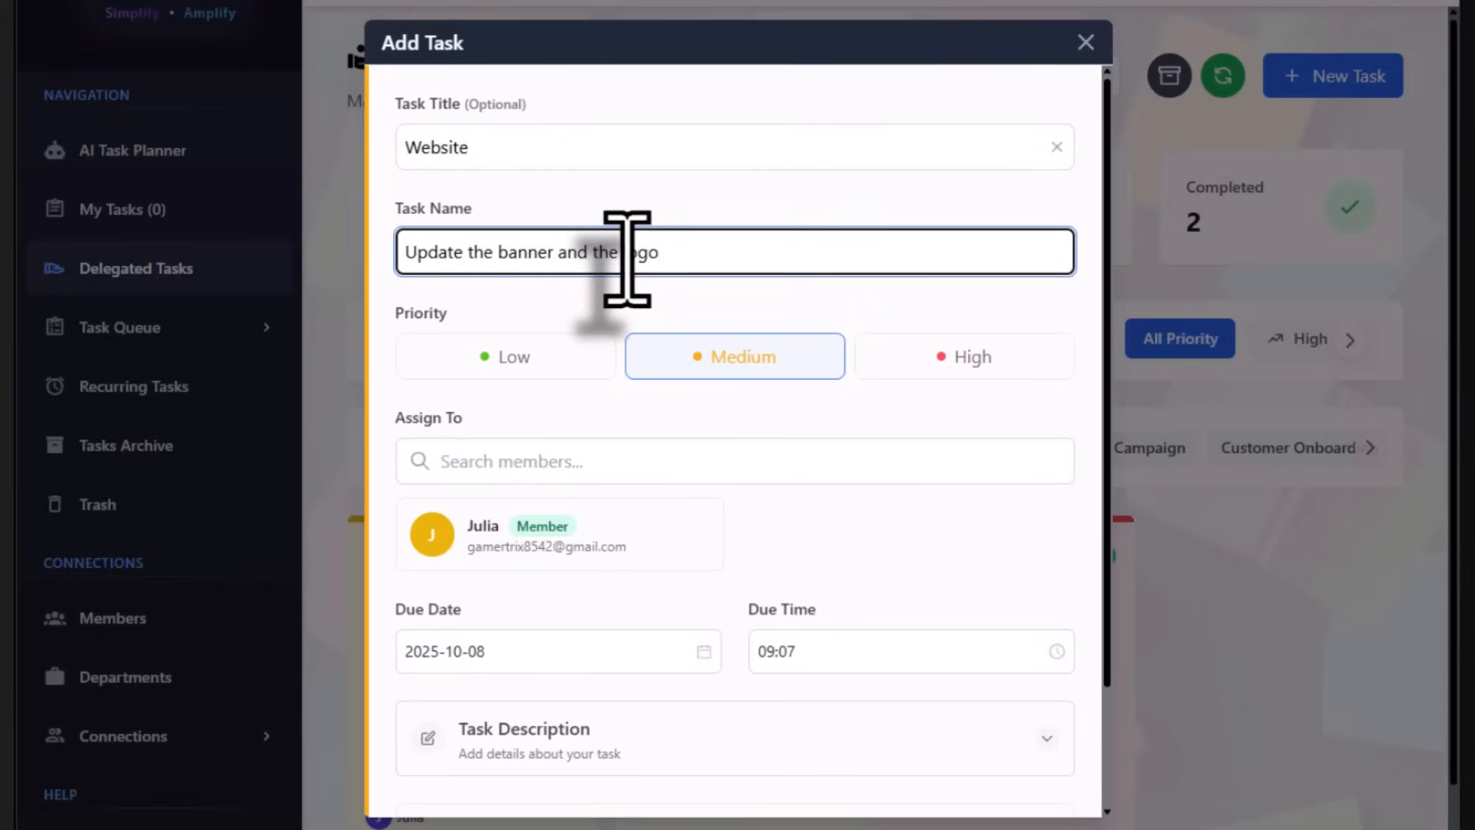
- Set the task to High priority, assign it to Julia, and enable file attachment
click(963, 356)
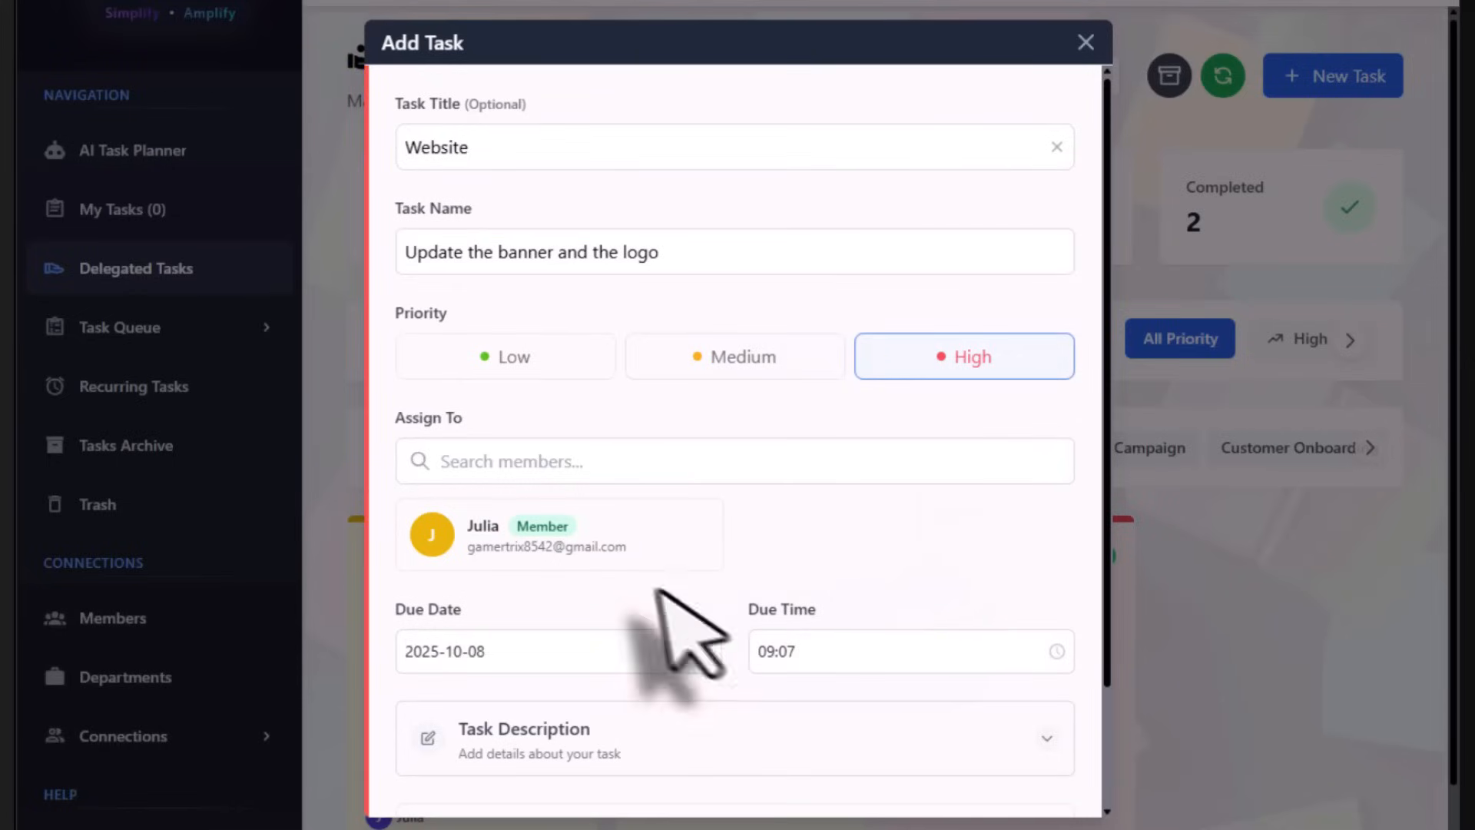
click(559, 533)
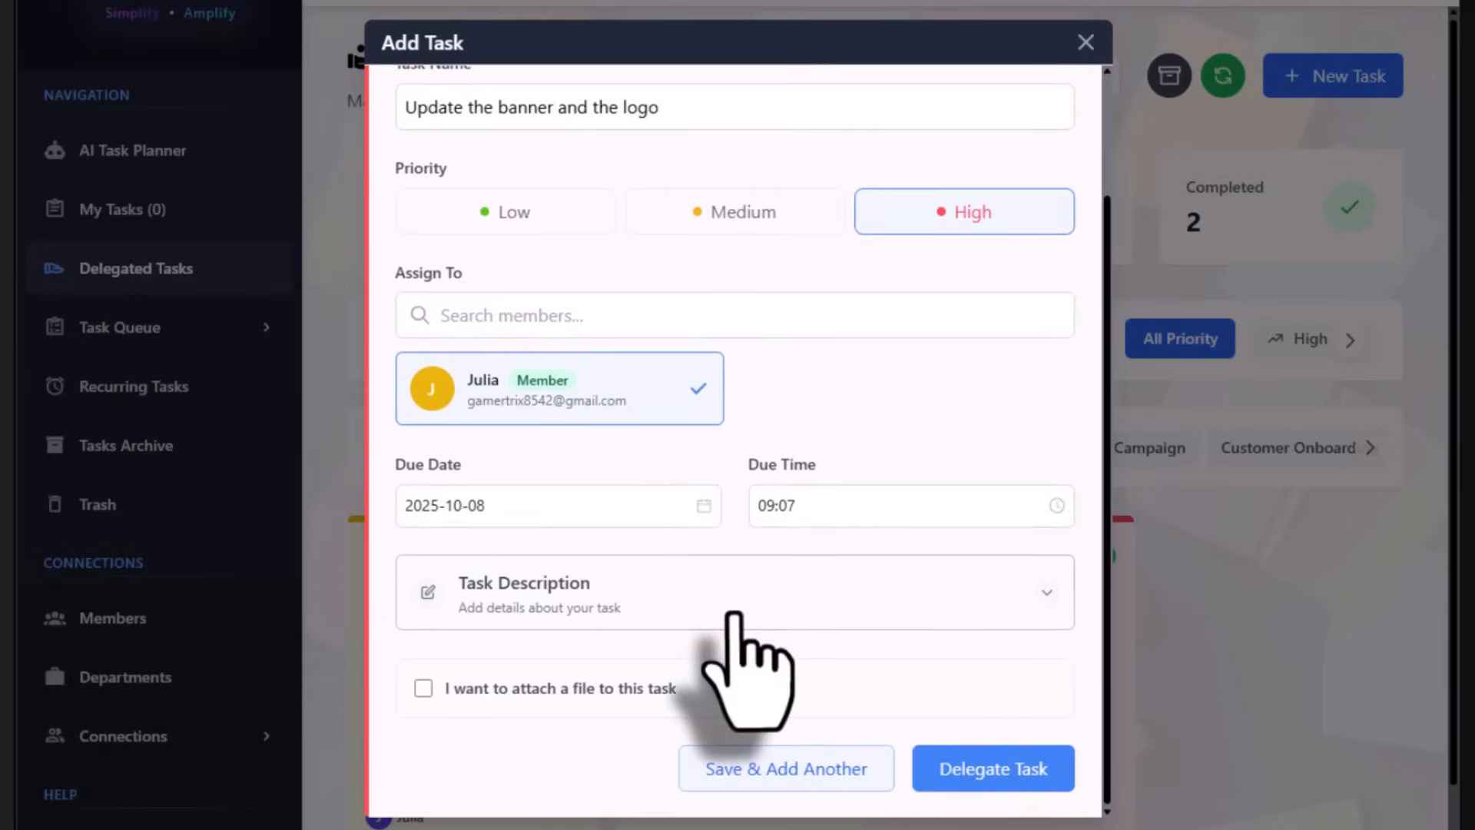
click(735, 592)
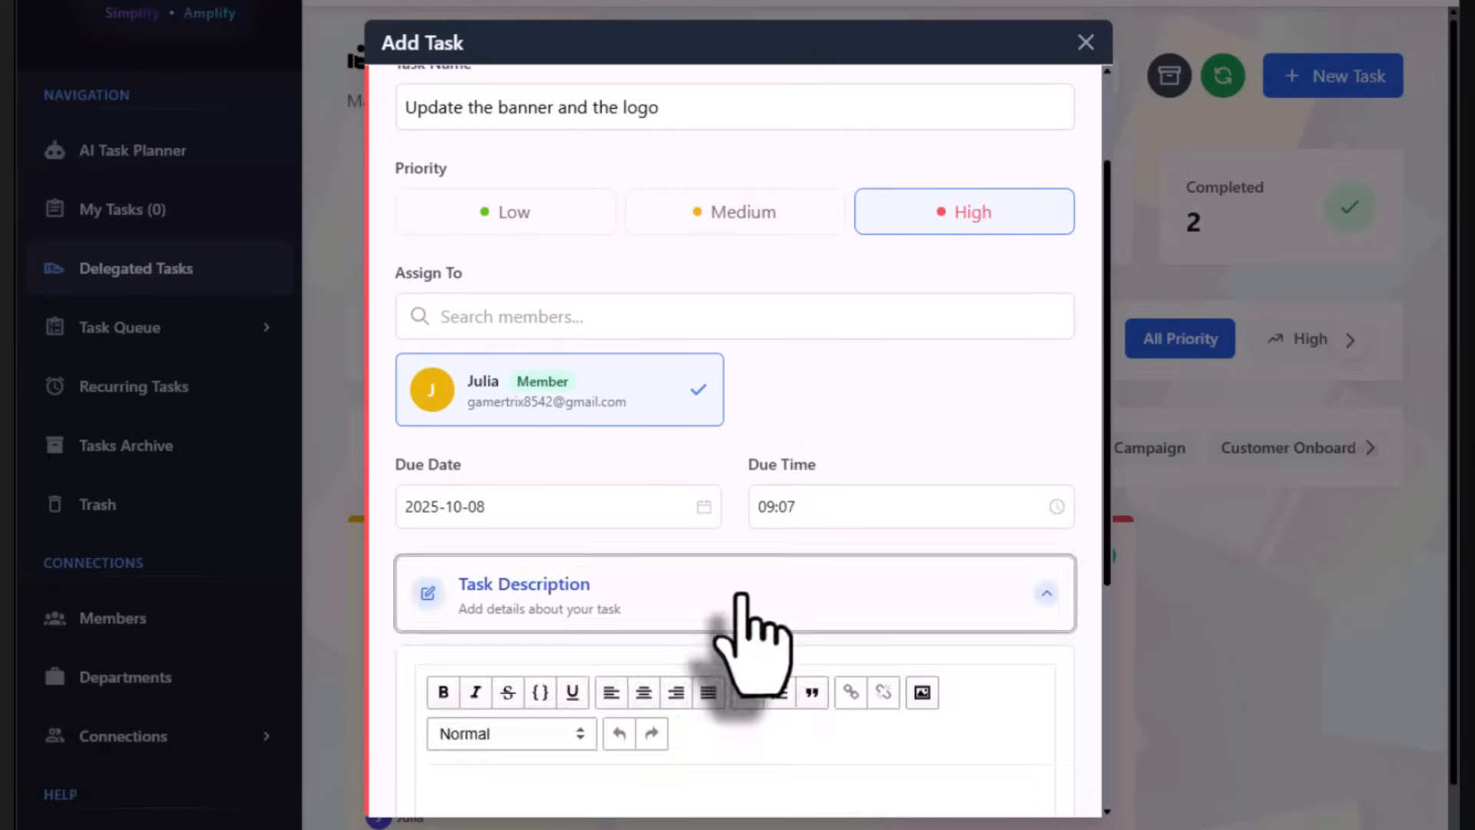
scroll(down, 3)
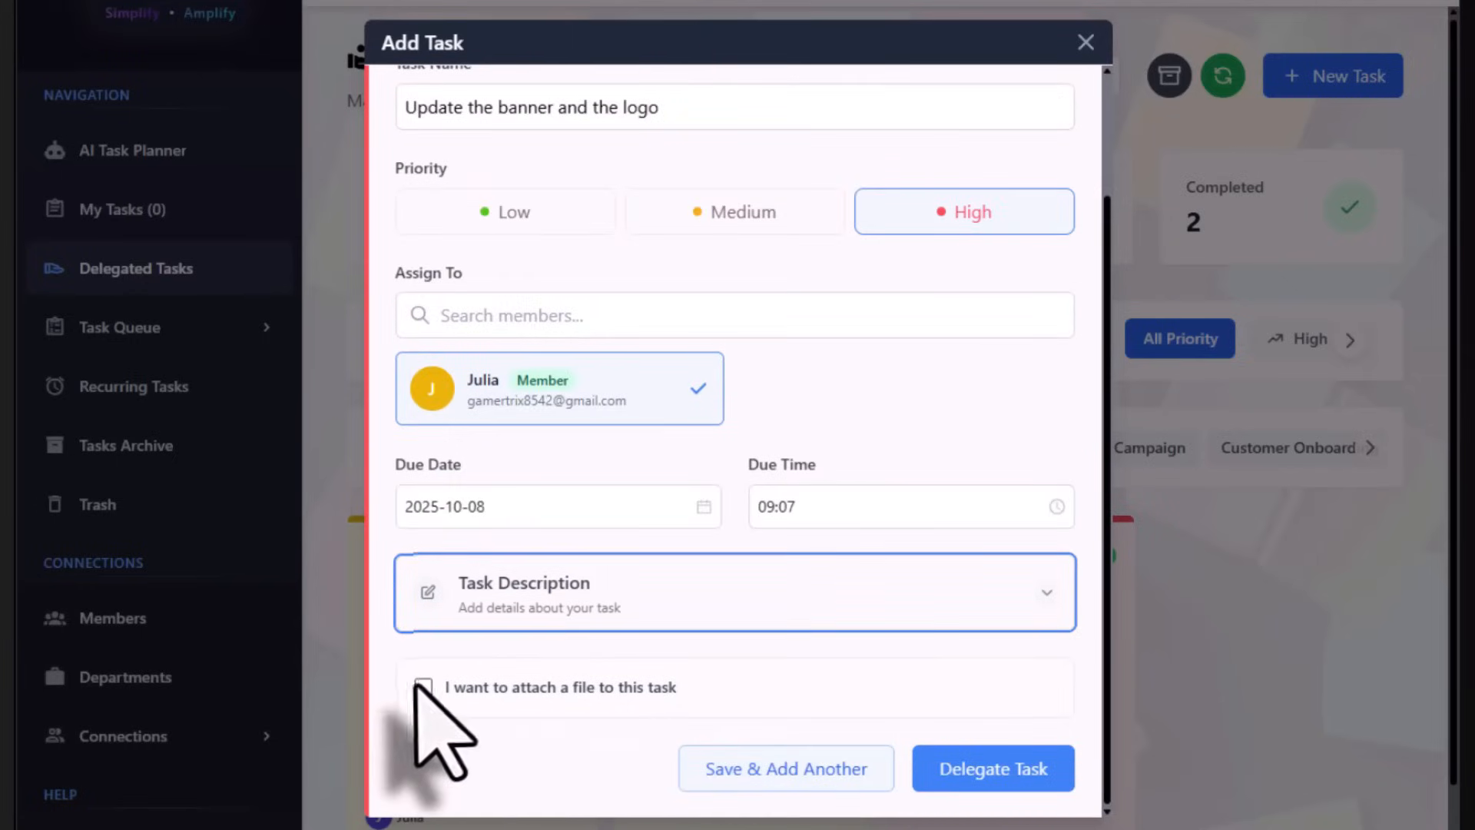
click(423, 687)
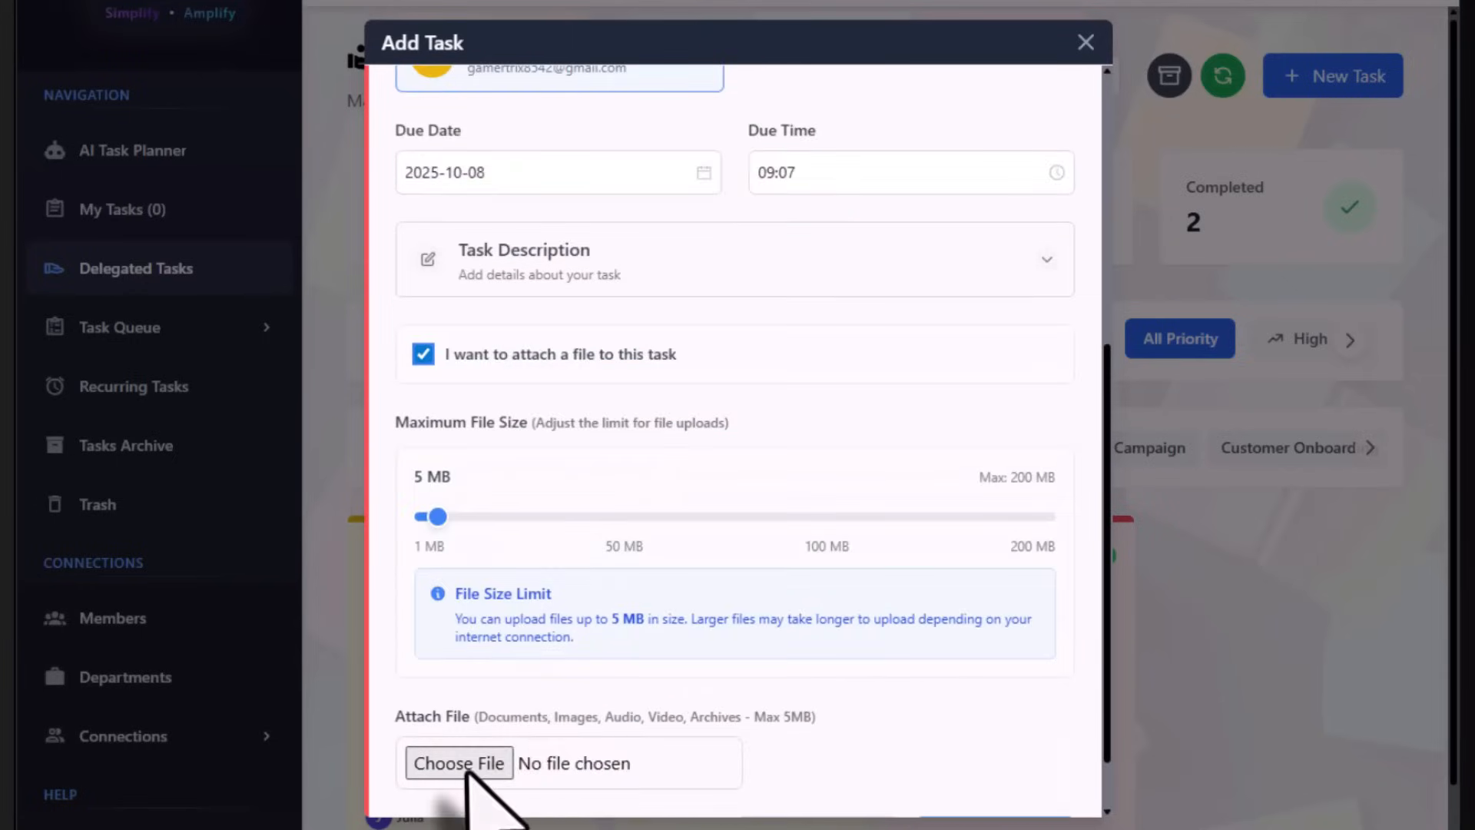
click(459, 763)
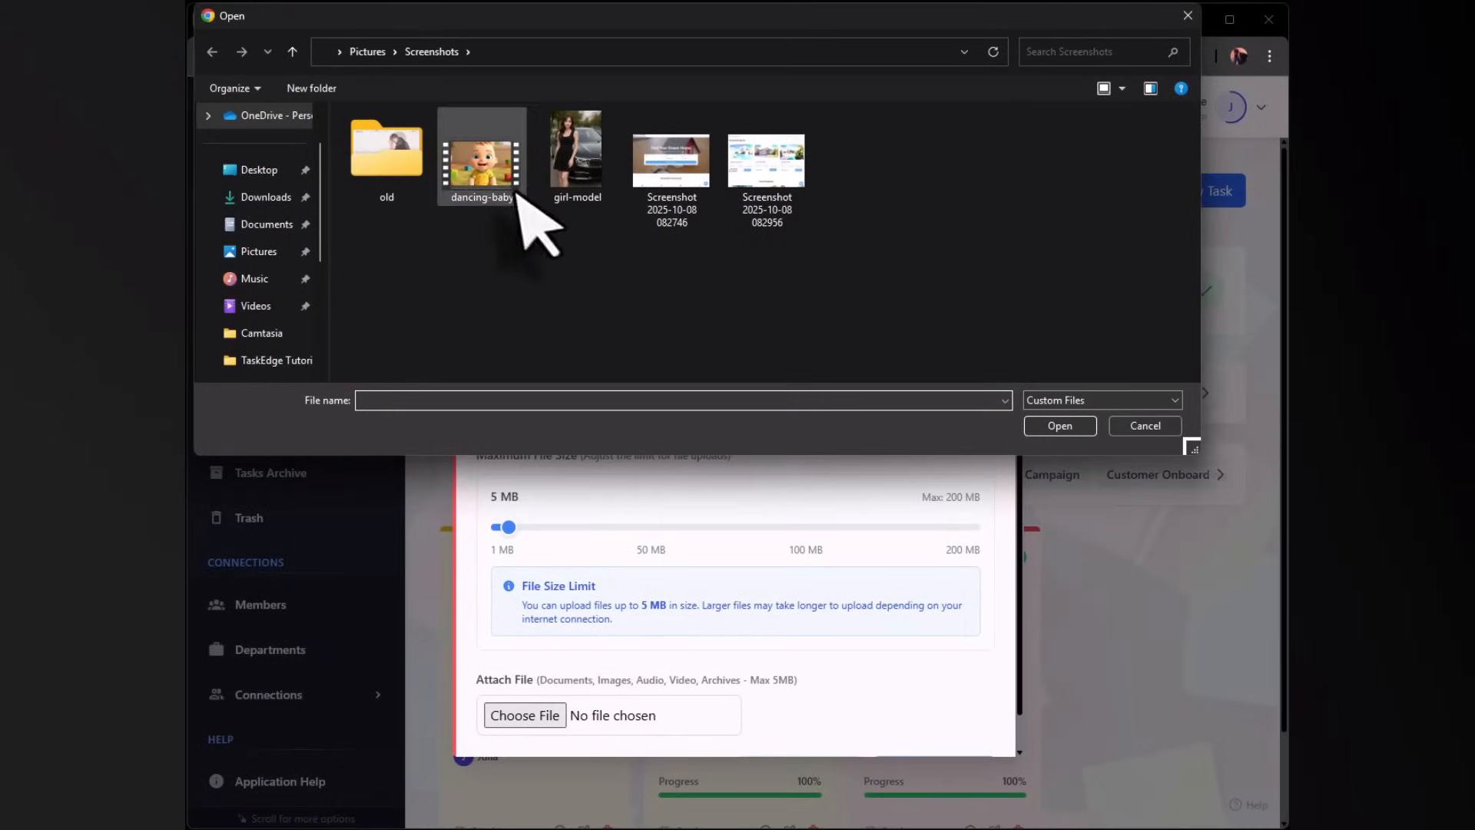
click(671, 160)
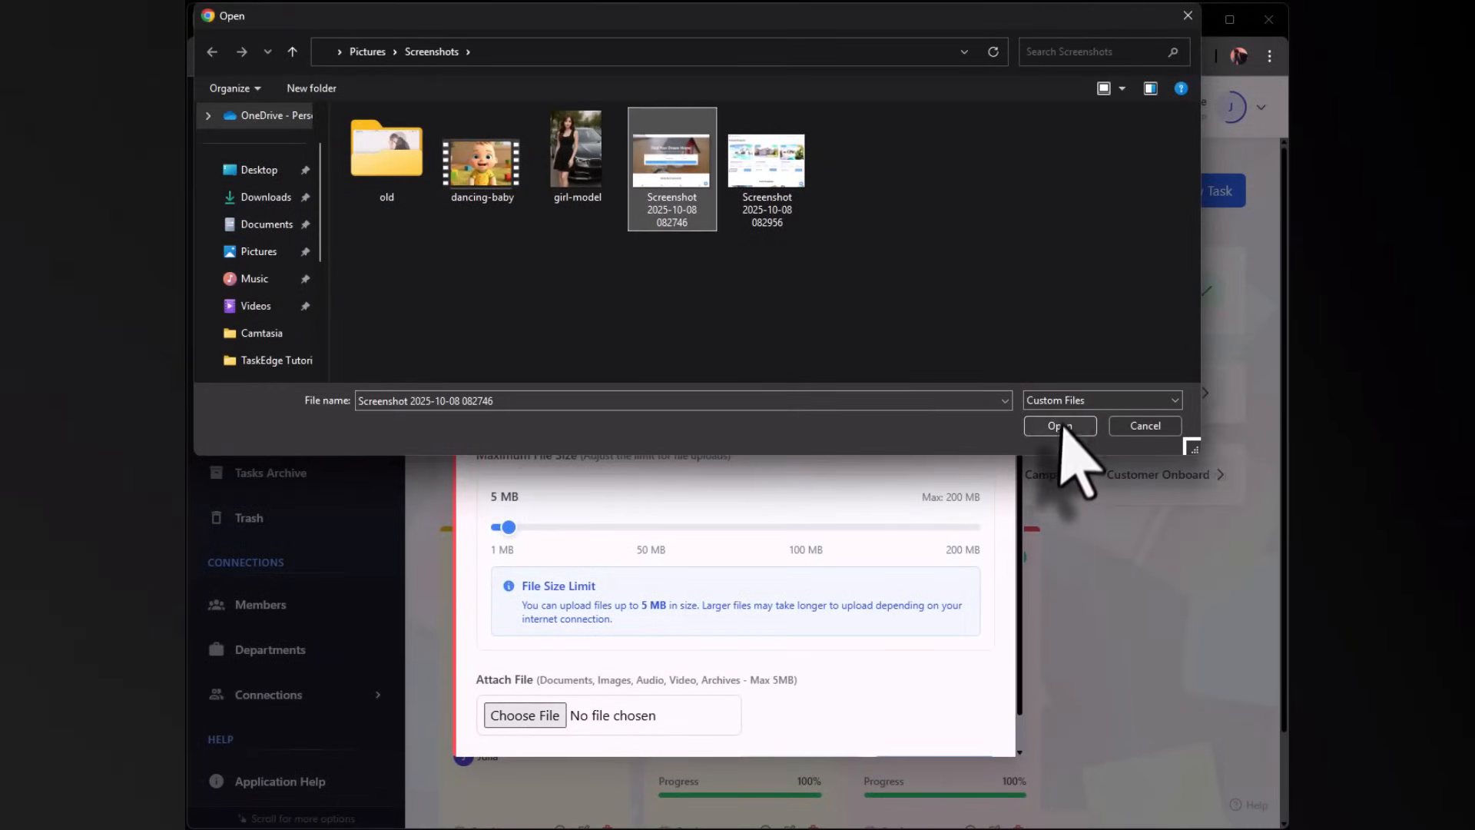
click(1060, 425)
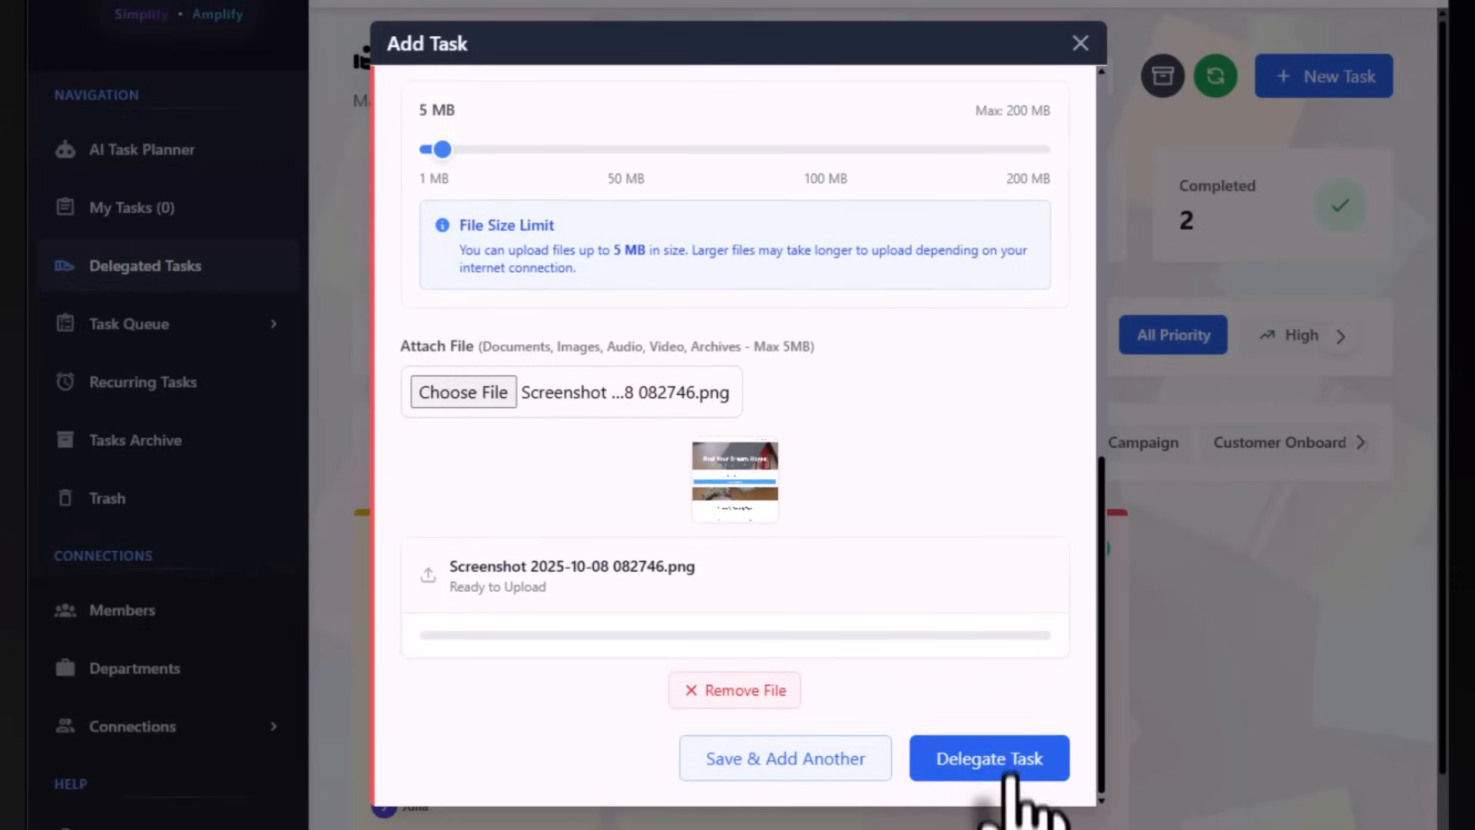
click(988, 758)
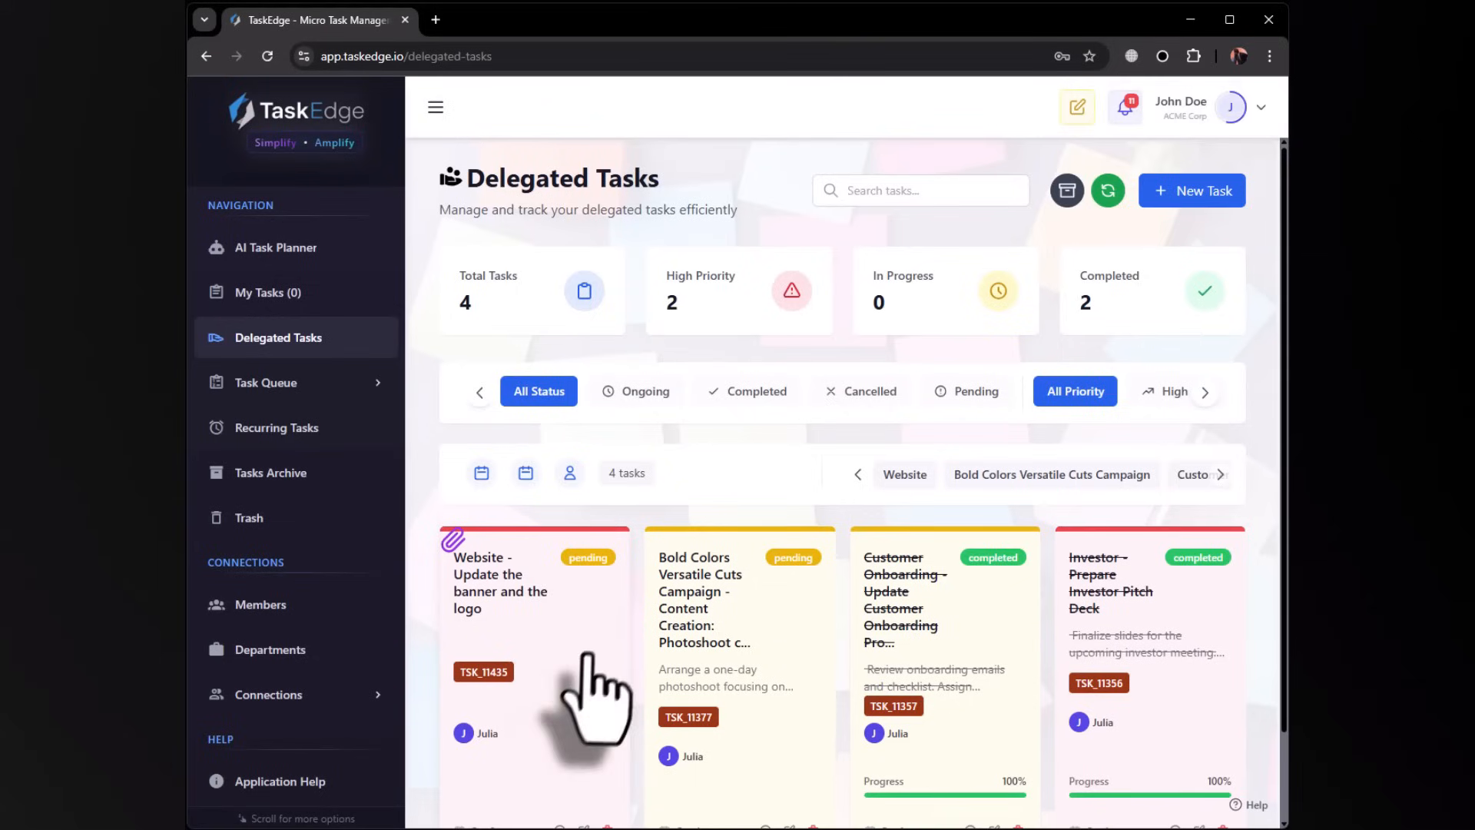
mouse_move(565, 733)
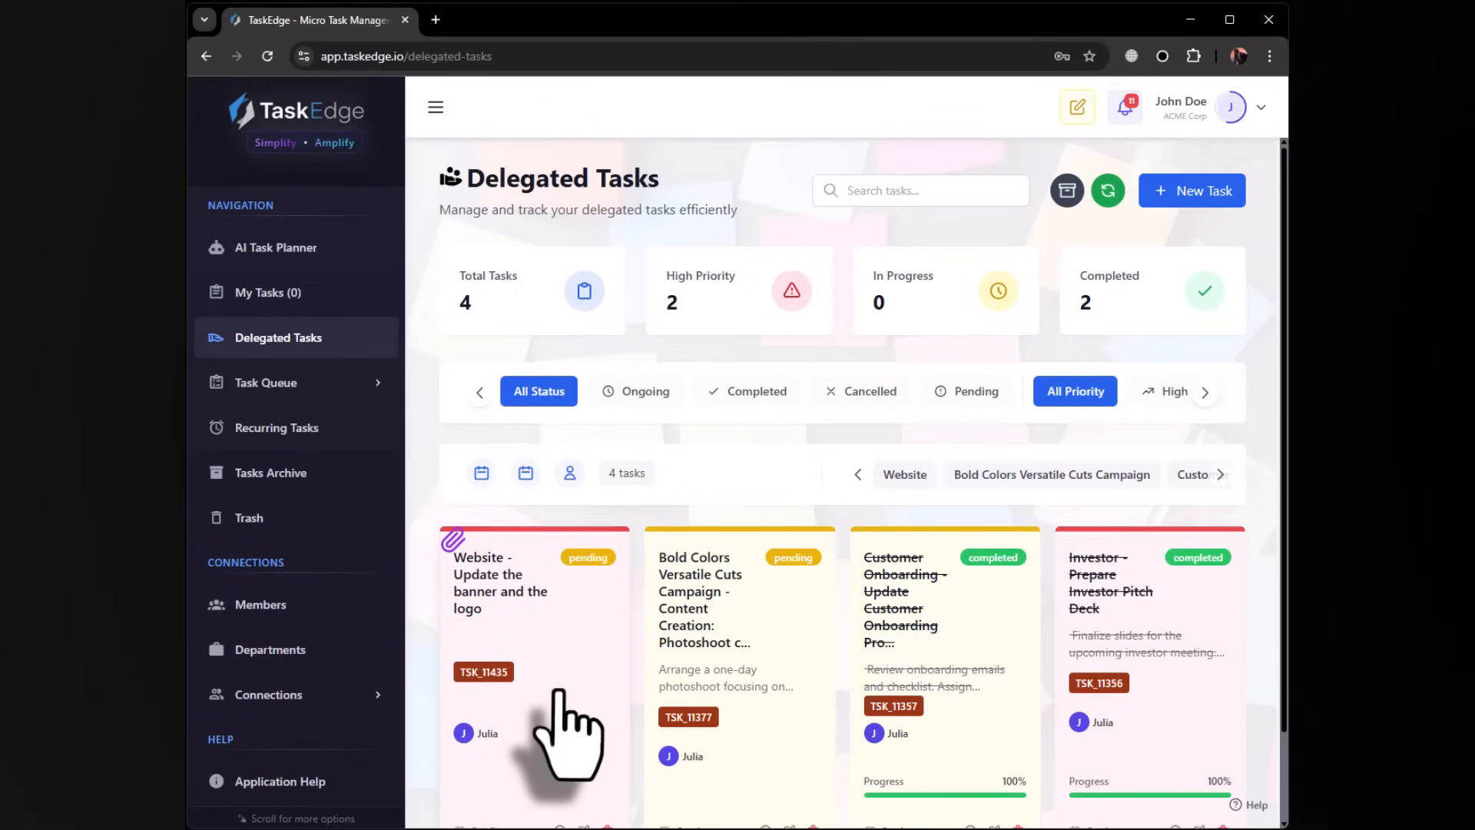
- Review the Website task's priority, status, description and attached screenshot, then close it
click(527, 583)
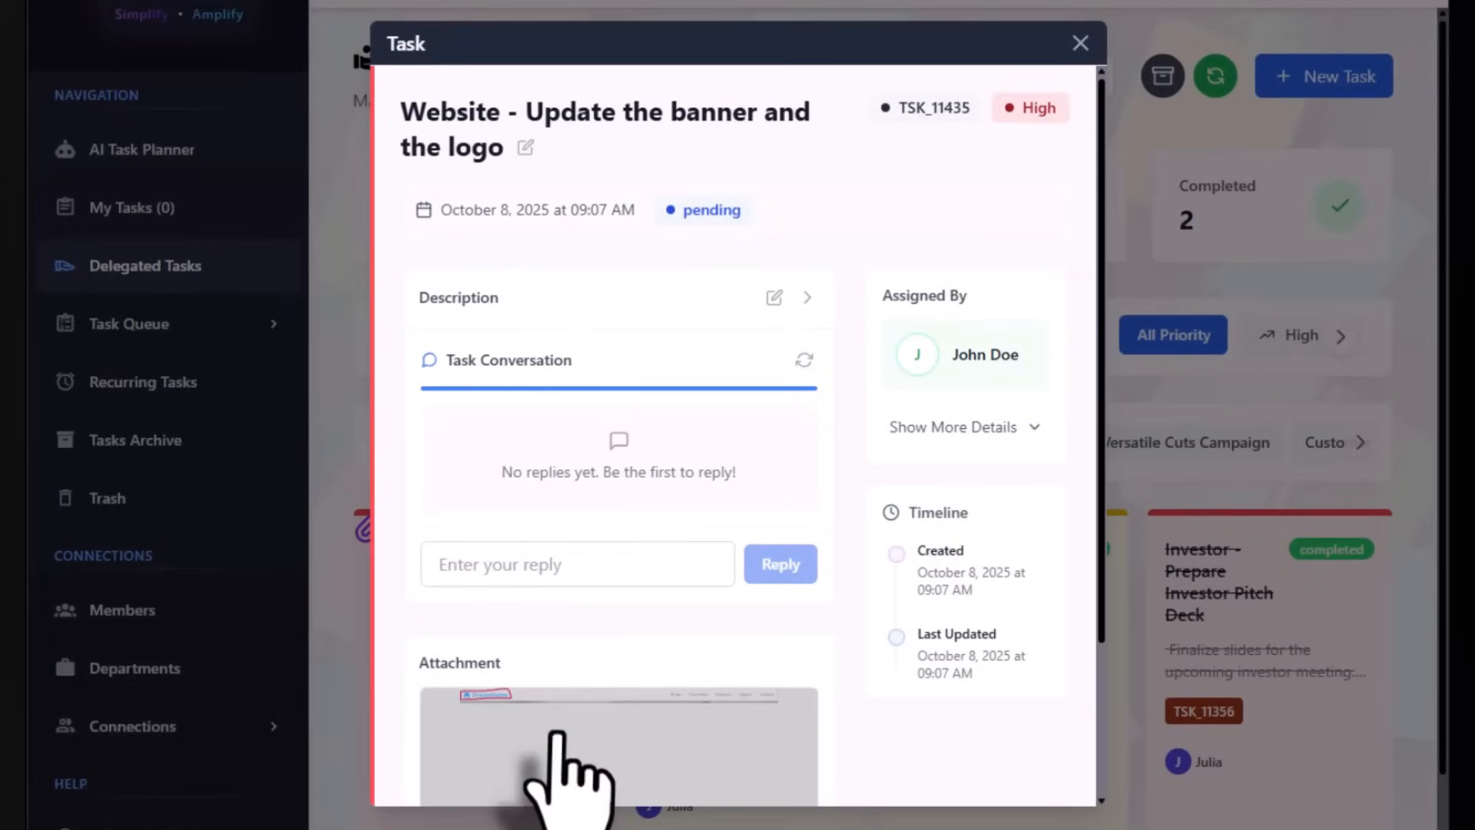
scroll(down, 3)
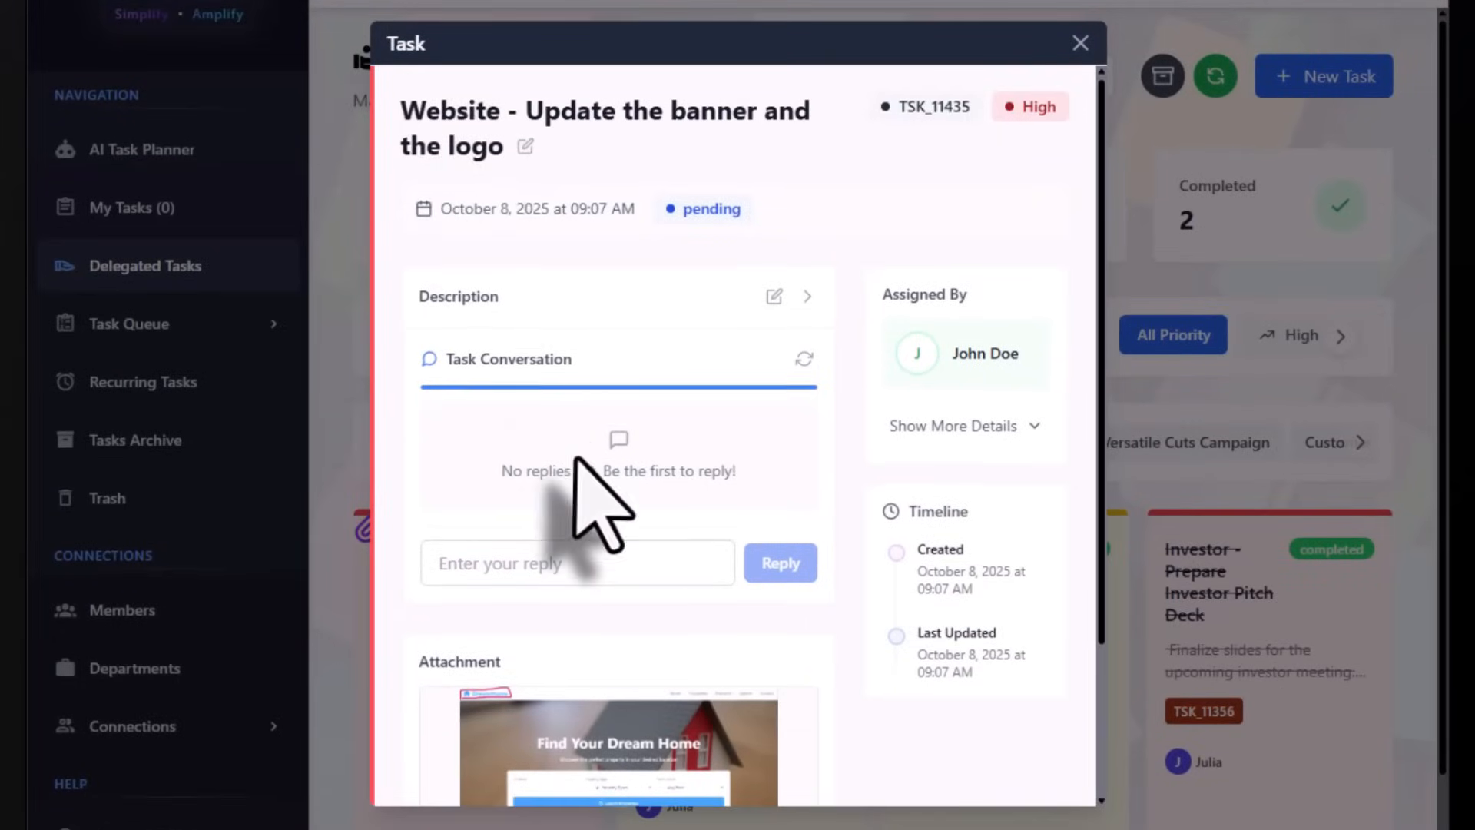
click(805, 297)
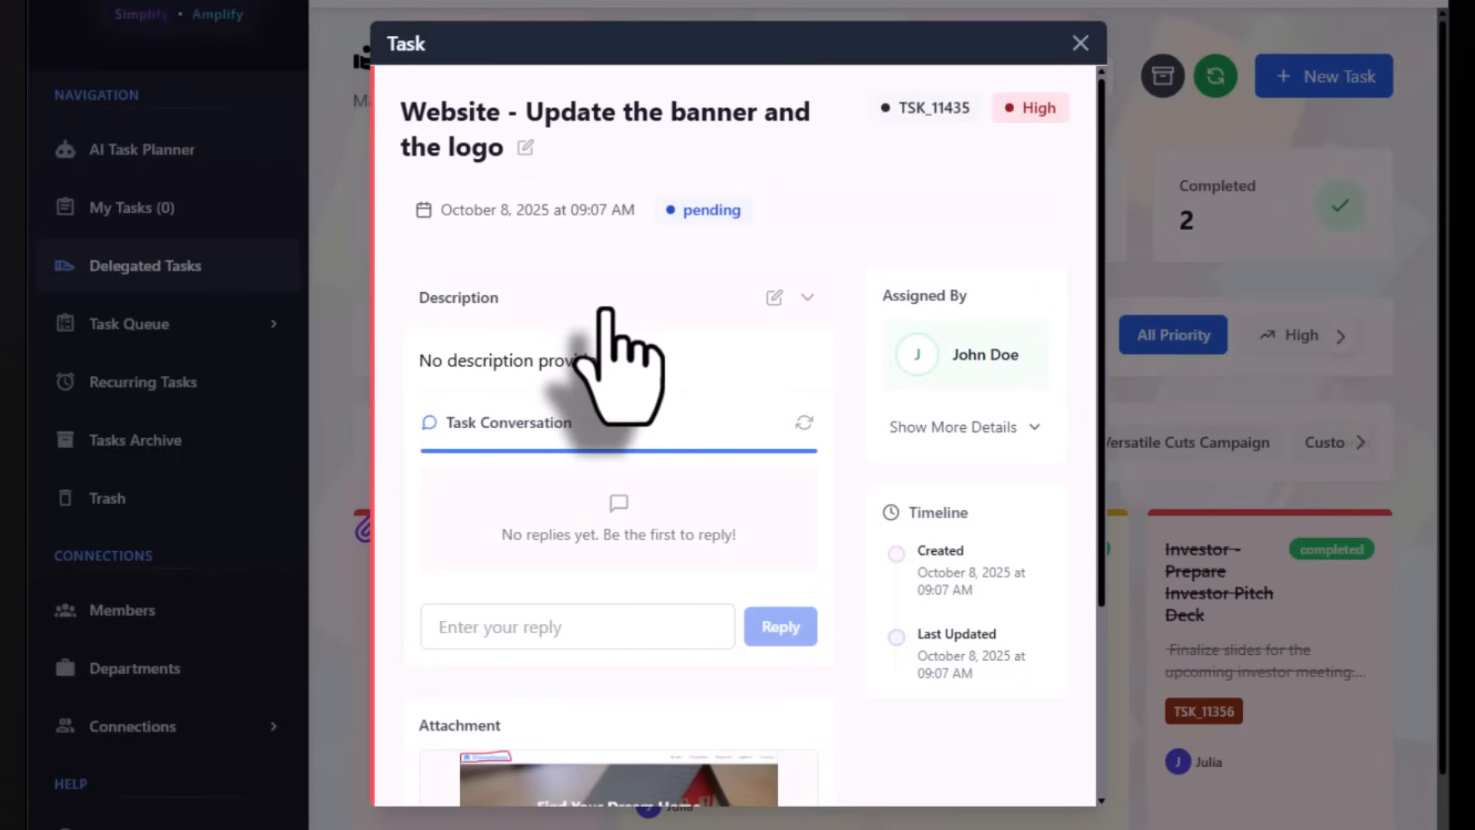
scroll(down, 3)
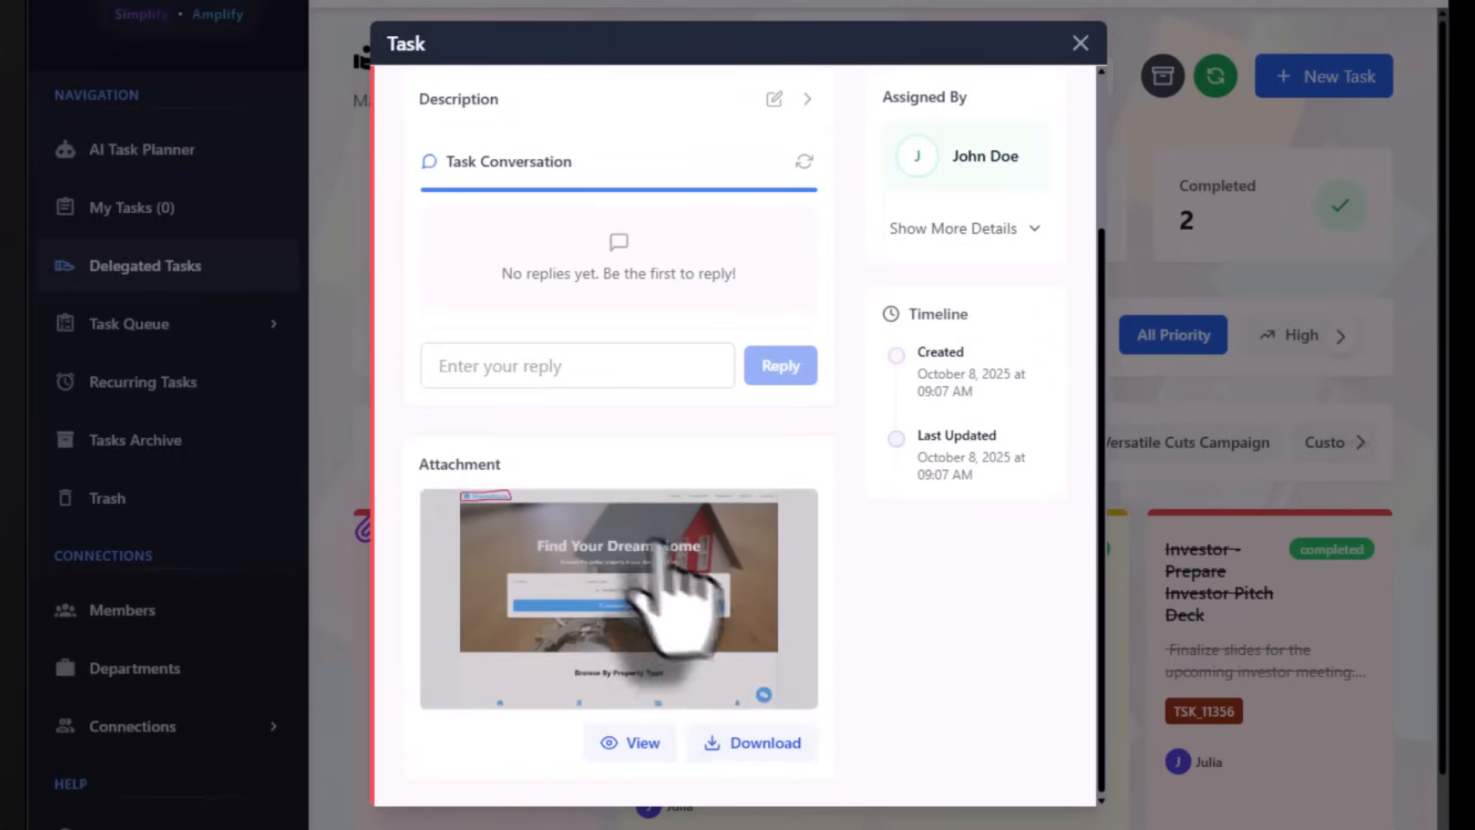
click(629, 742)
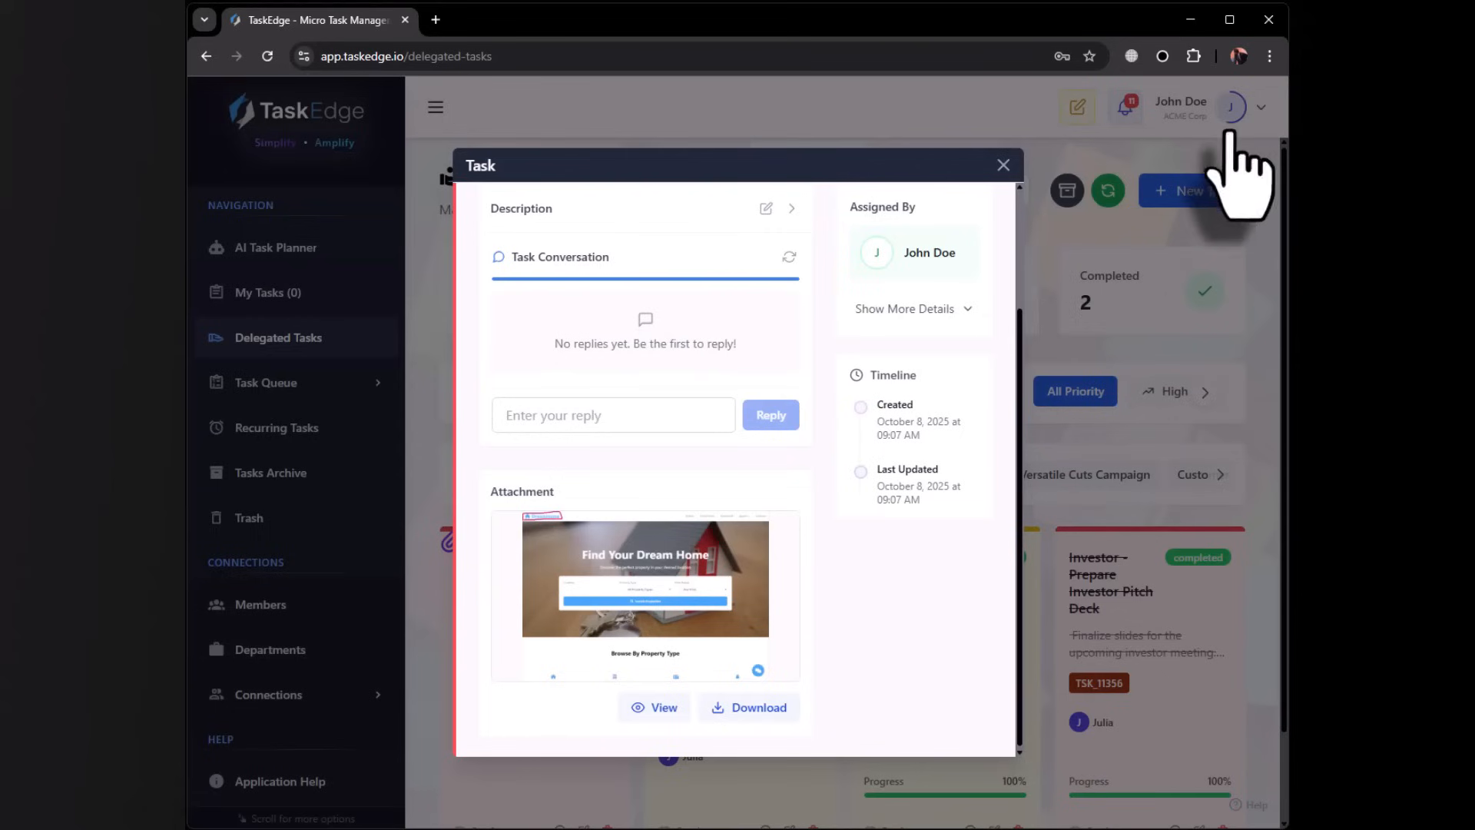
click(1003, 165)
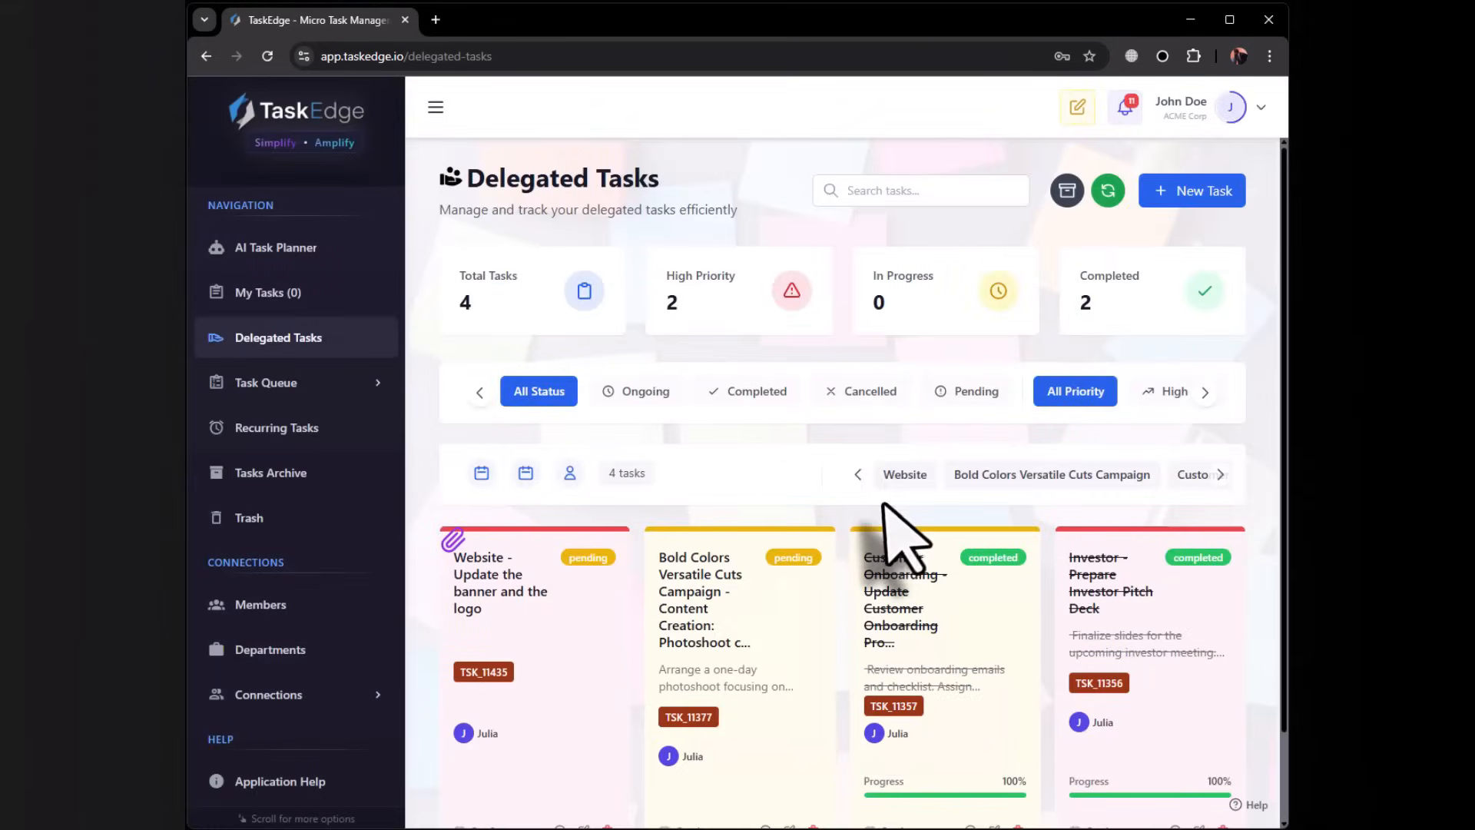
- Draft a Video Project task 'Add the intro to this video' for Julia, with attachment enabled
click(1190, 189)
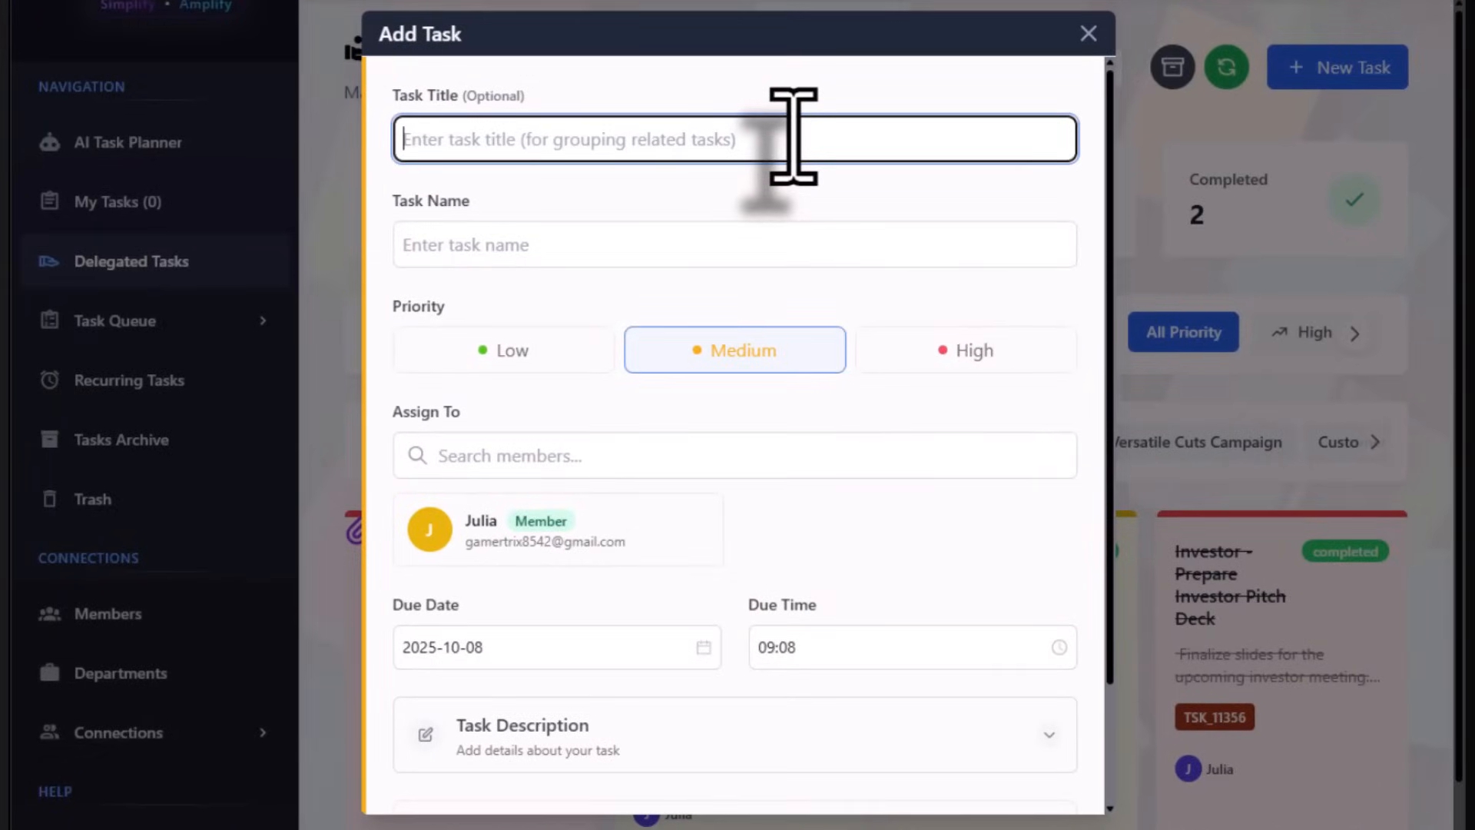
text(Video Proje)
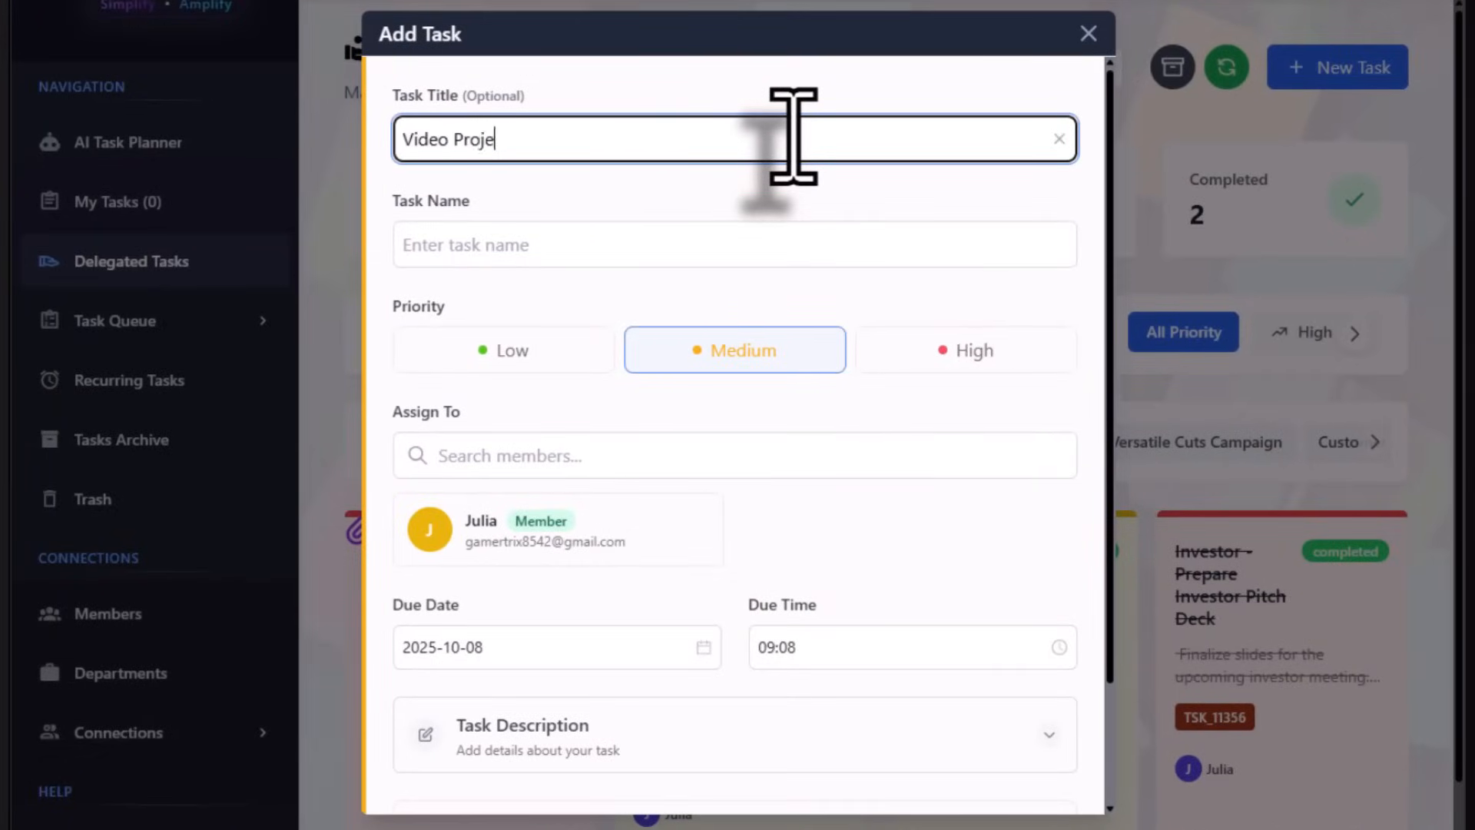
click(733, 244)
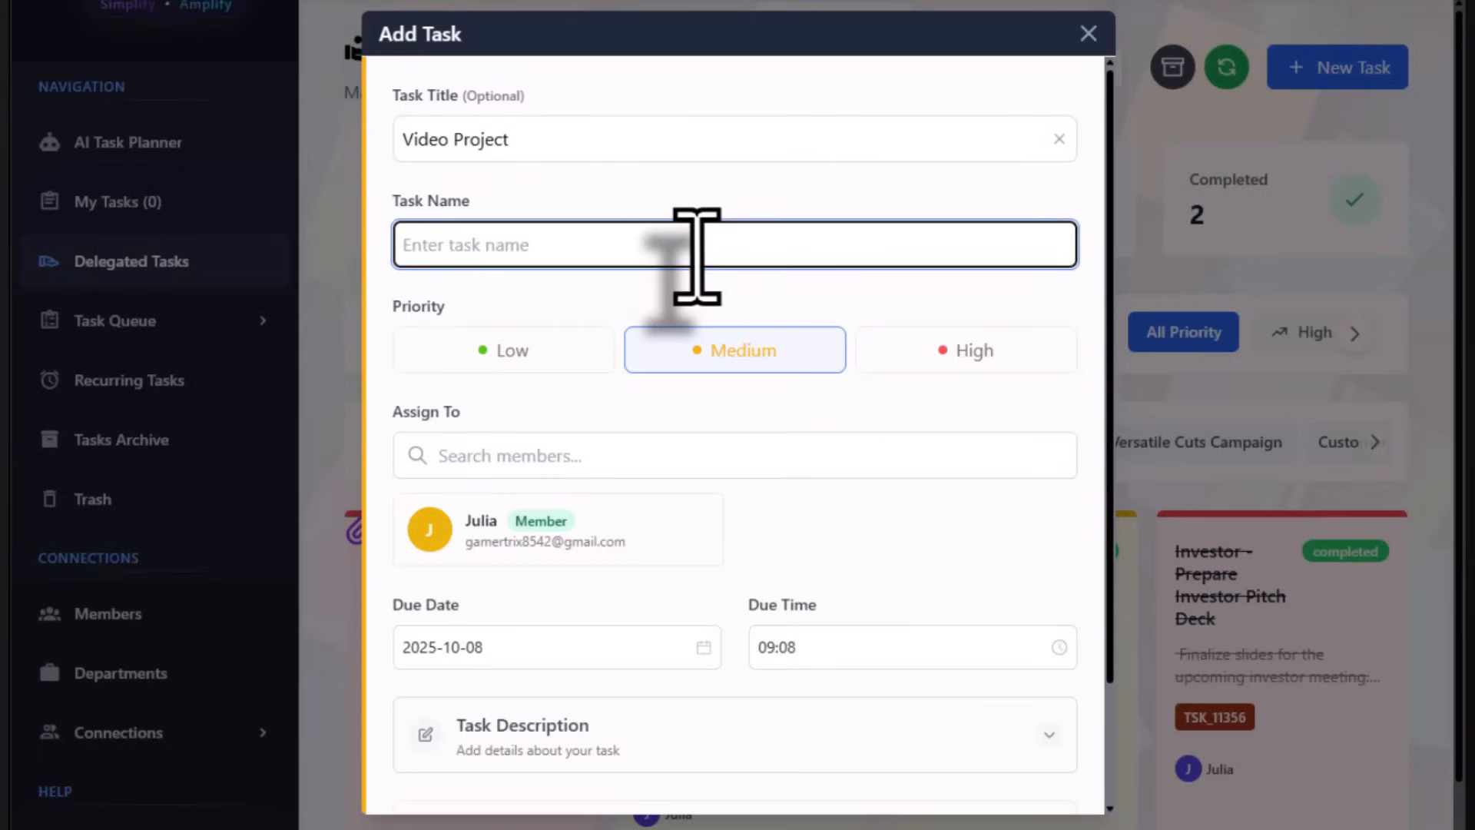
text(Add the intr)
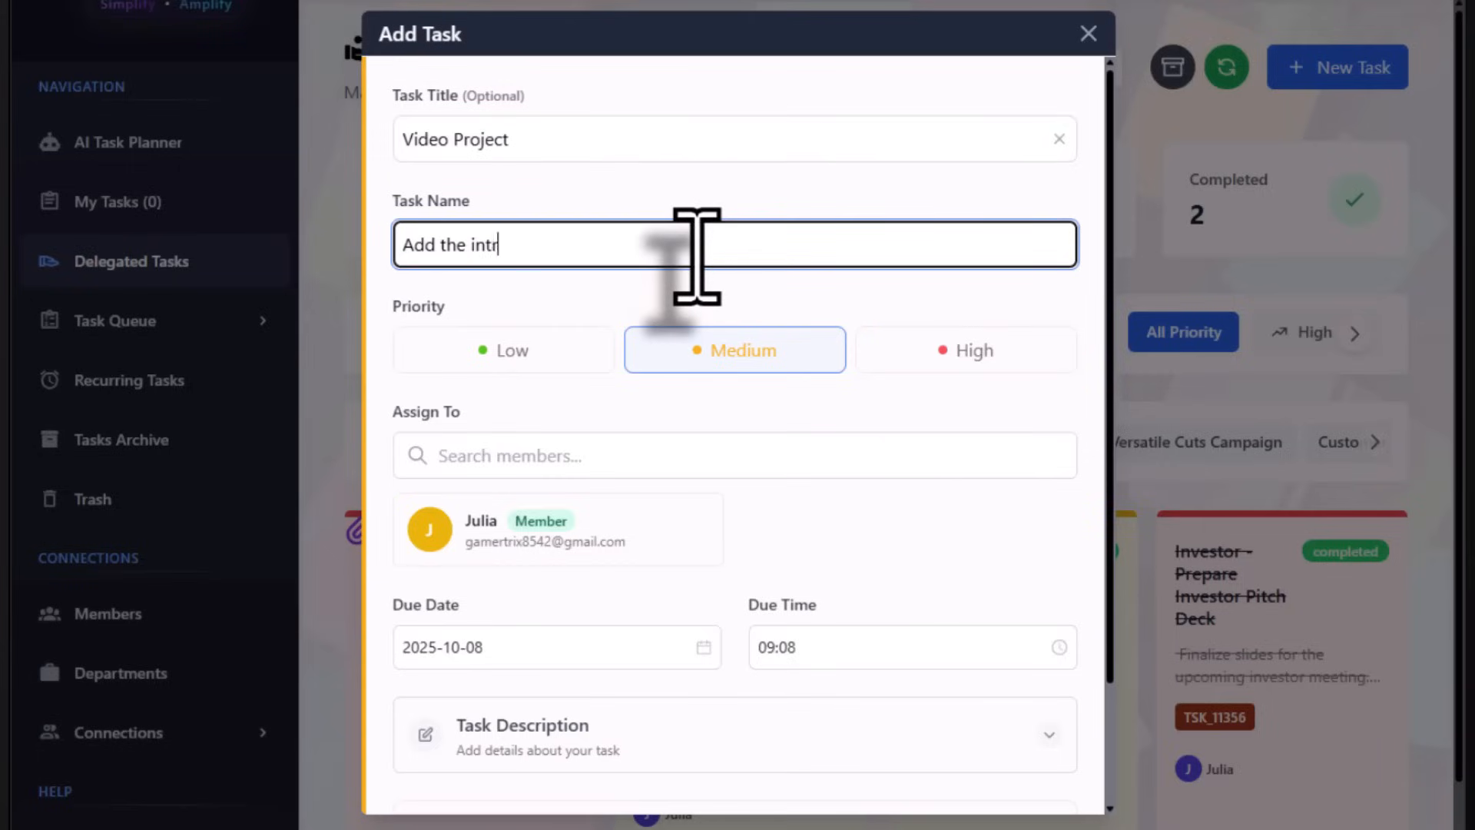
text(o to thios)
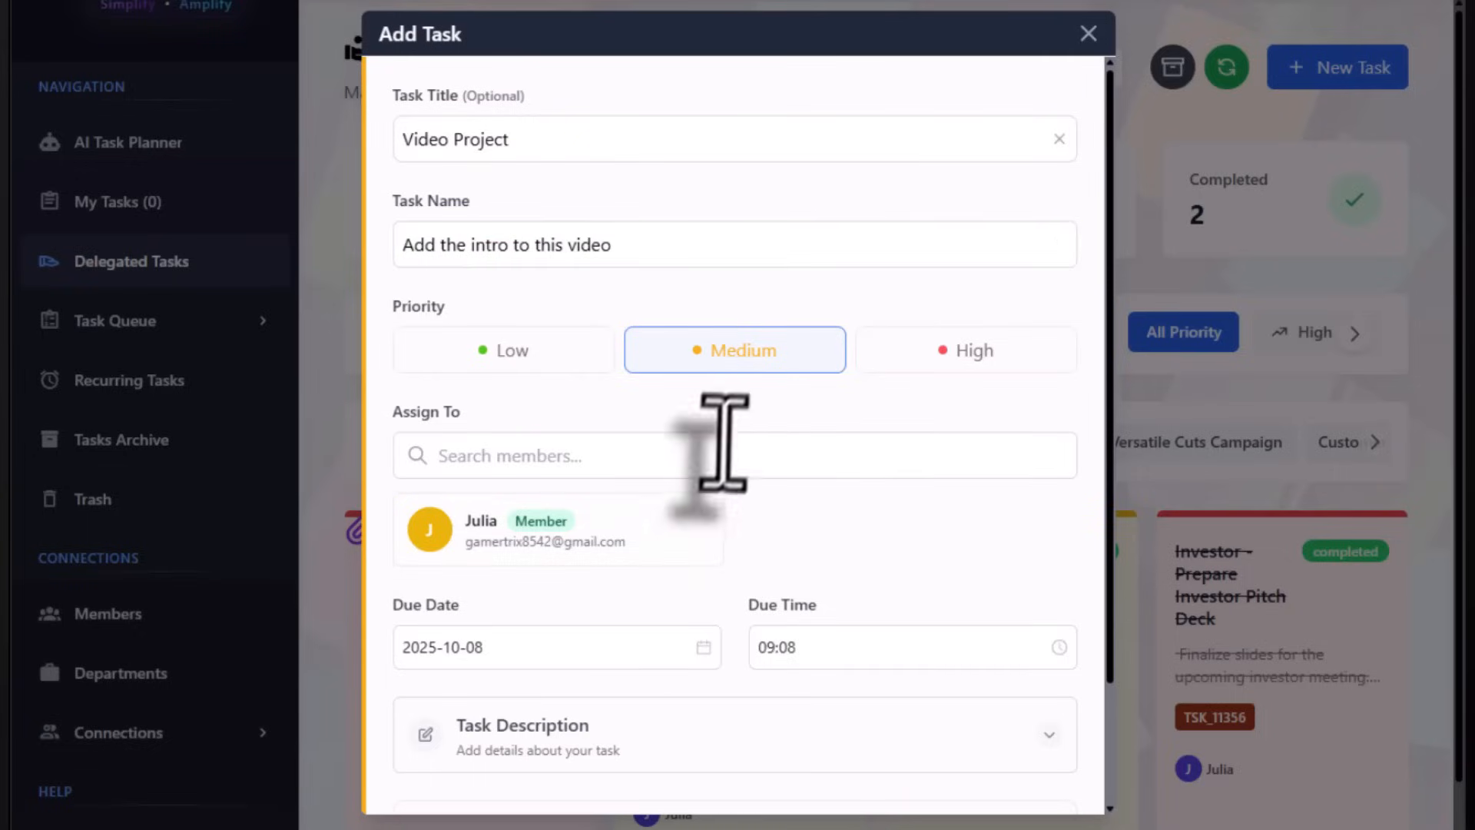
click(557, 529)
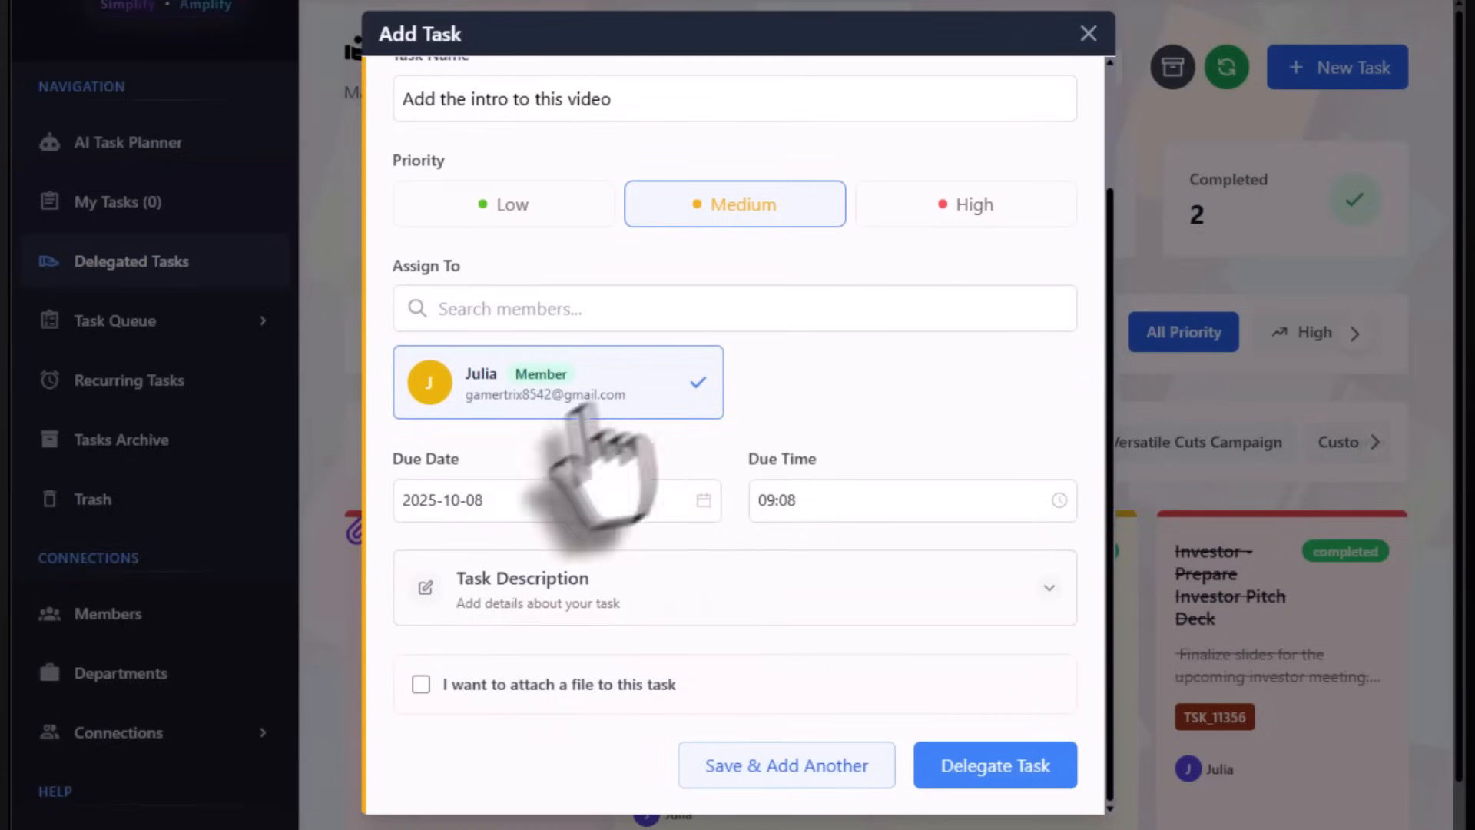
click(420, 683)
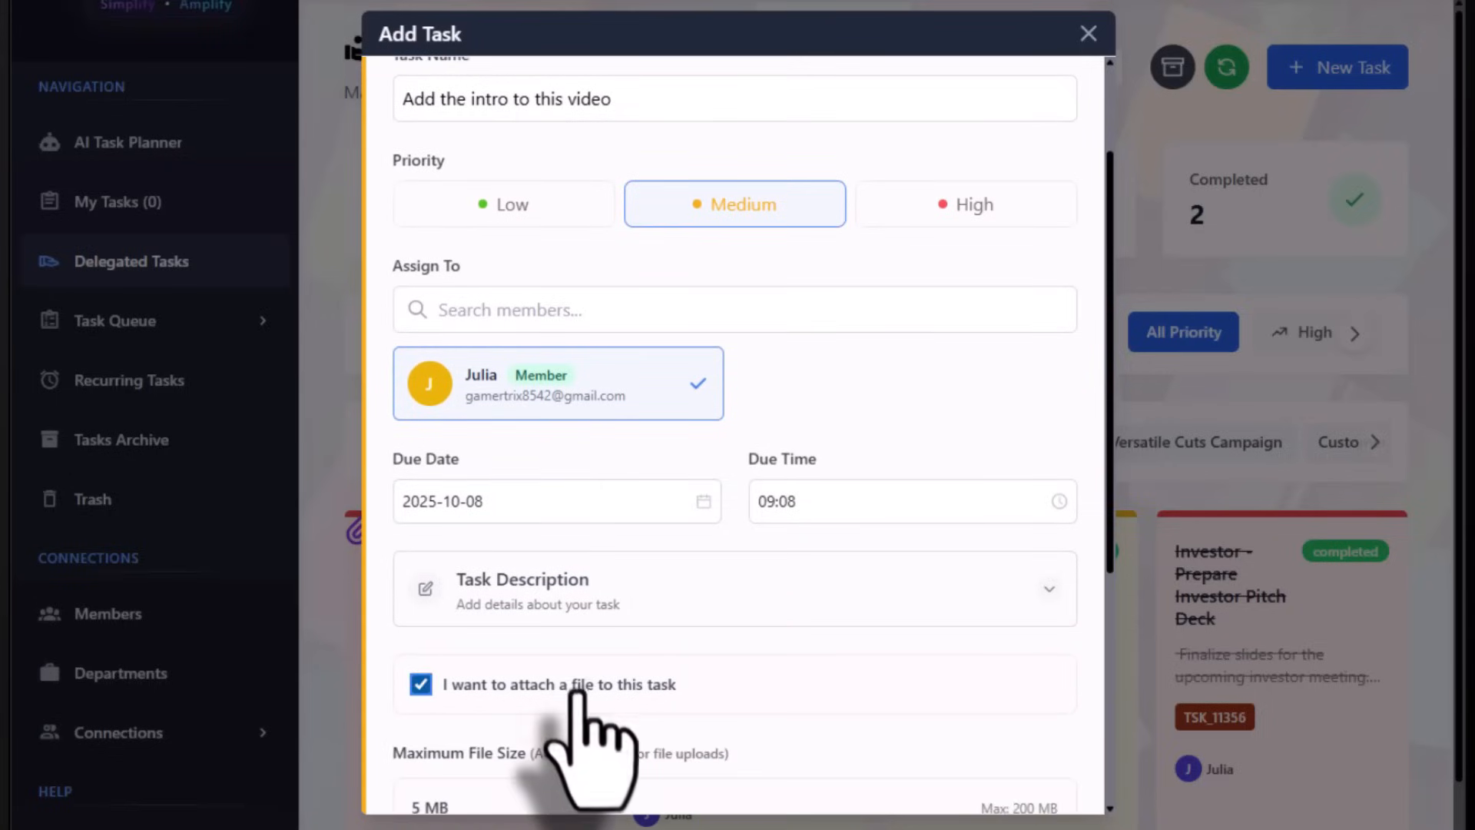
- Attach dancing-baby.mp4, delegate the Video Project task, and open its details
scroll(down, 3)
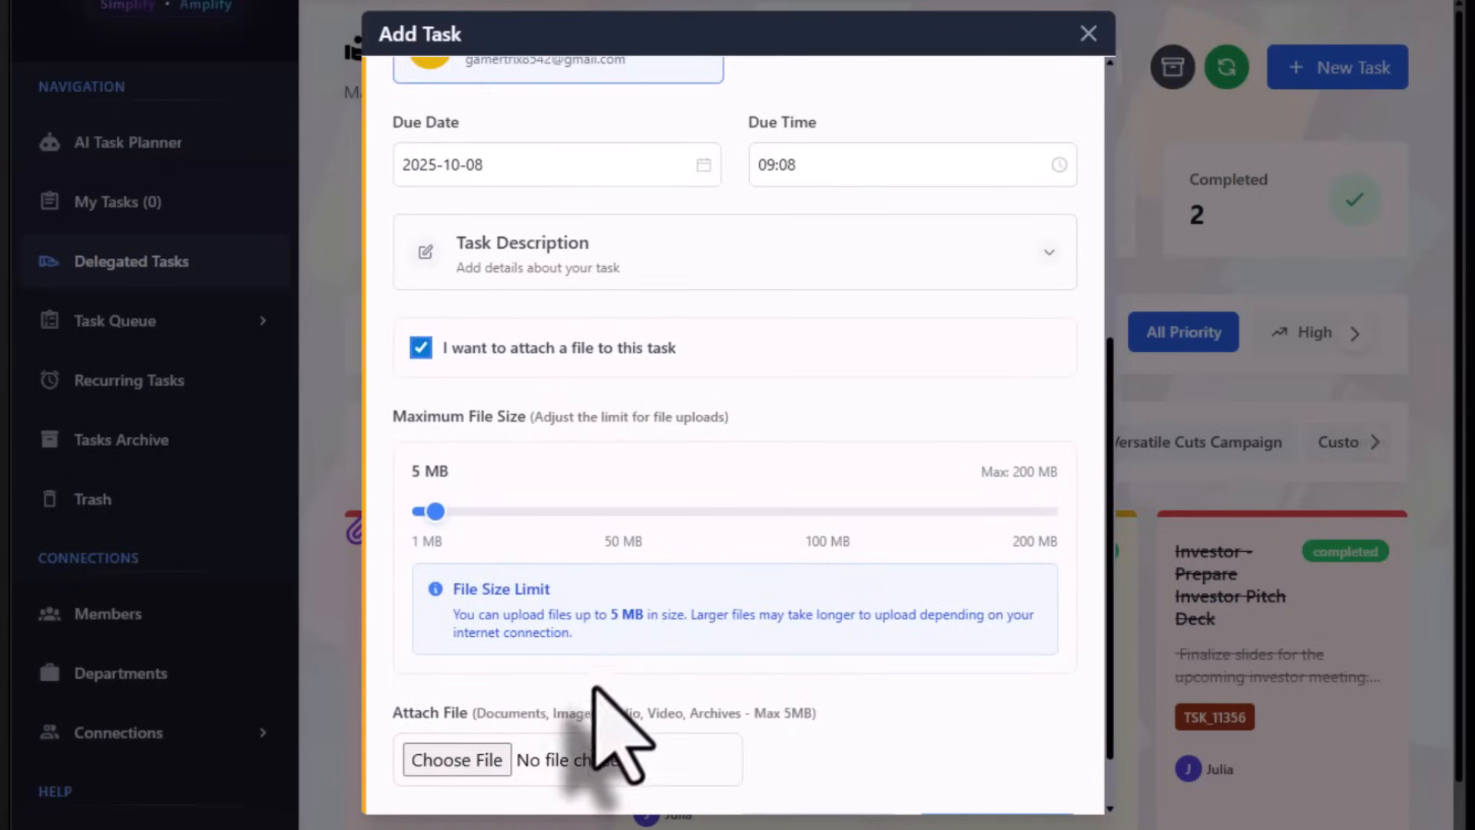
click(457, 759)
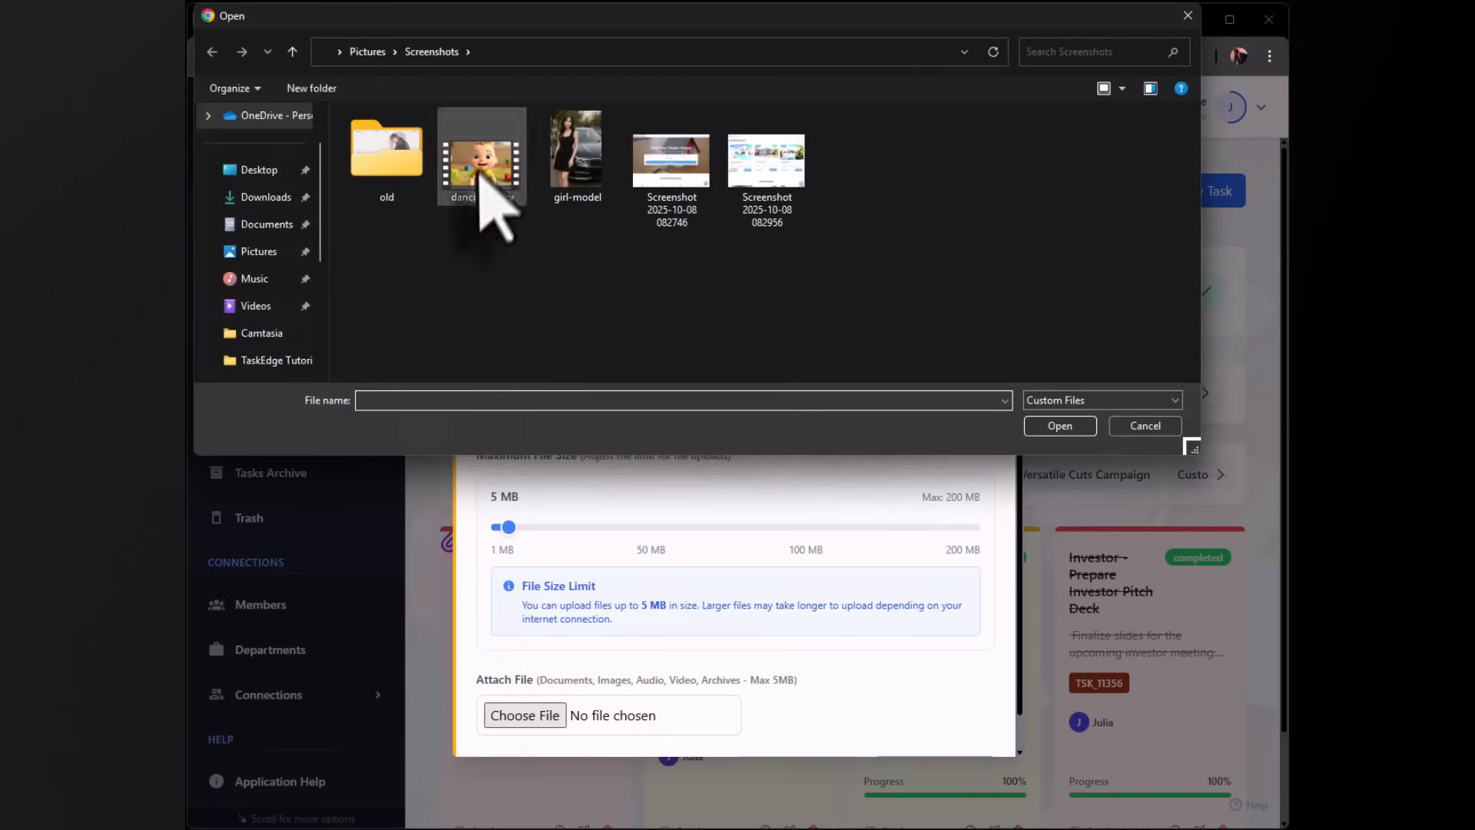
double_click(481, 158)
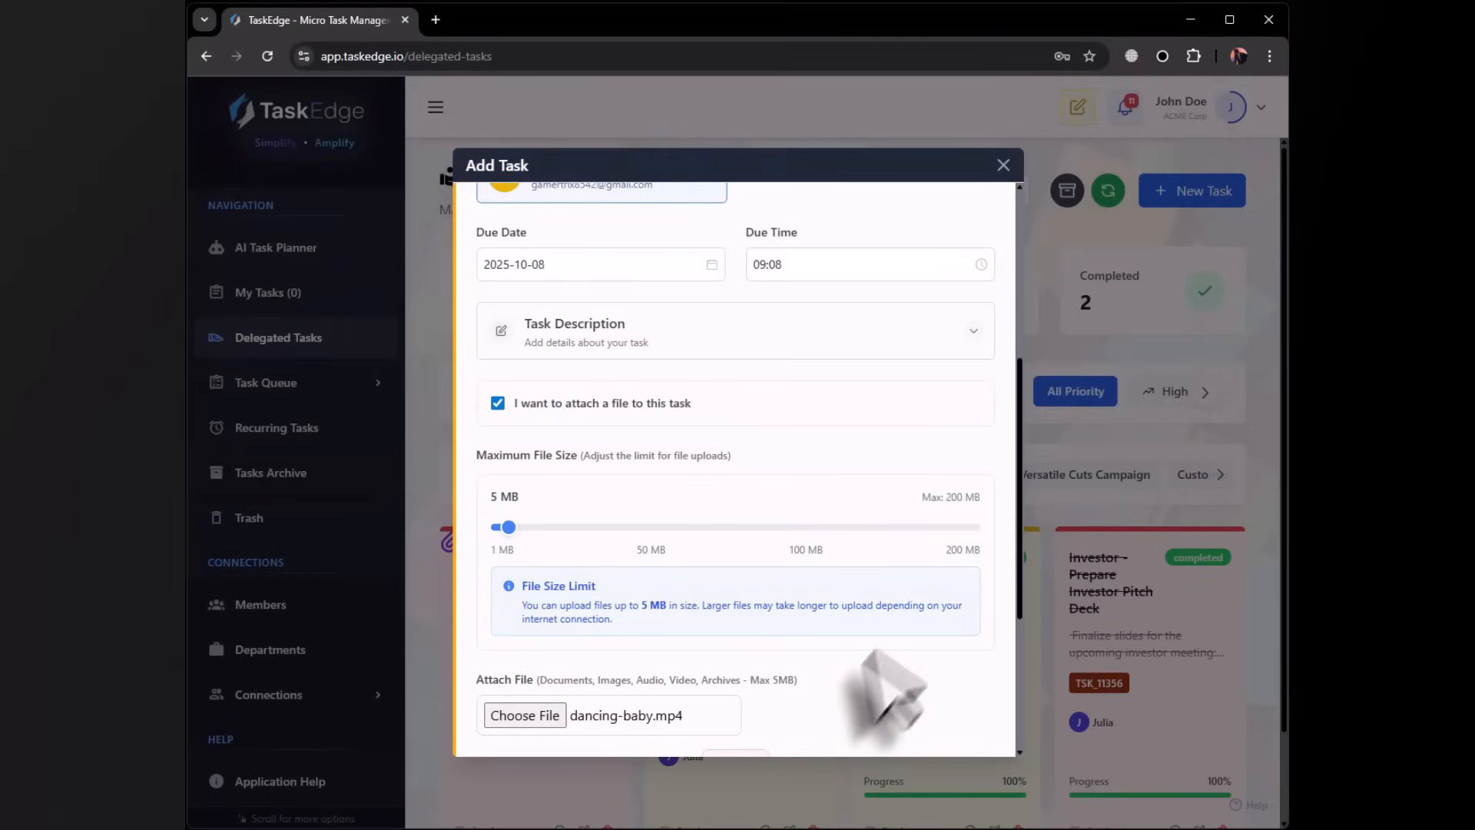
click(927, 719)
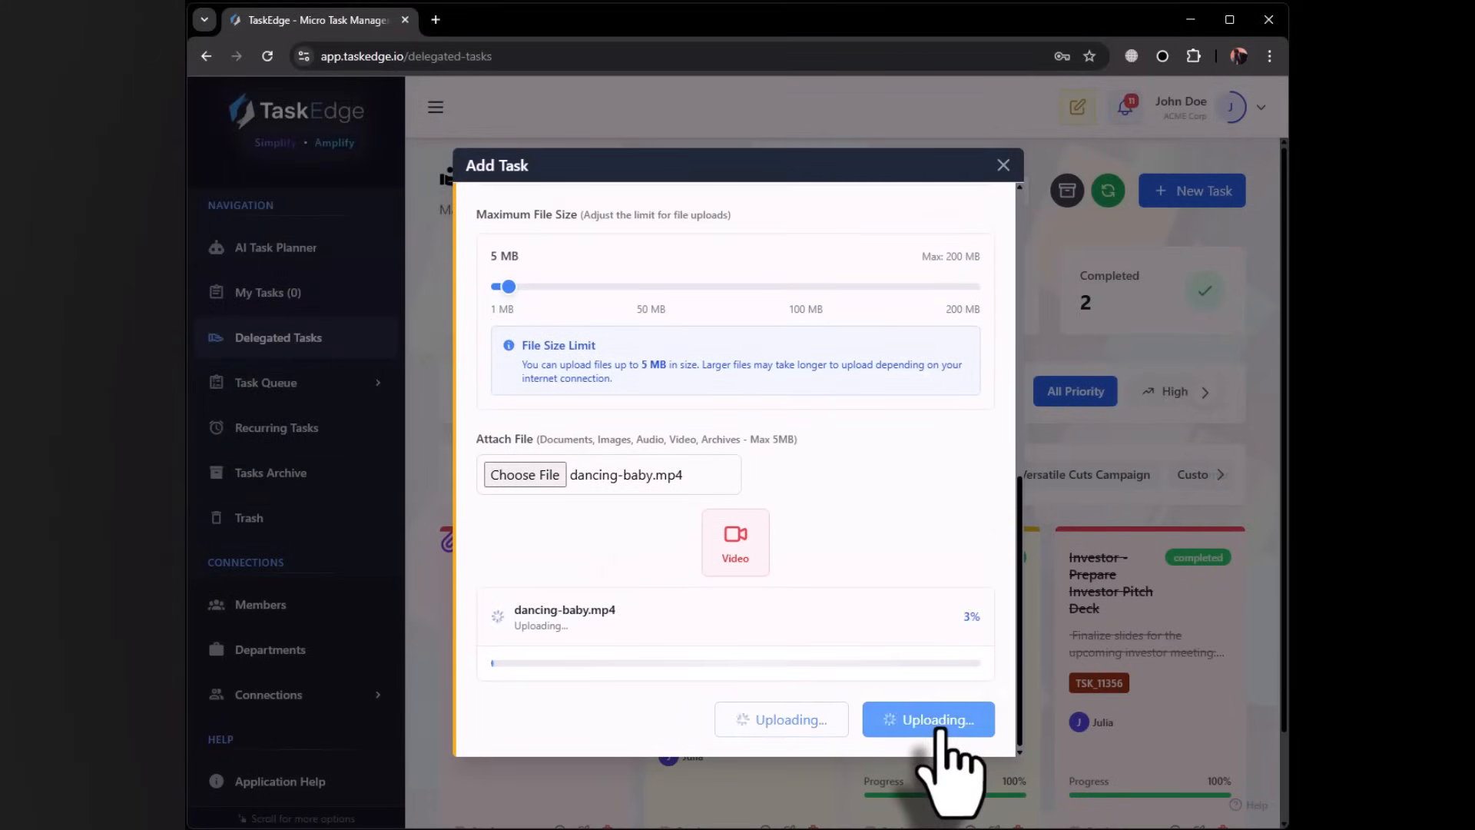
click(927, 719)
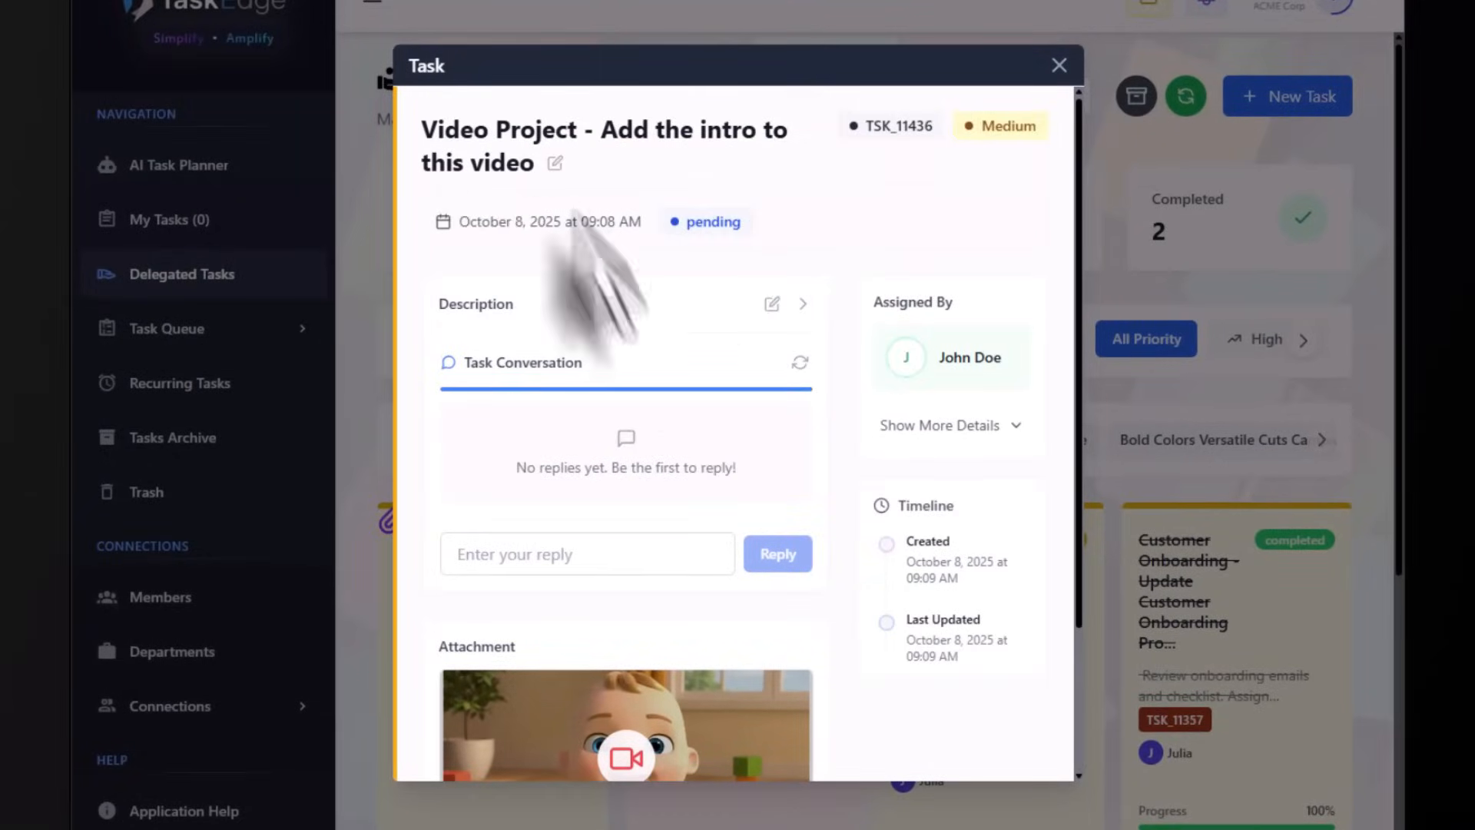
click(624, 734)
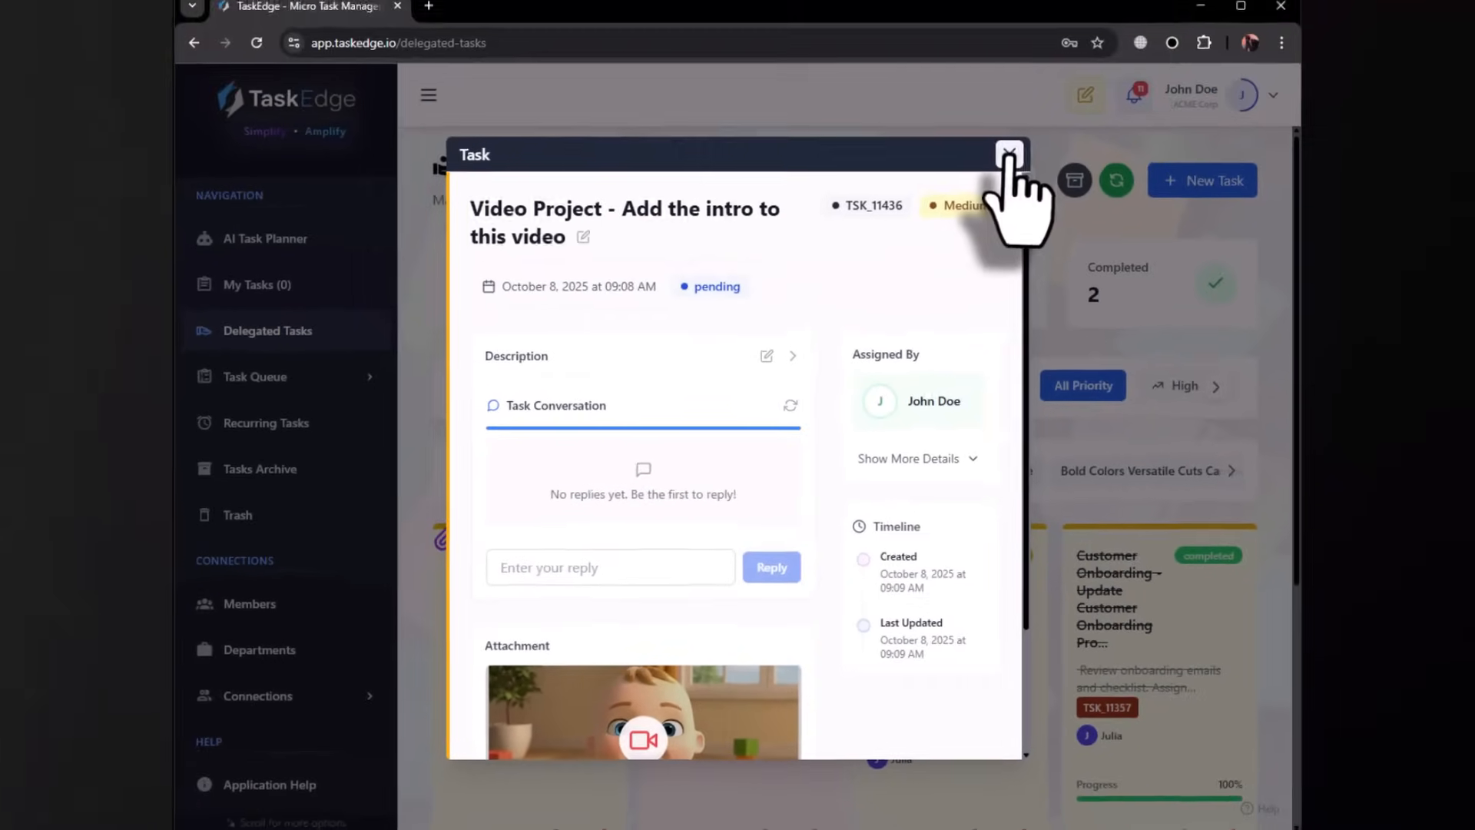
- Close the video task and draft an 'Ads' task about using the model image in upcoming ads
click(1008, 155)
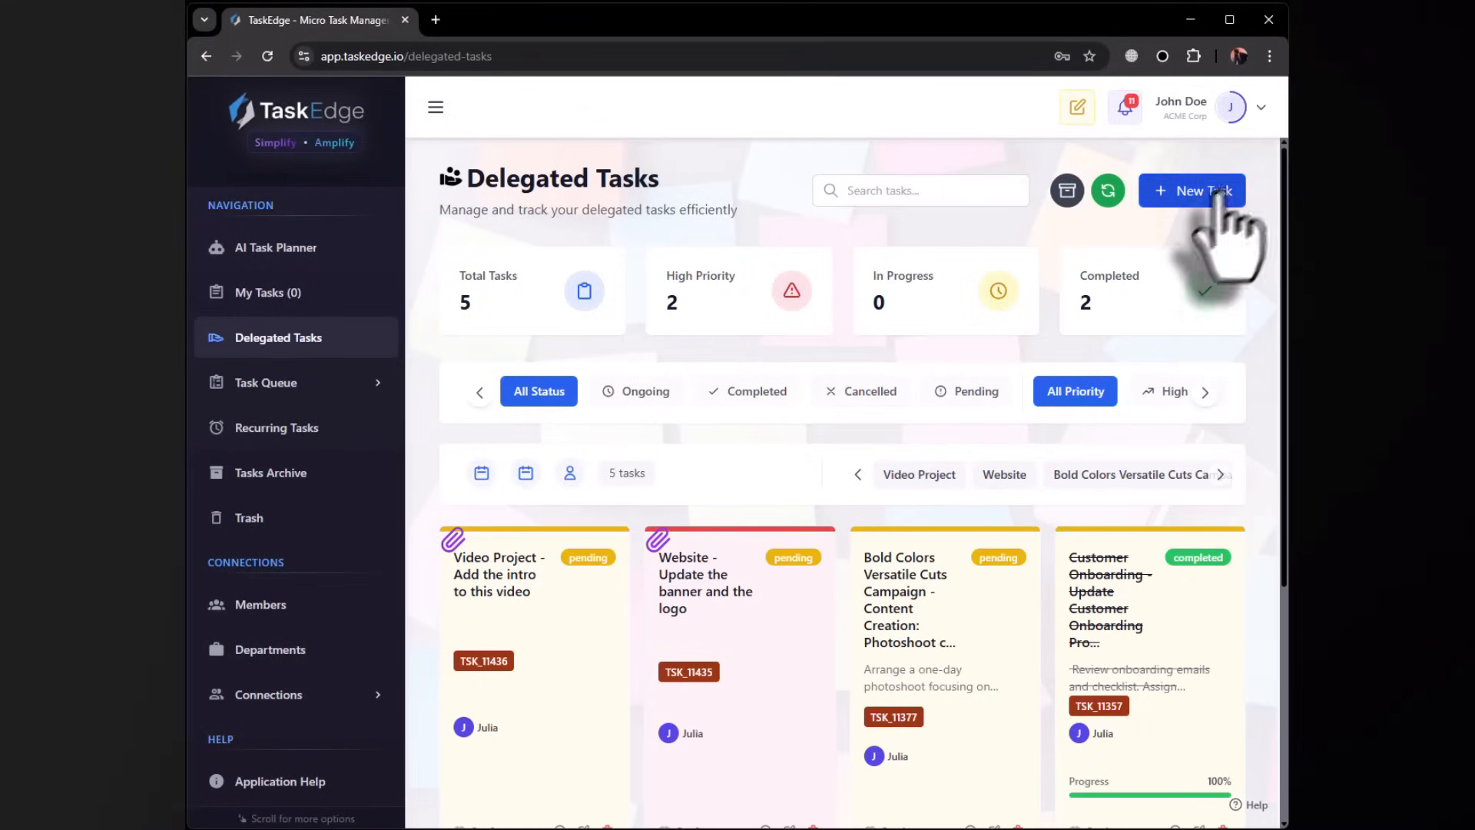
click(1190, 190)
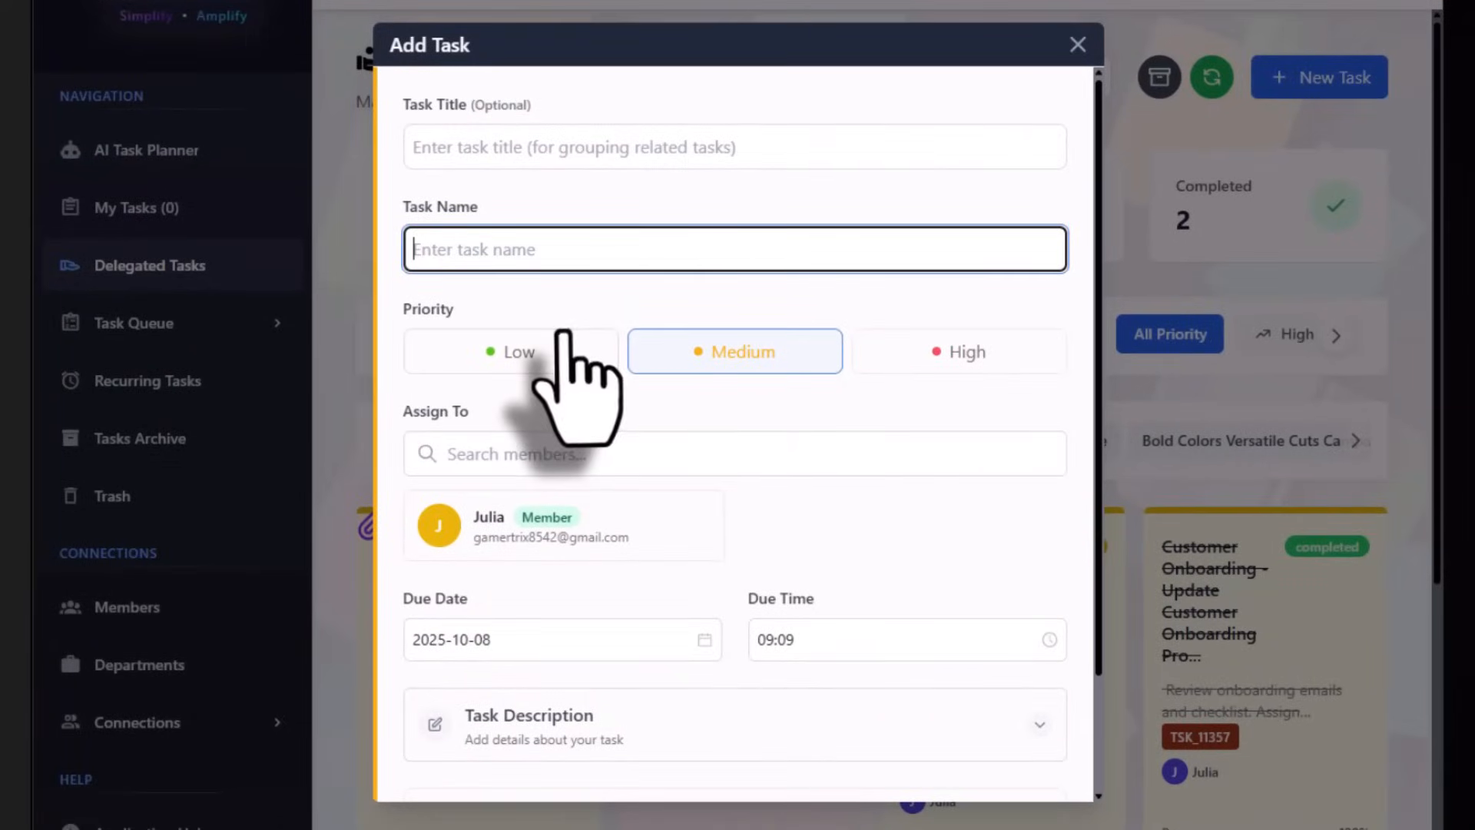
click(734, 146)
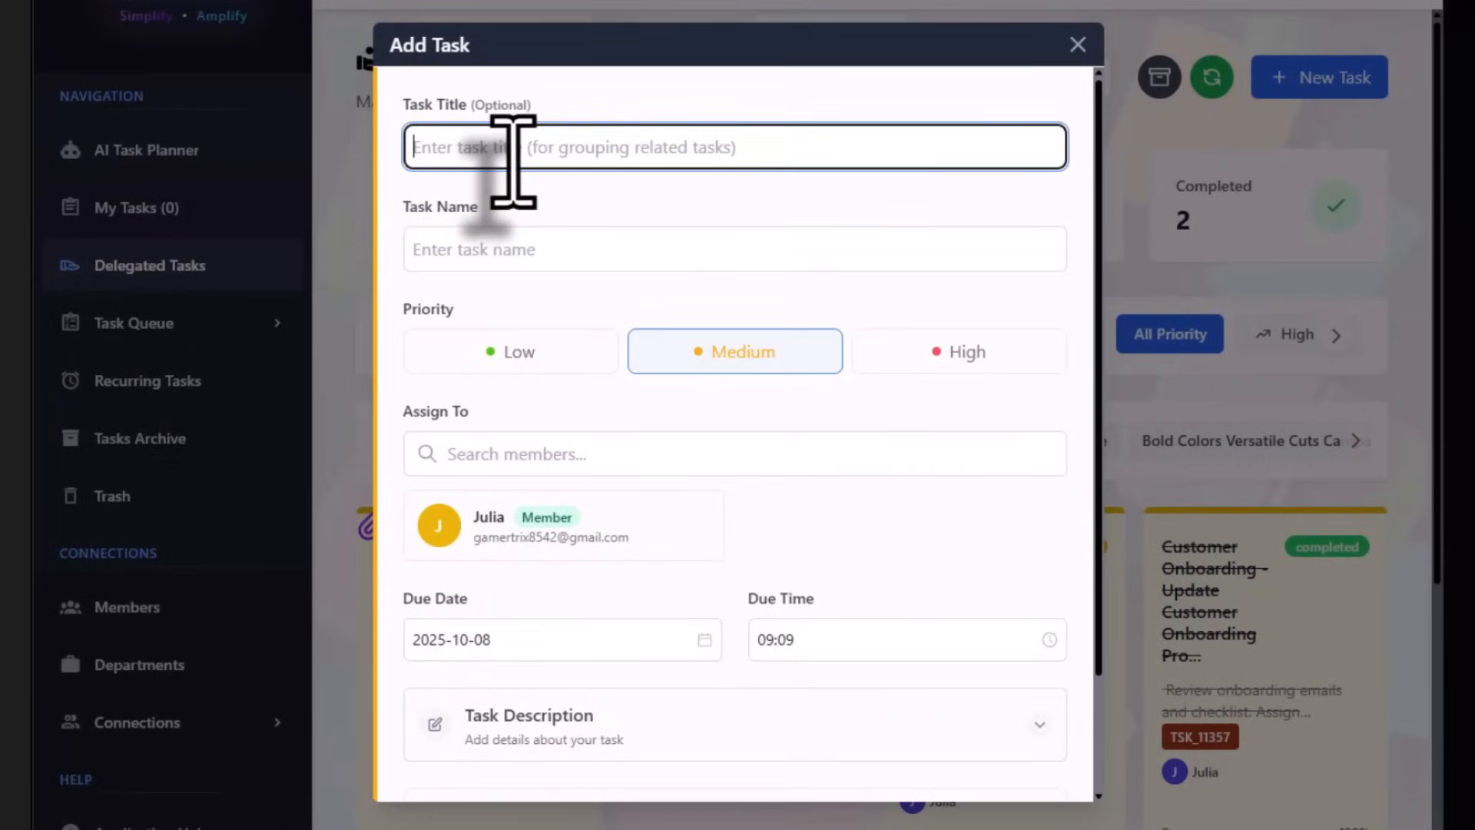
text(Ads)
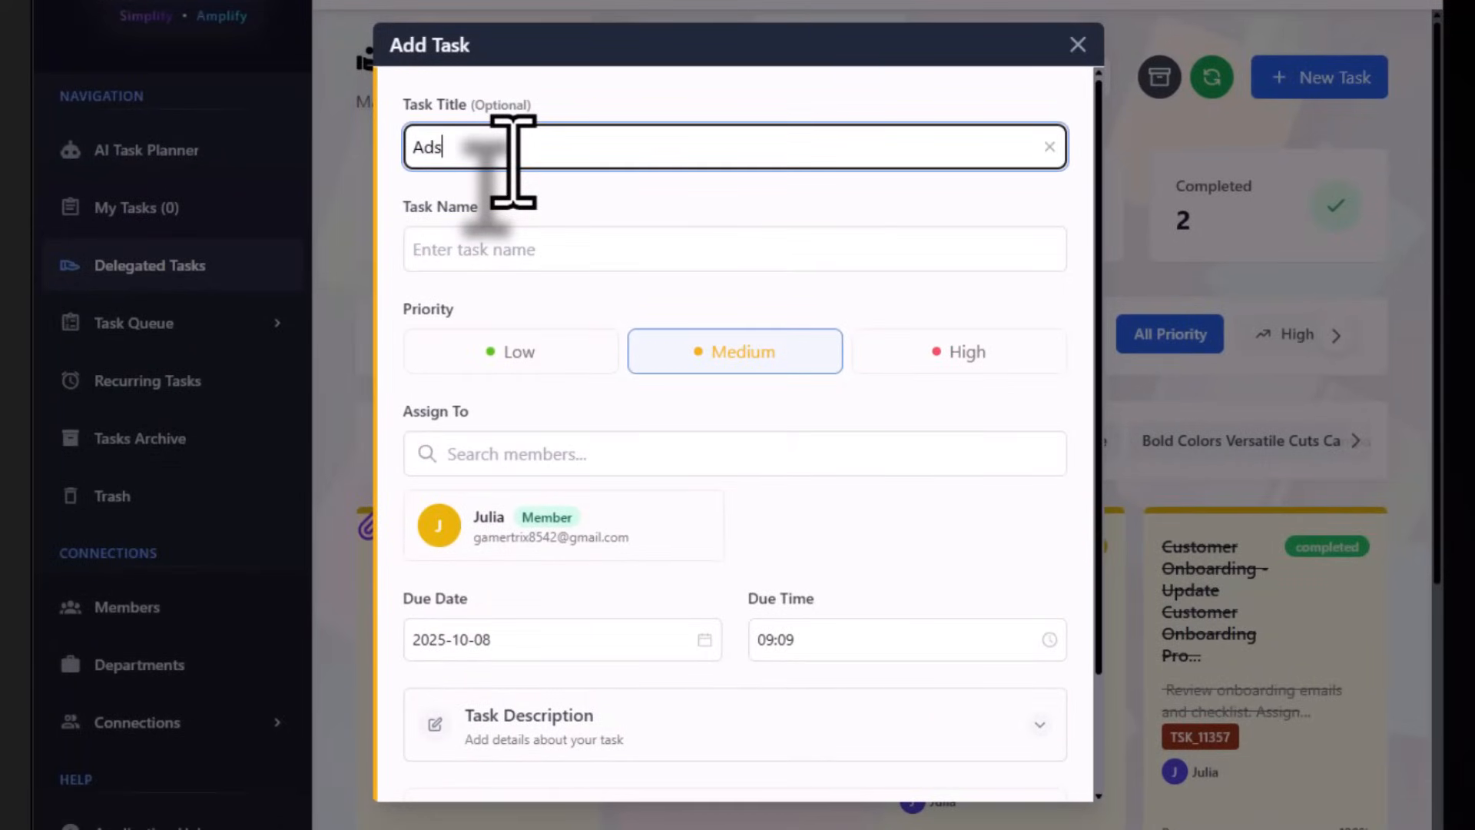
click(733, 249)
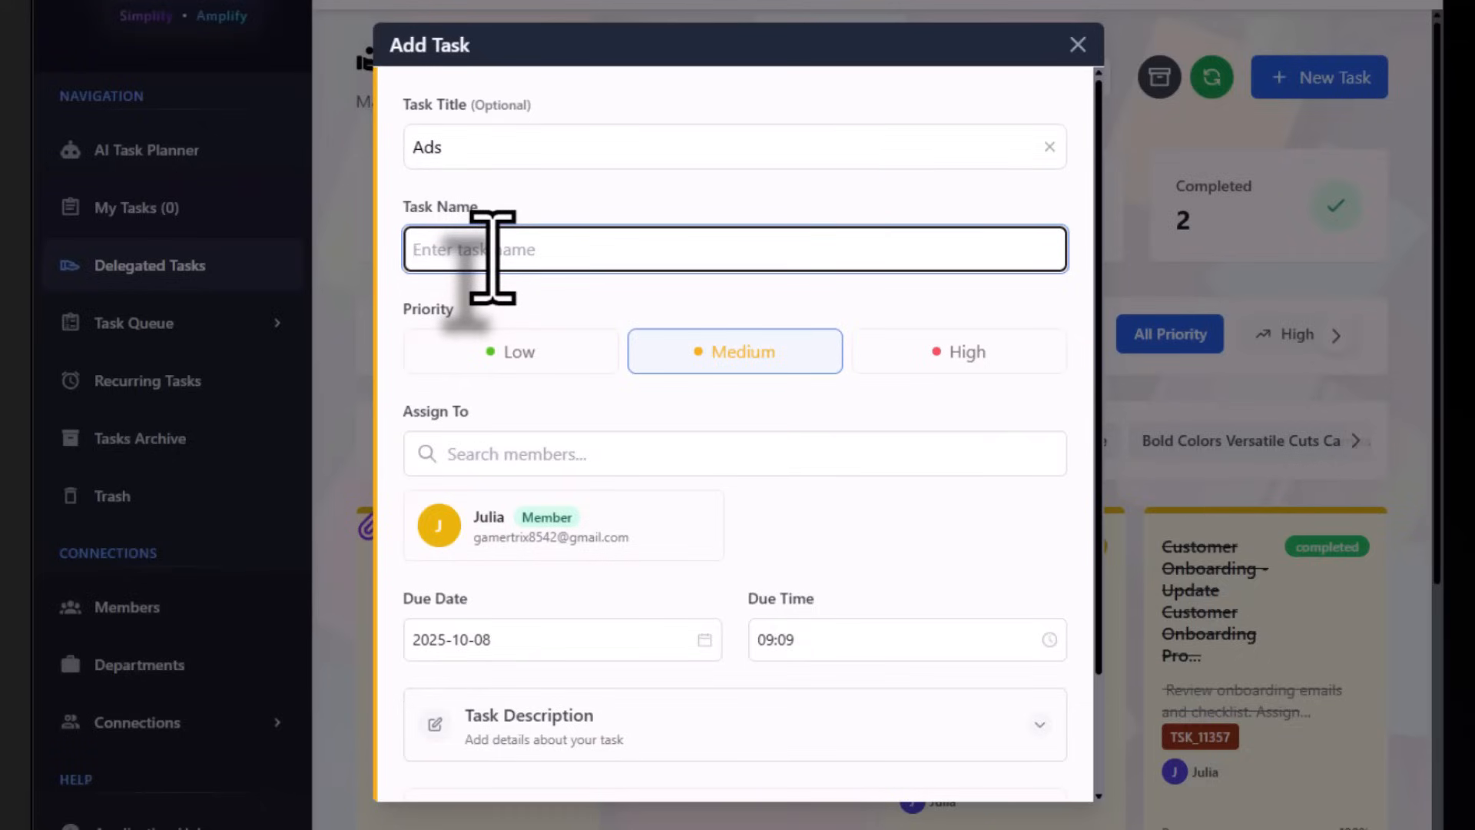
text(Use the following image of model)
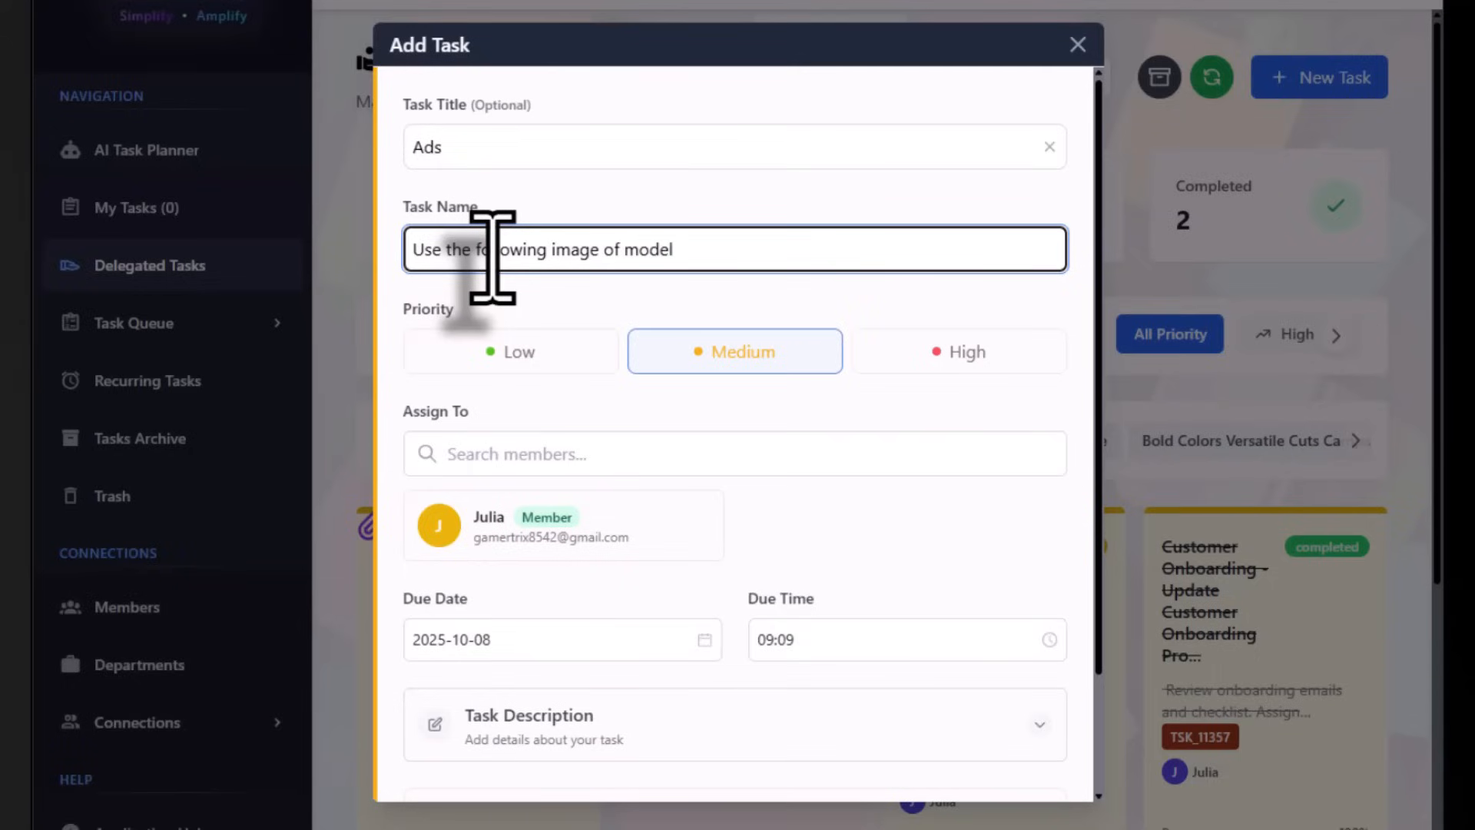
text(in the upcoing)
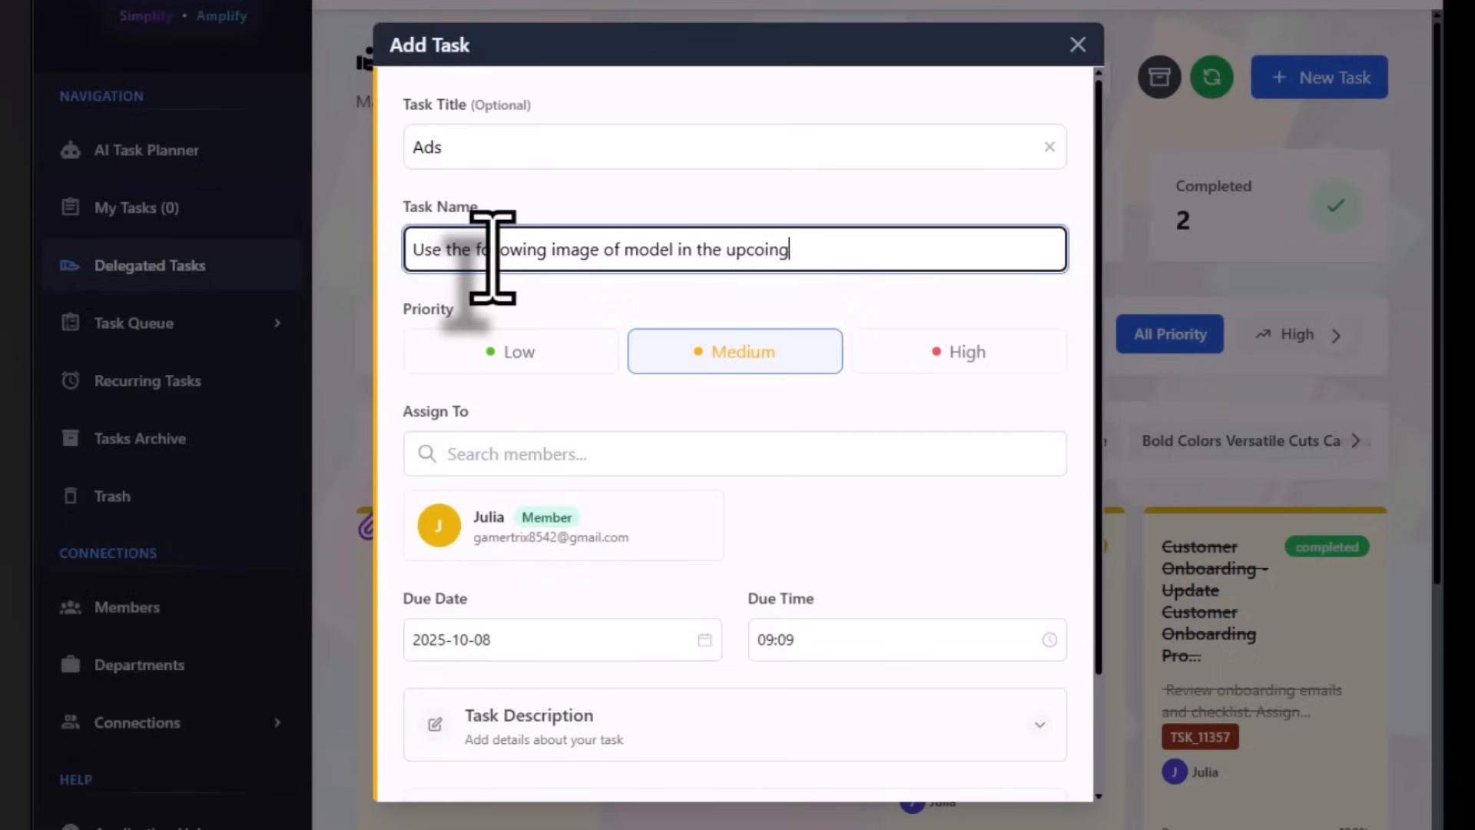
text(ads)
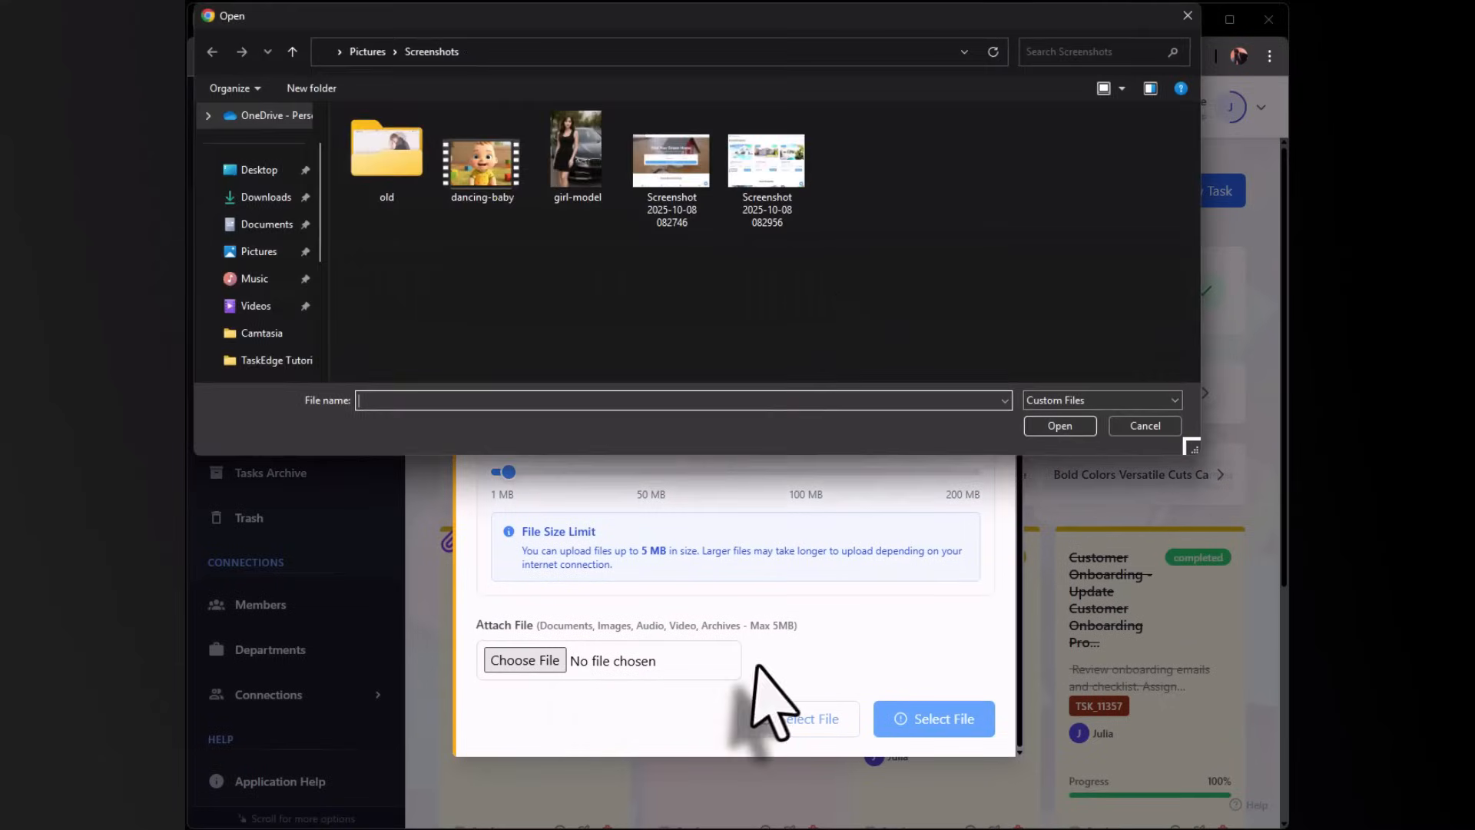
- Attach girl-model.png and delegate the Ads task to the board
click(577, 155)
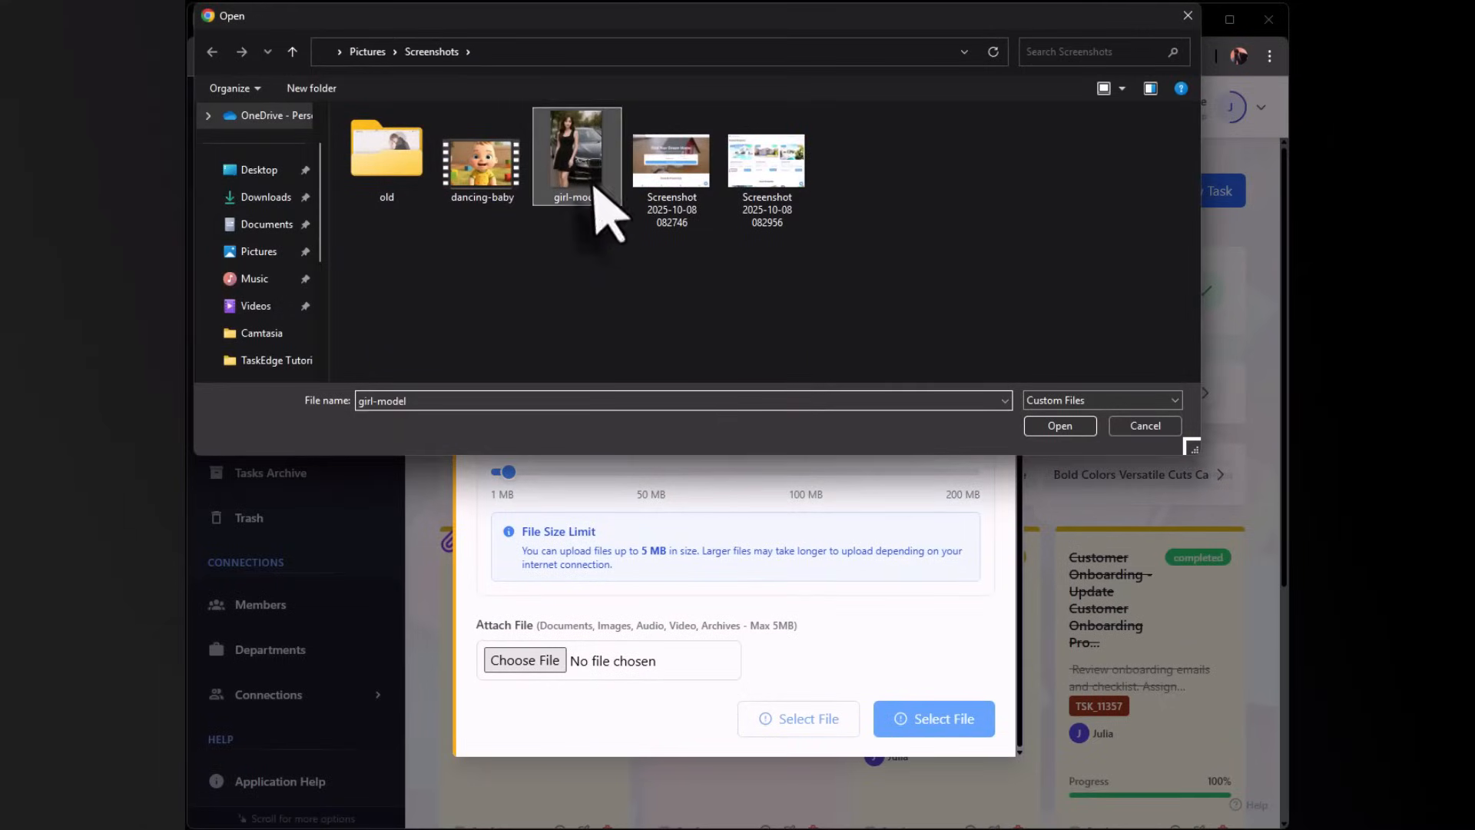
click(1059, 425)
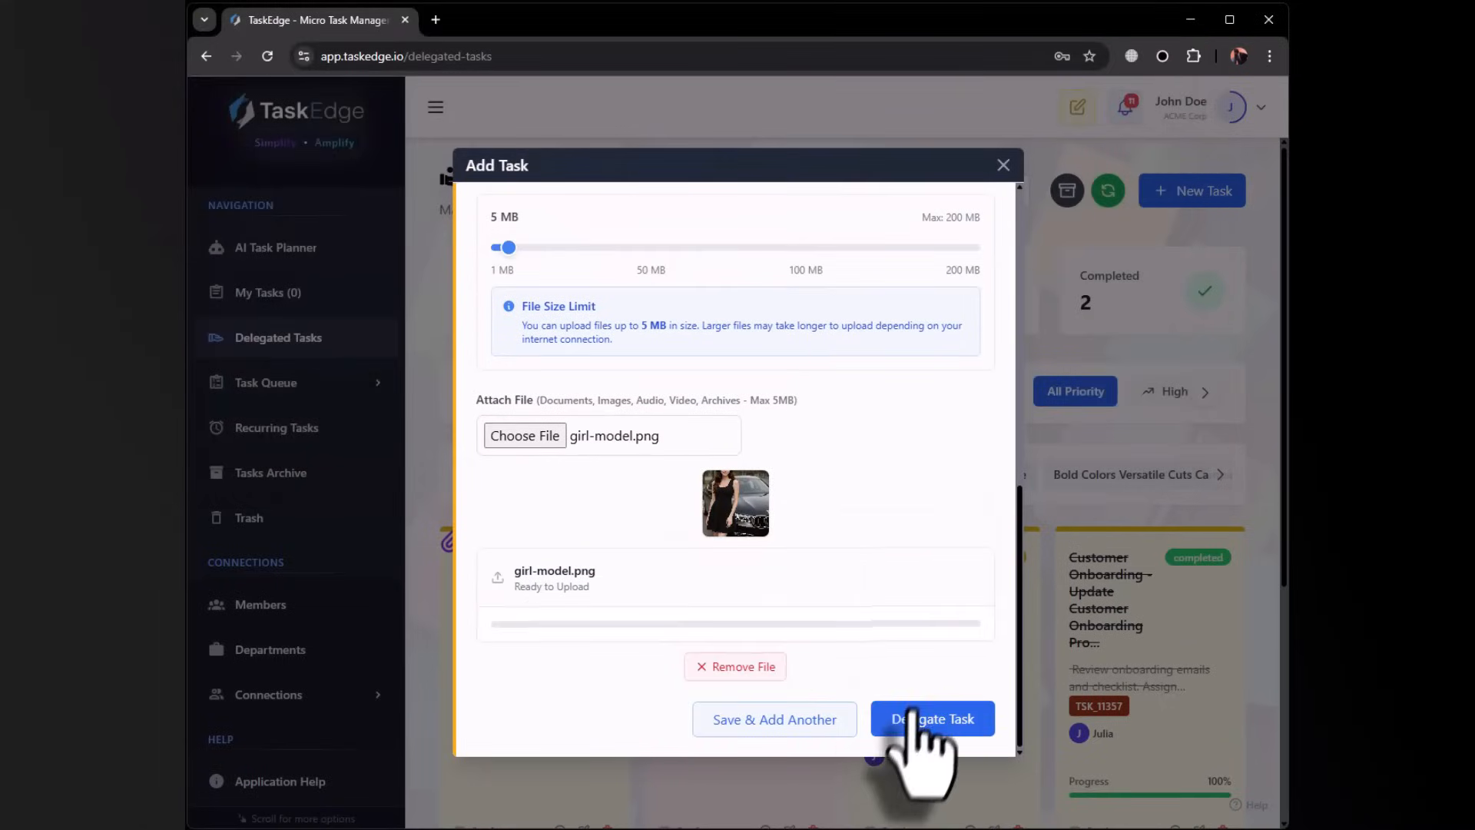
click(931, 717)
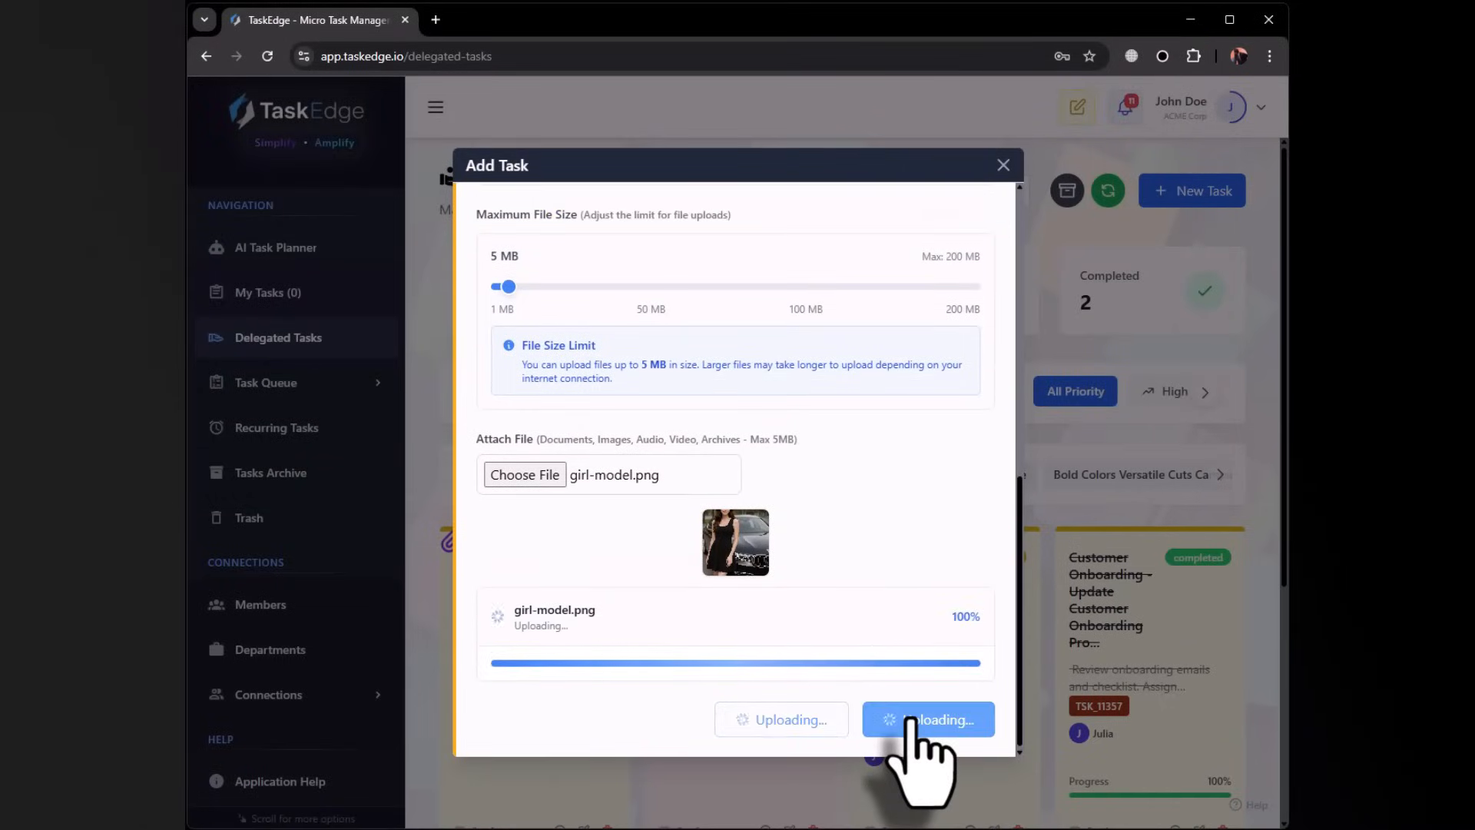
click(927, 719)
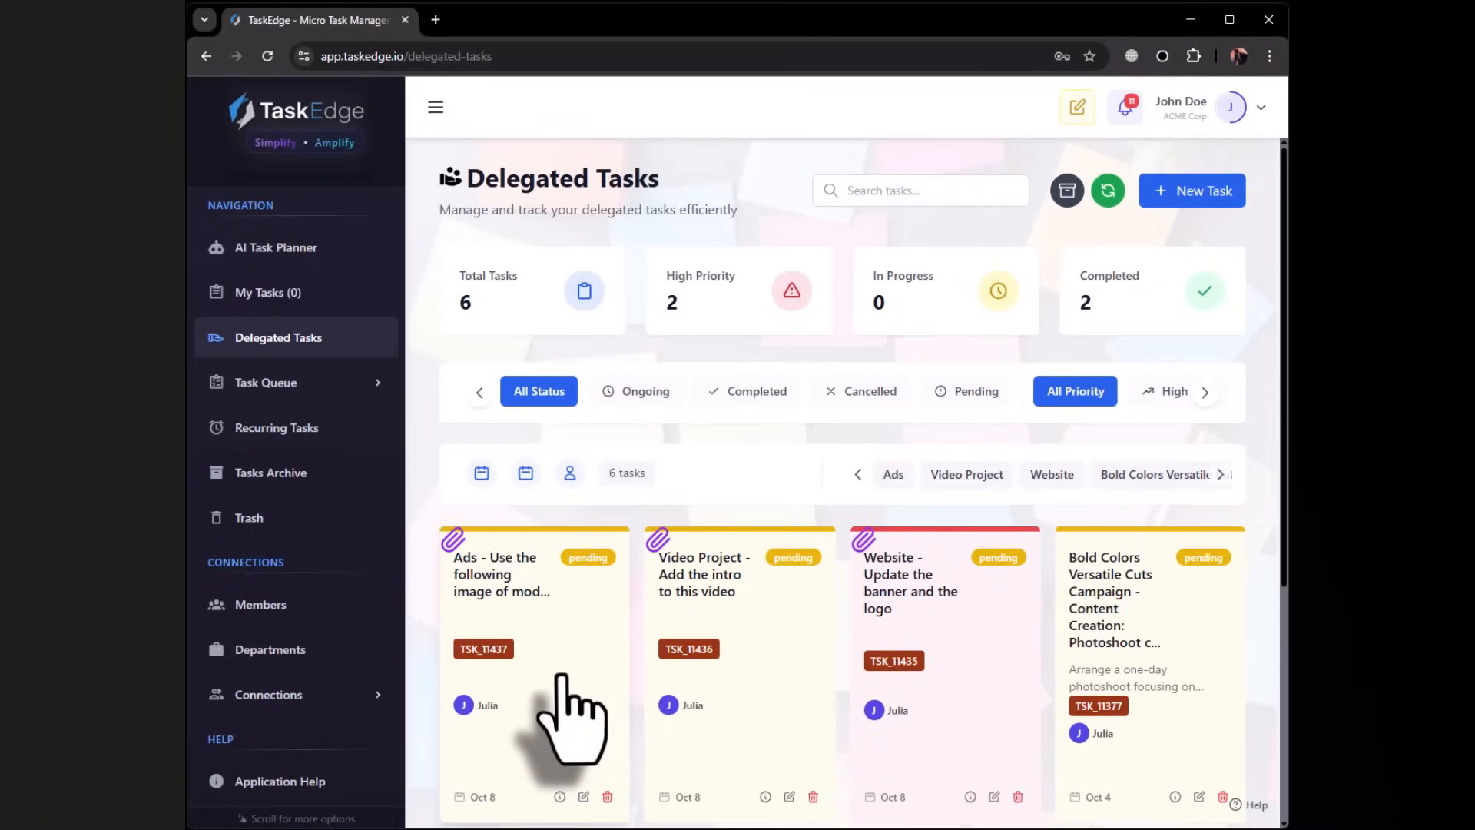
click(513, 574)
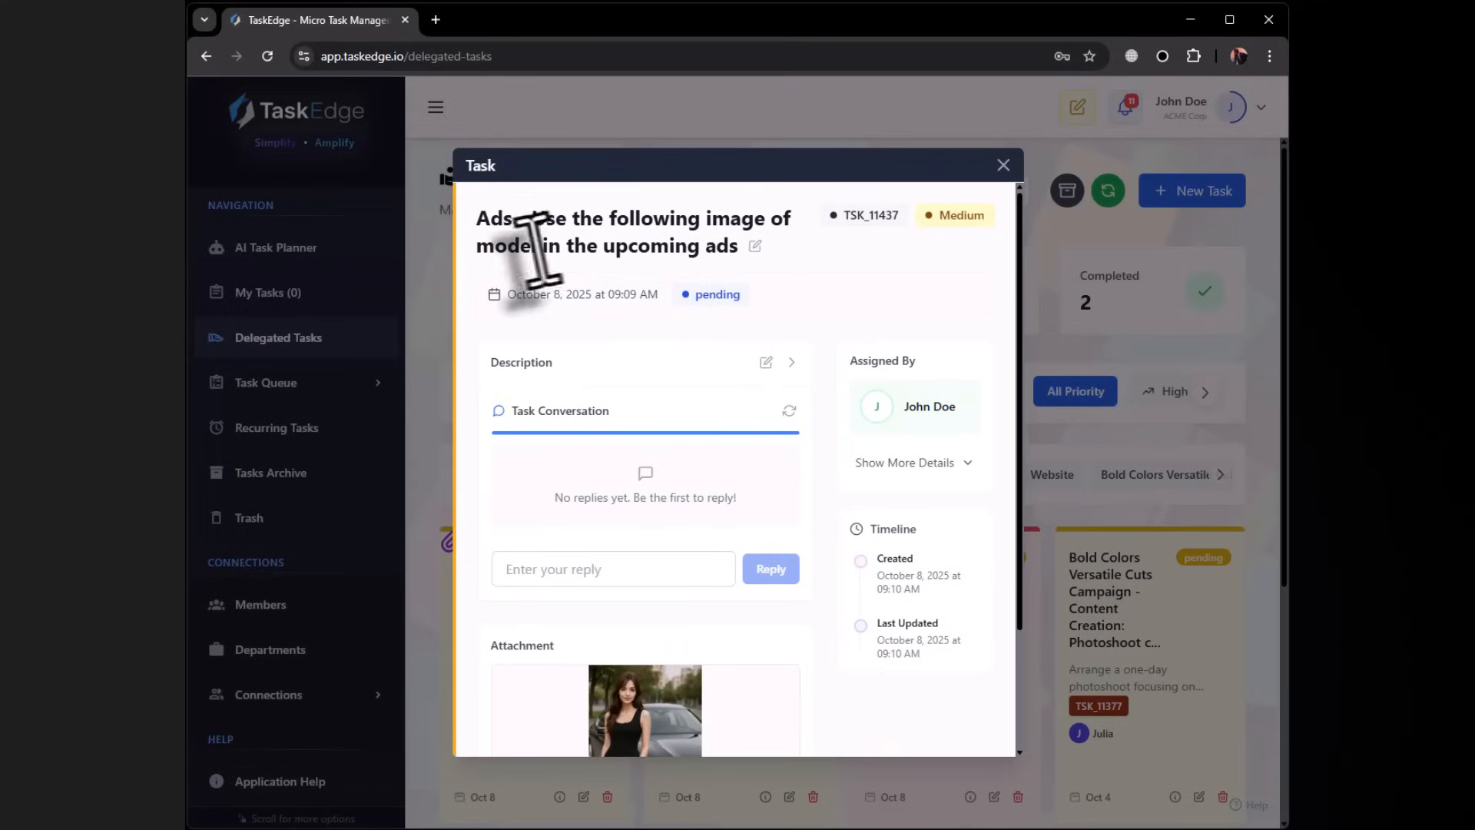
click(645, 710)
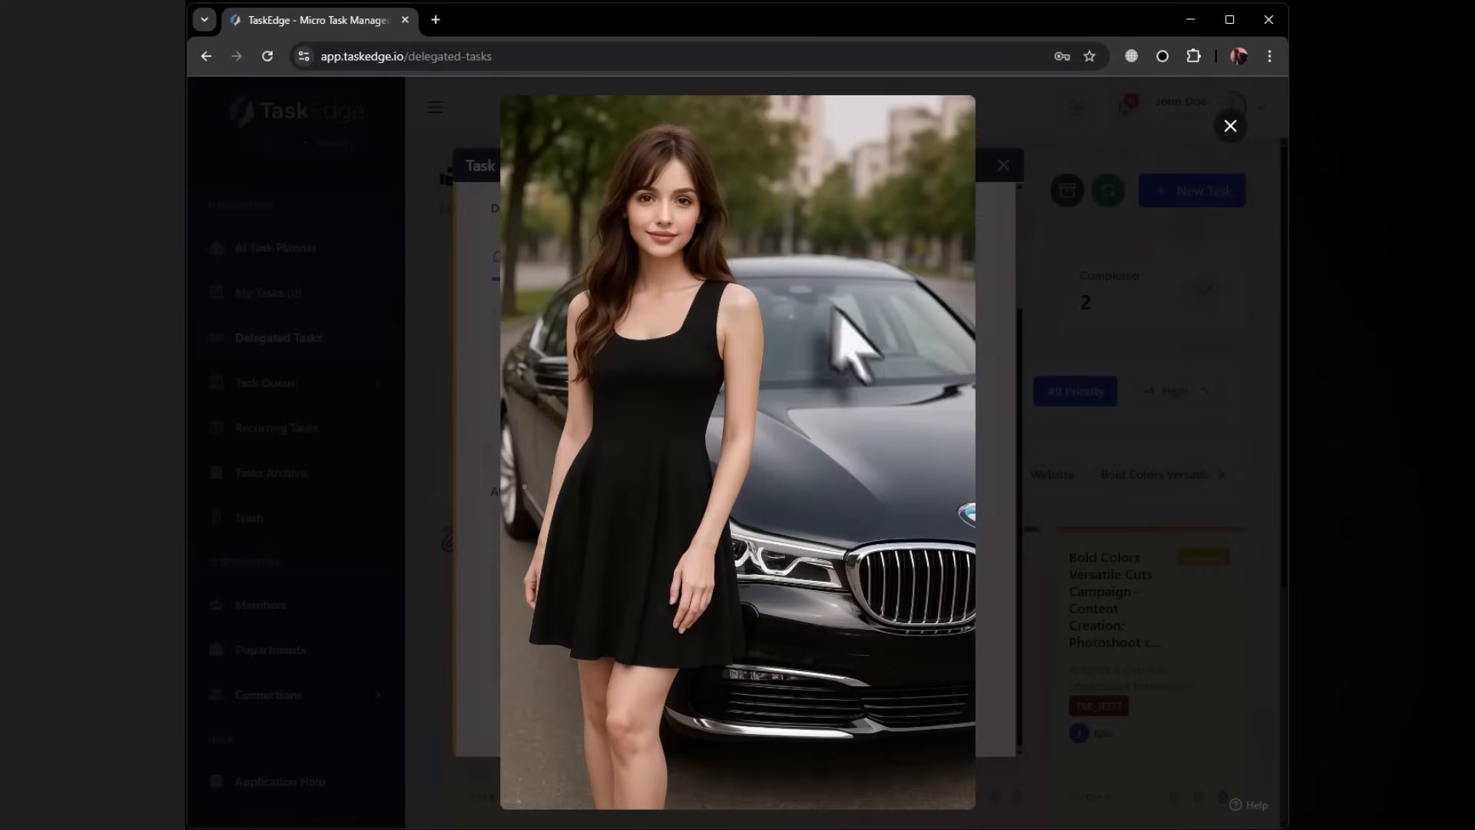
click(1229, 126)
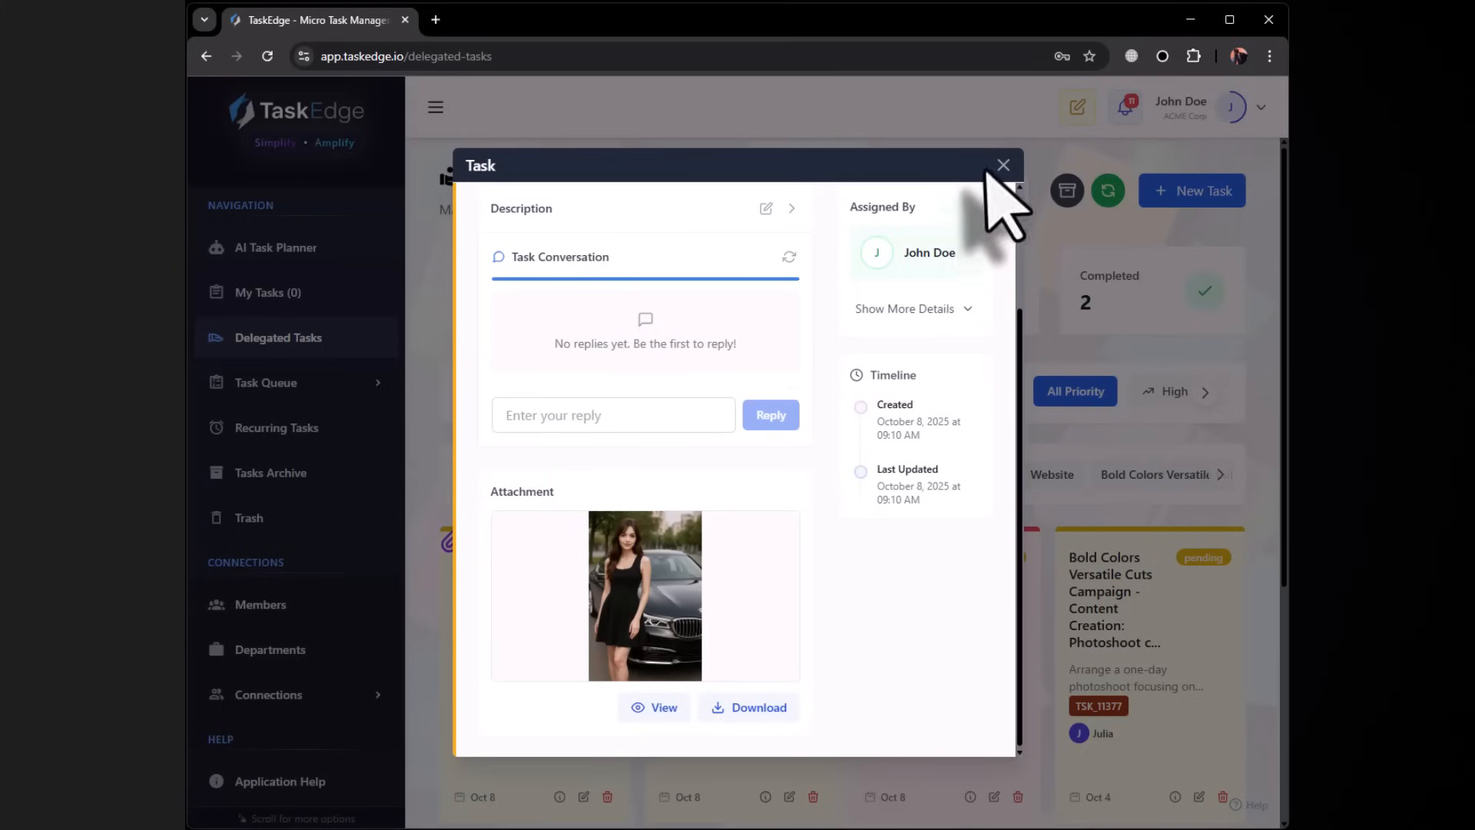
click(1002, 165)
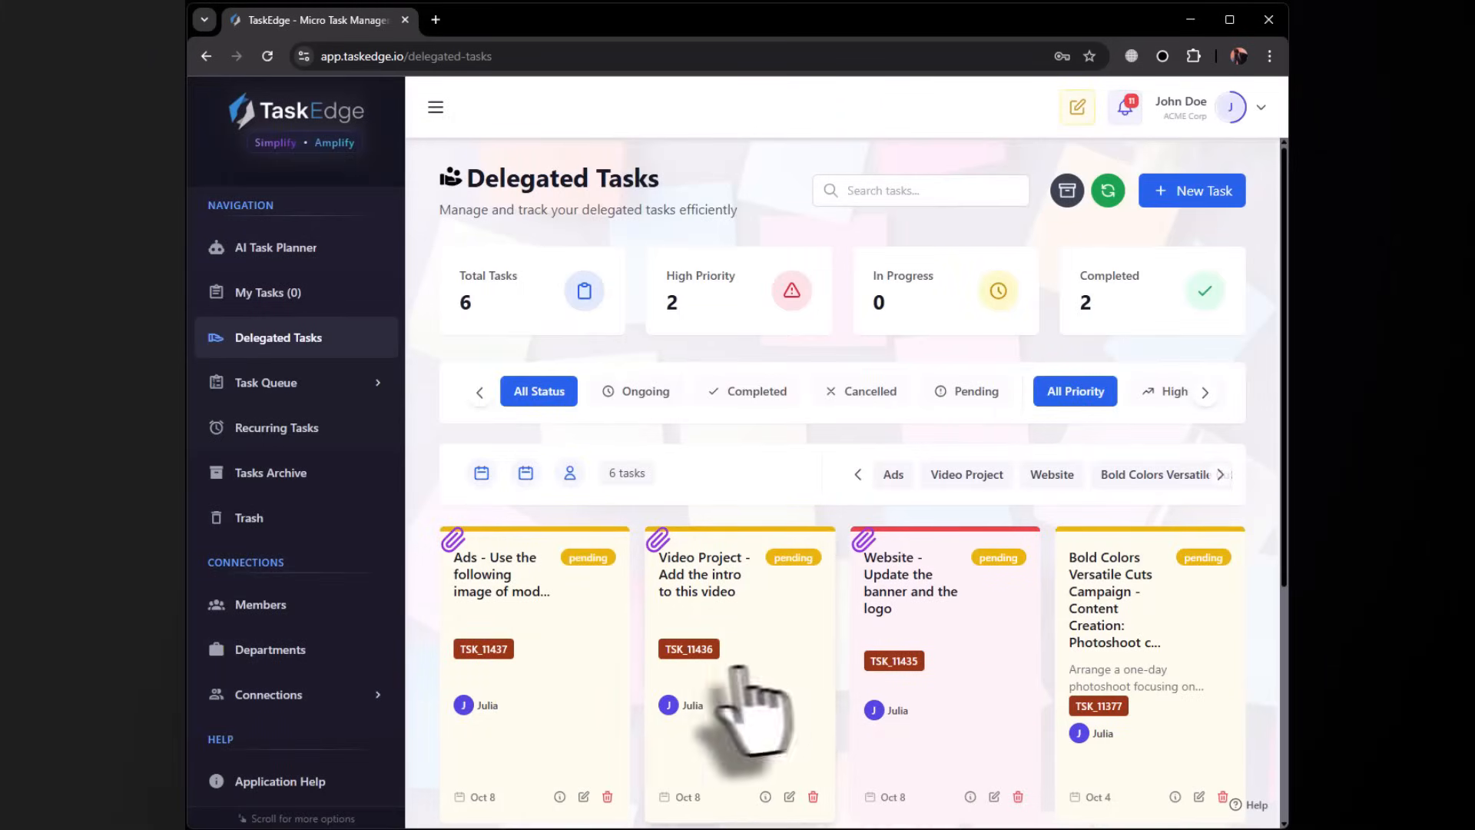
click(273, 292)
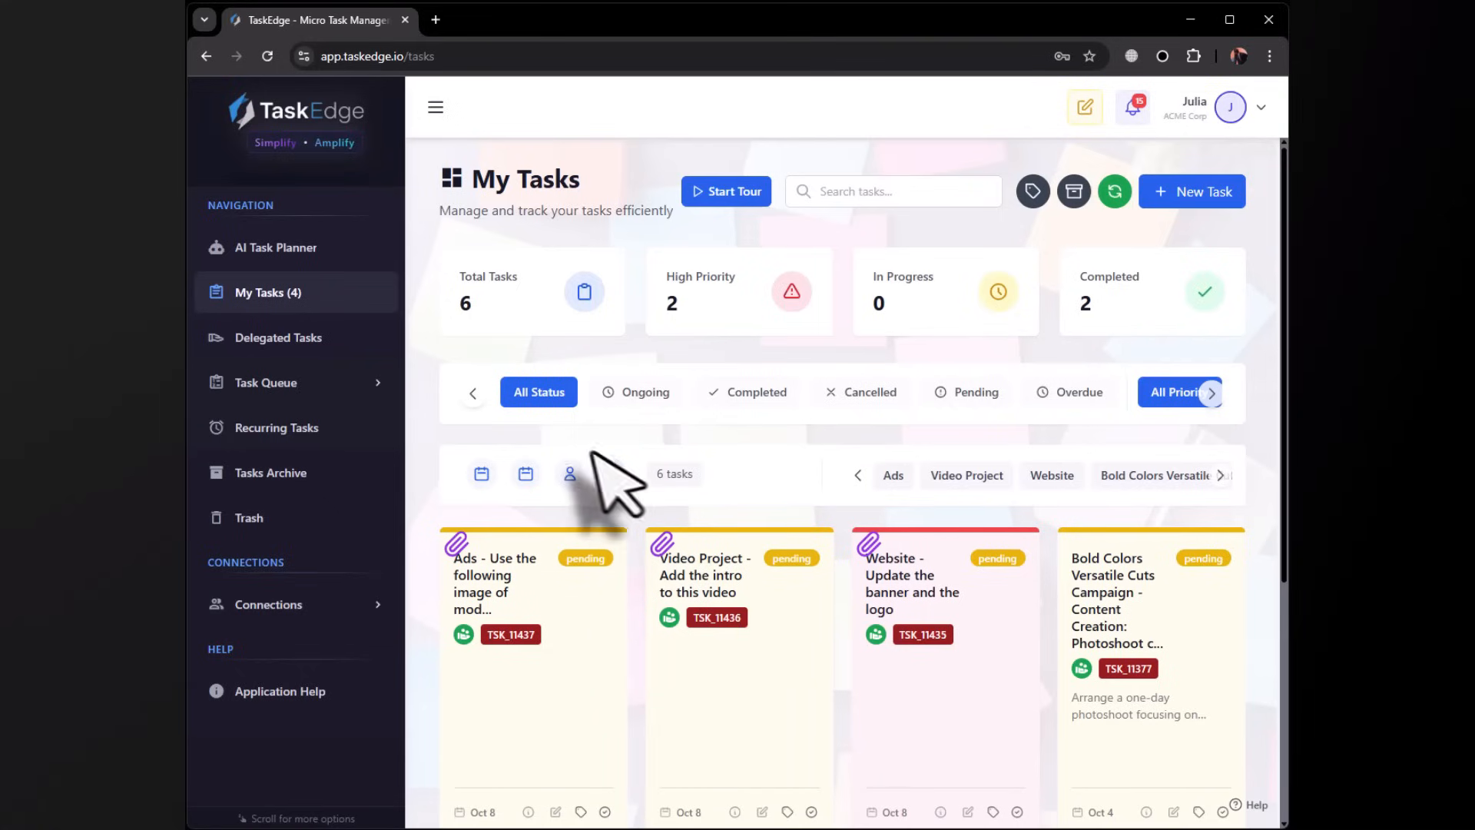
- Scroll through Julia's assigned tasks and close the Ads task details
scroll(down, 3)
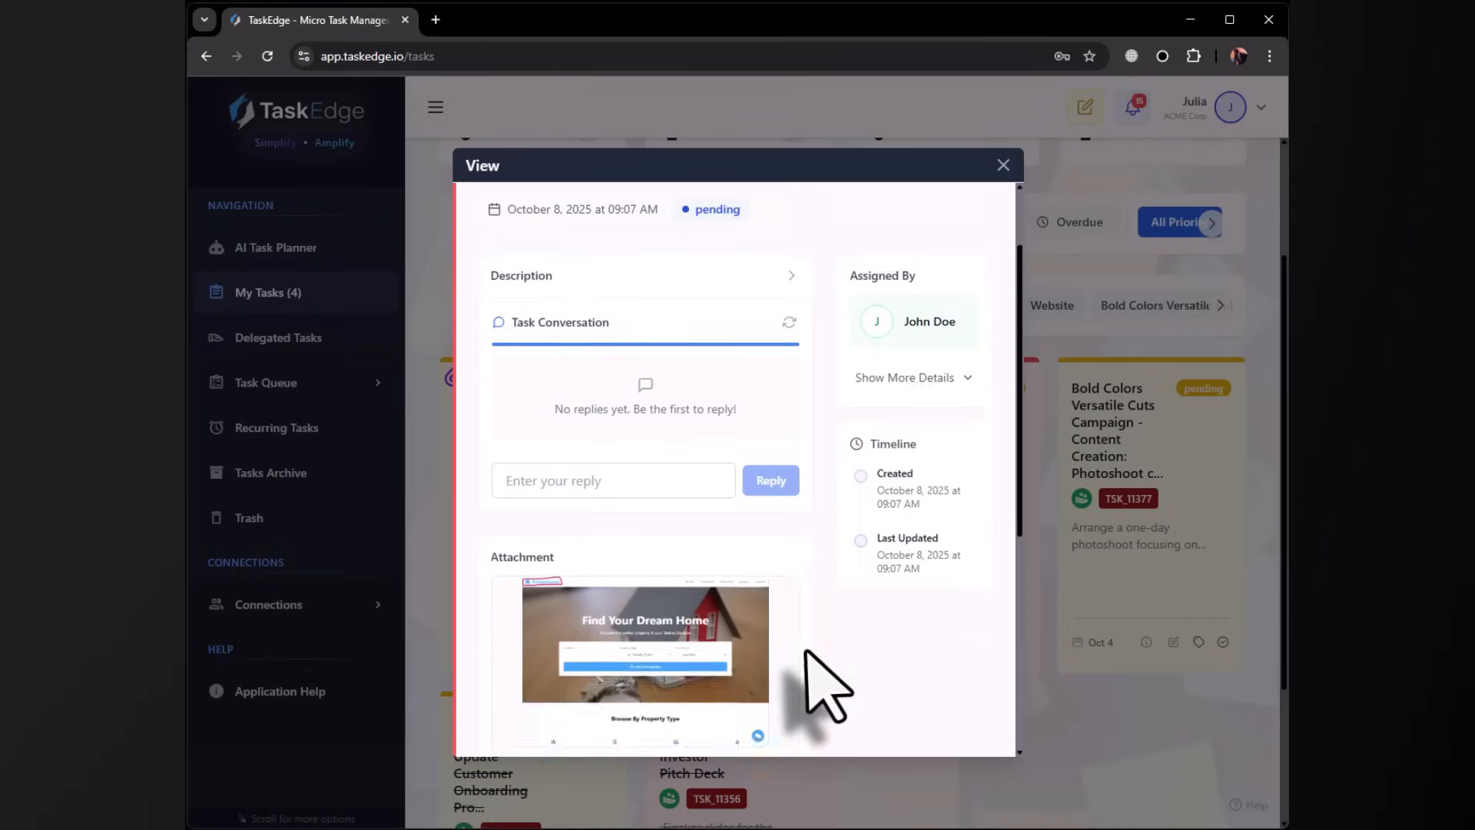
scroll(down, 3)
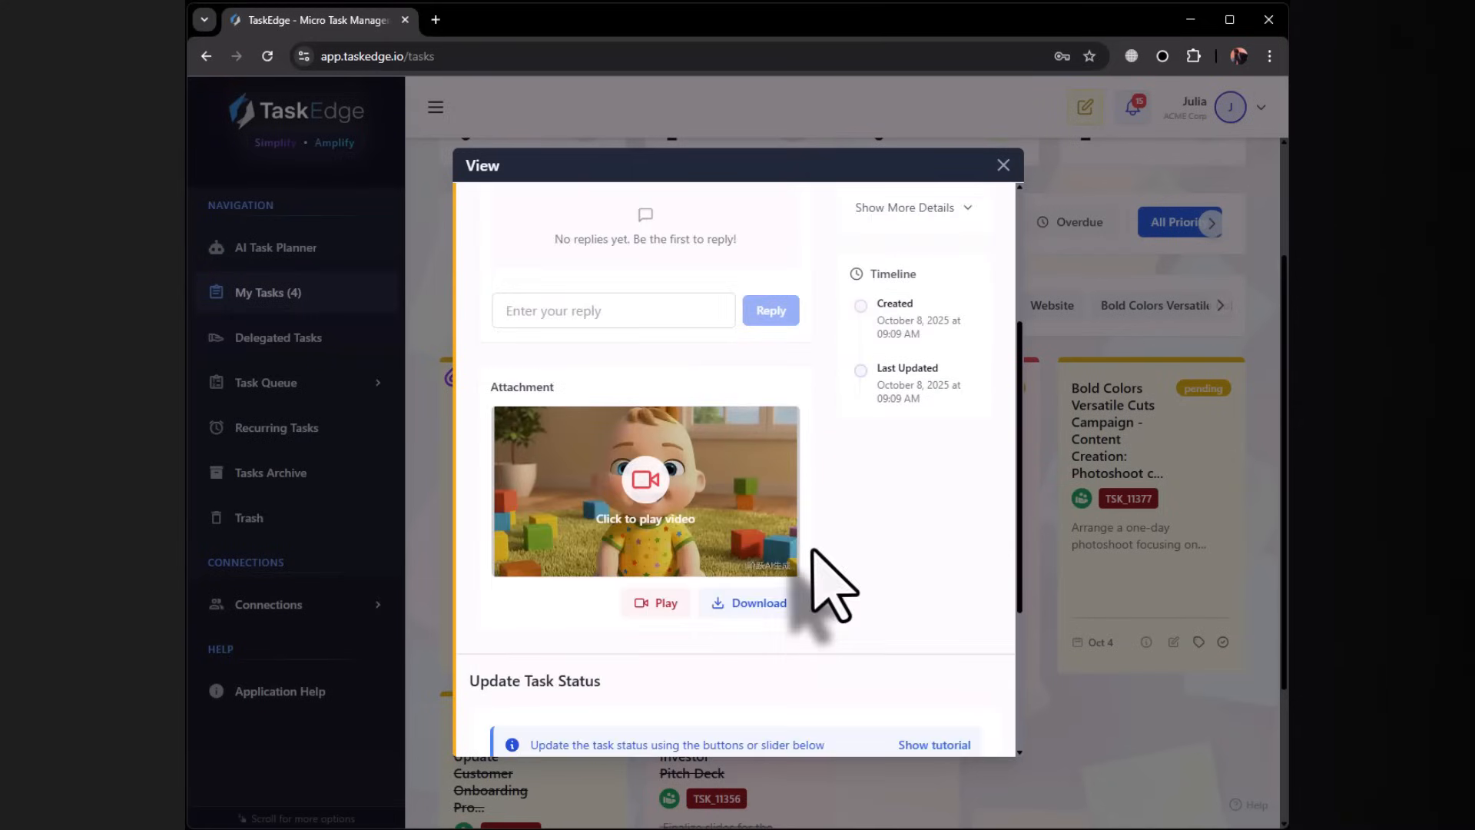
scroll(down, 3)
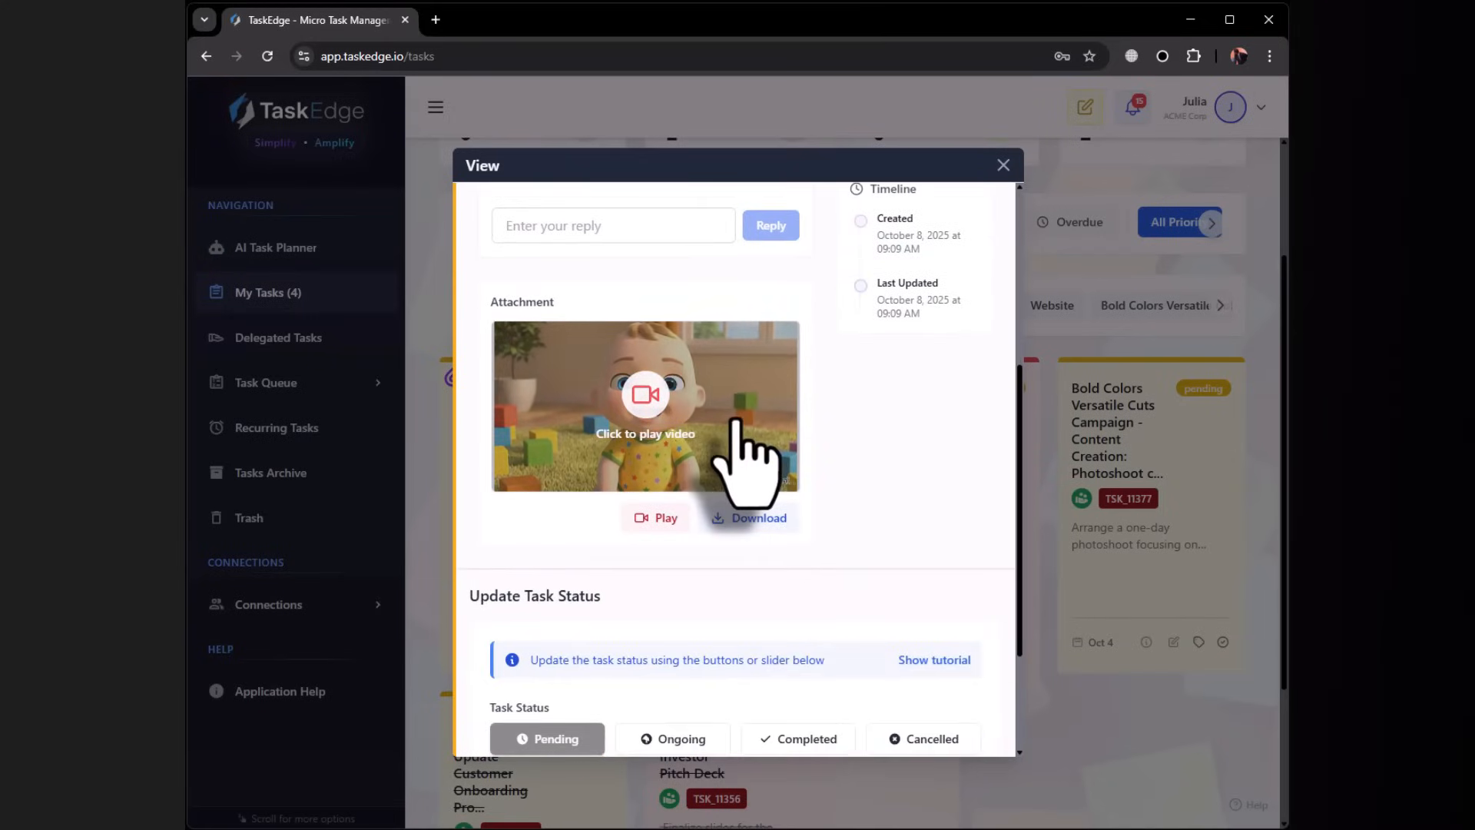
mouse_move(795, 592)
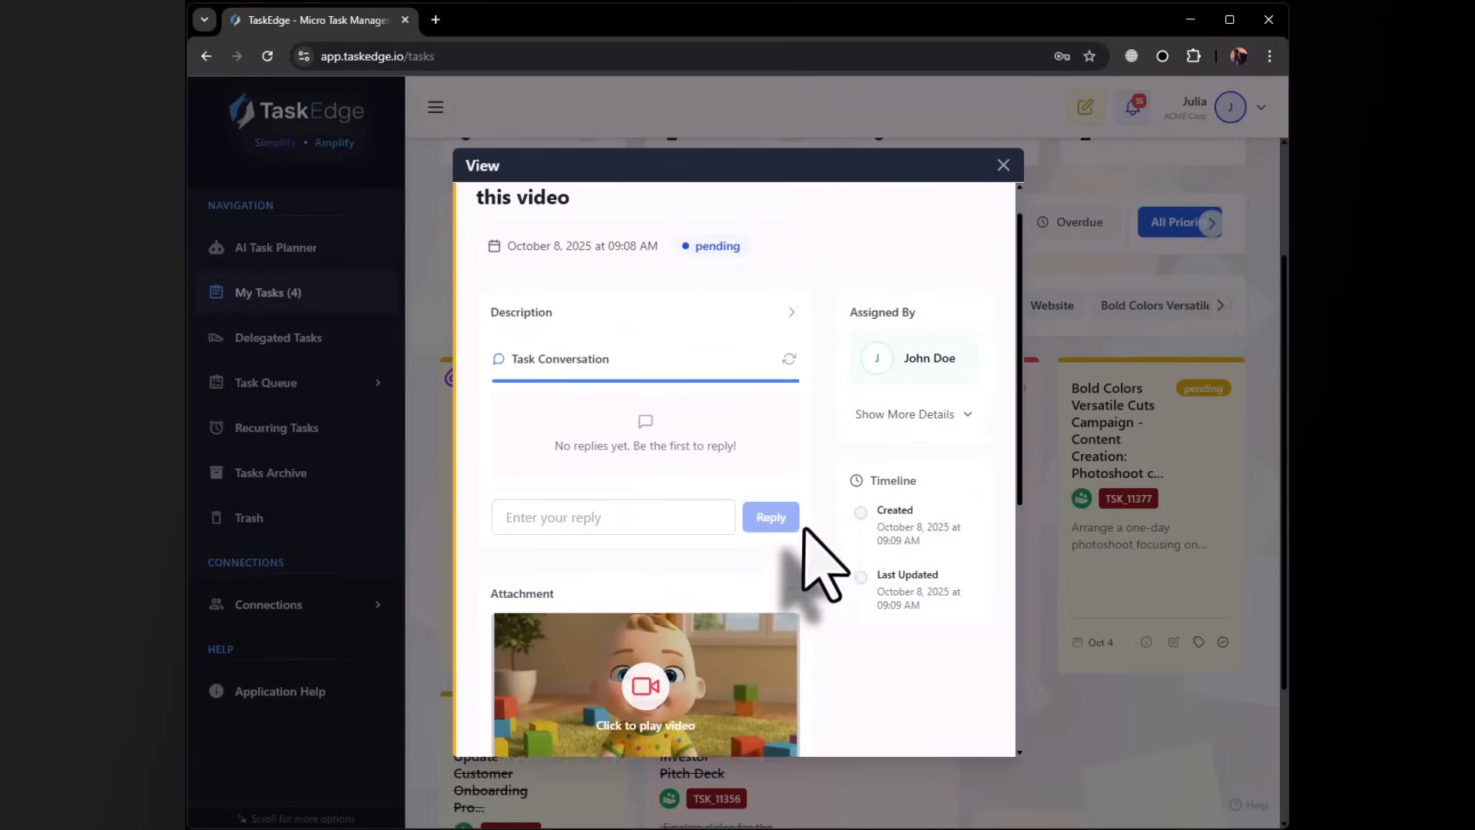
click(1003, 164)
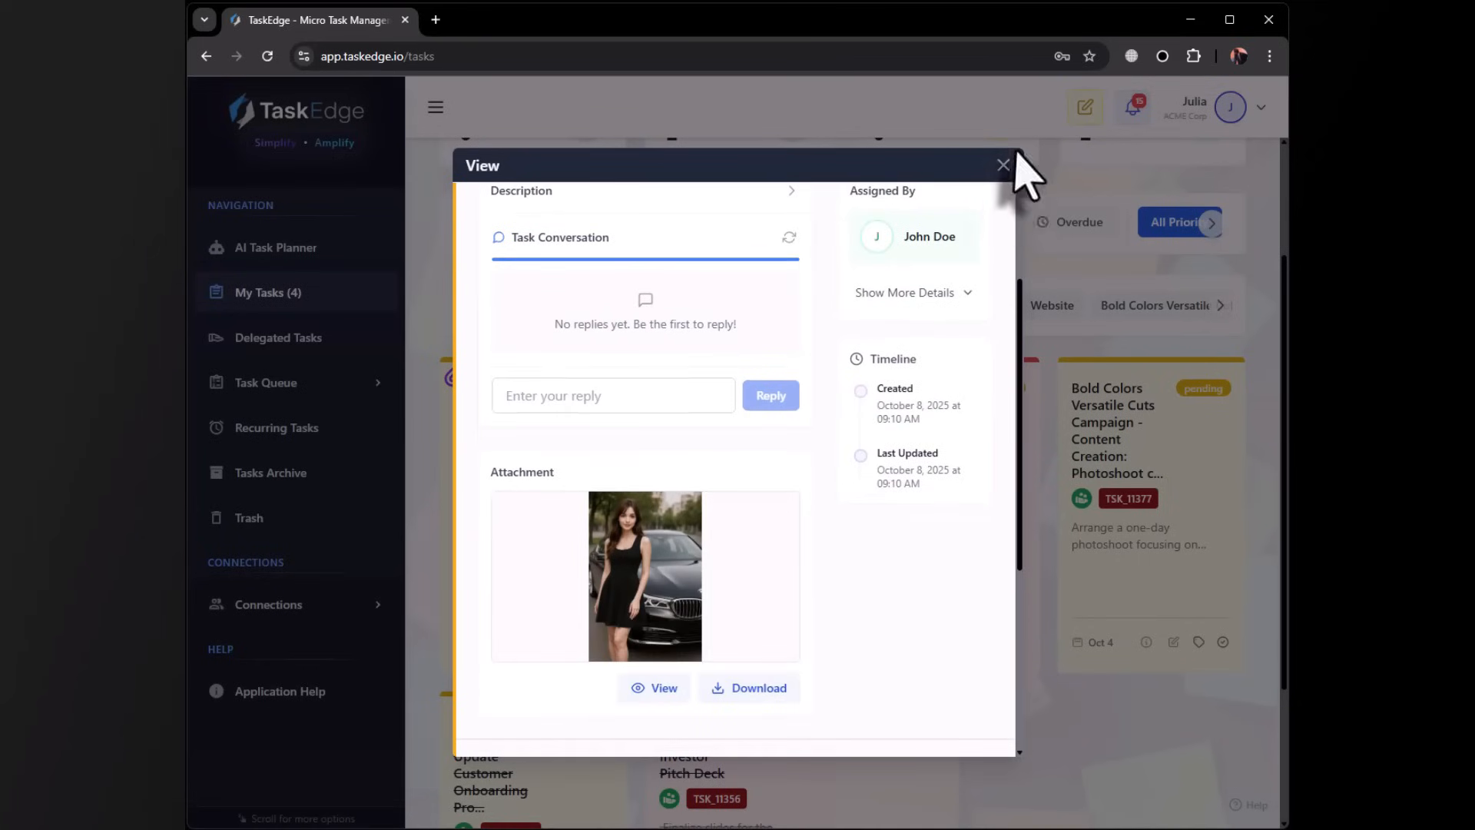
click(1002, 166)
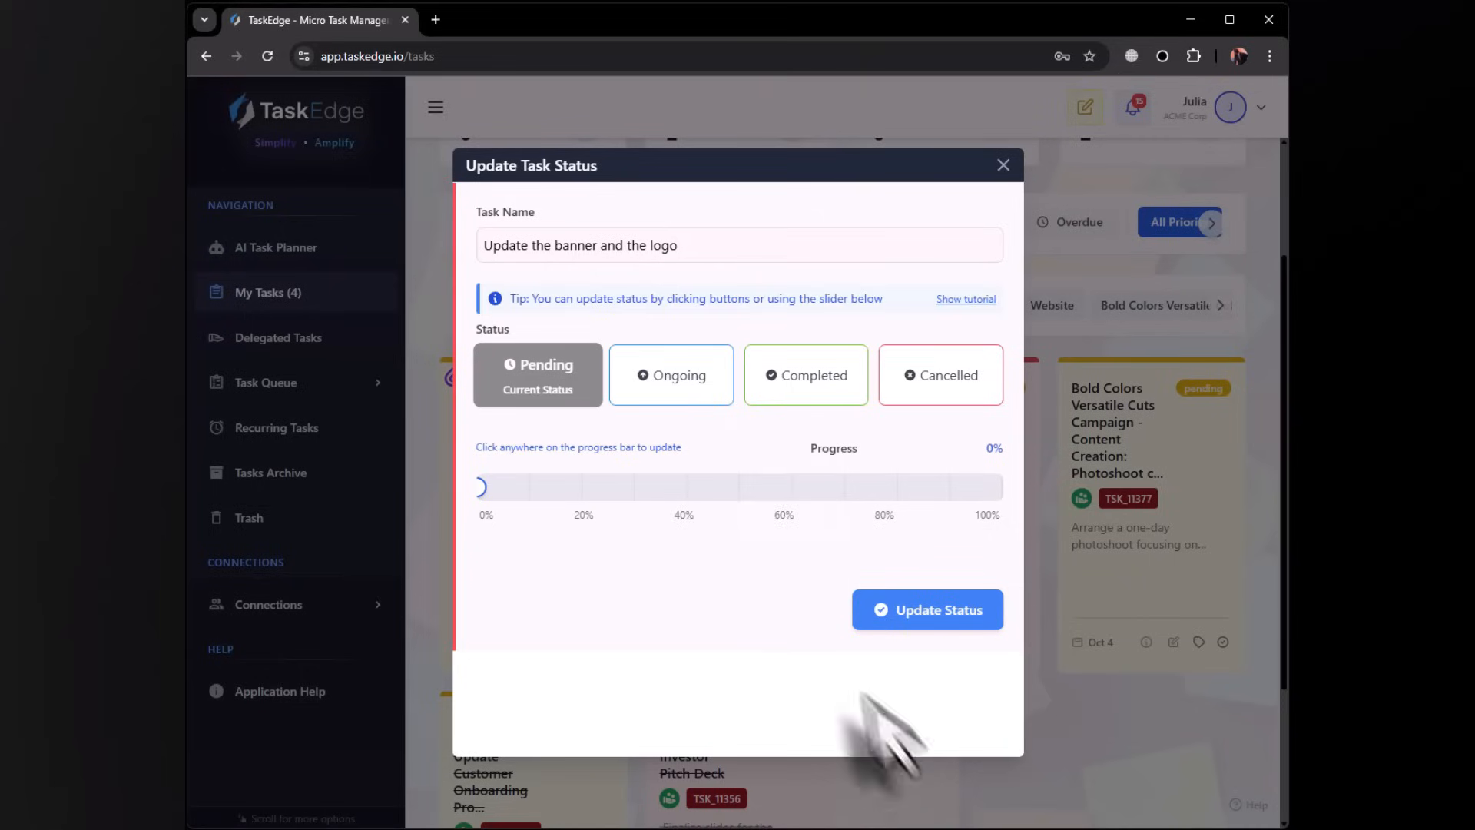
- Mark the Website banner-and-logo task Ongoing at 20% progress and update its status
click(670, 374)
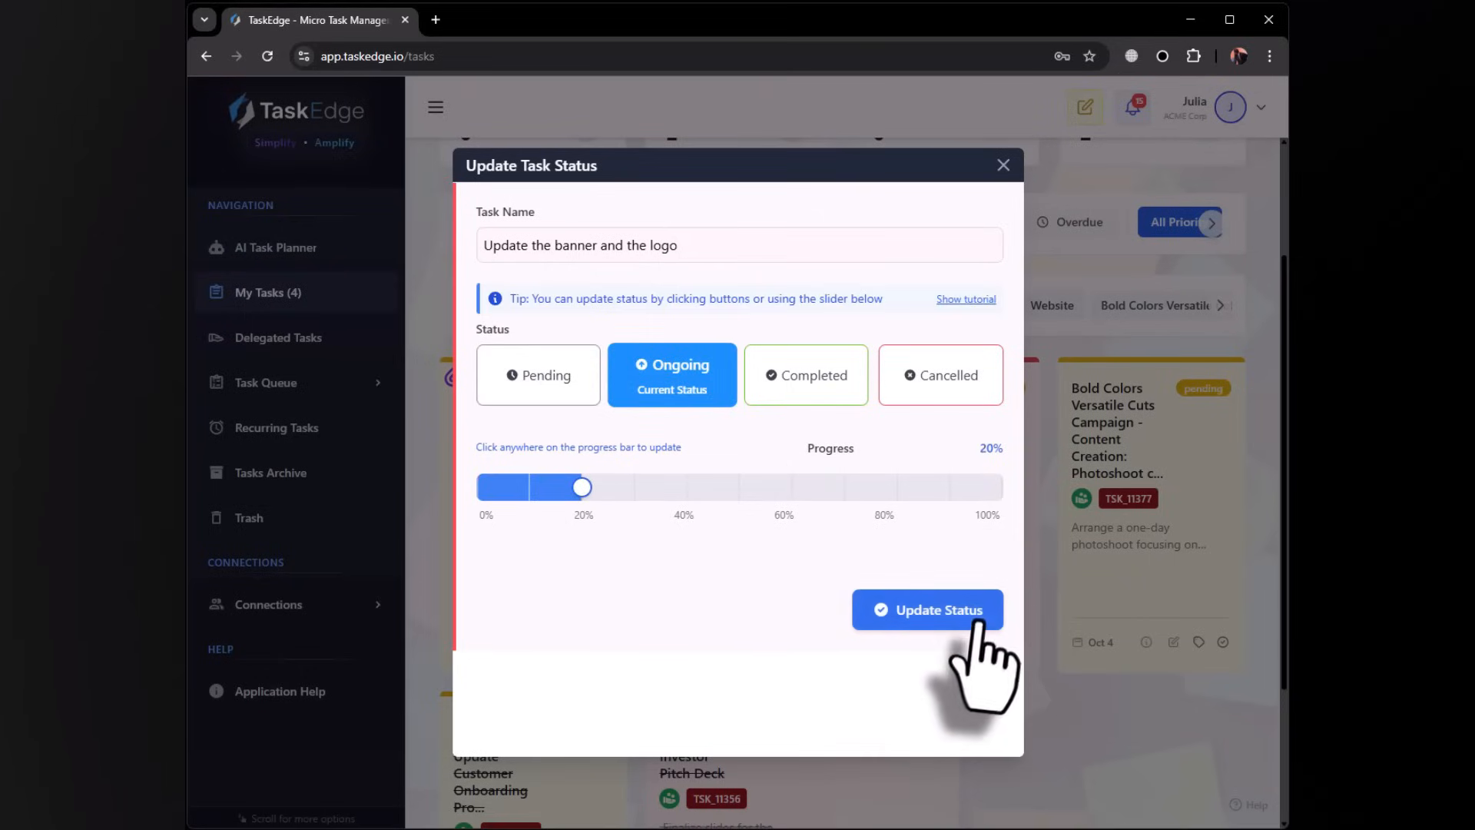
click(926, 608)
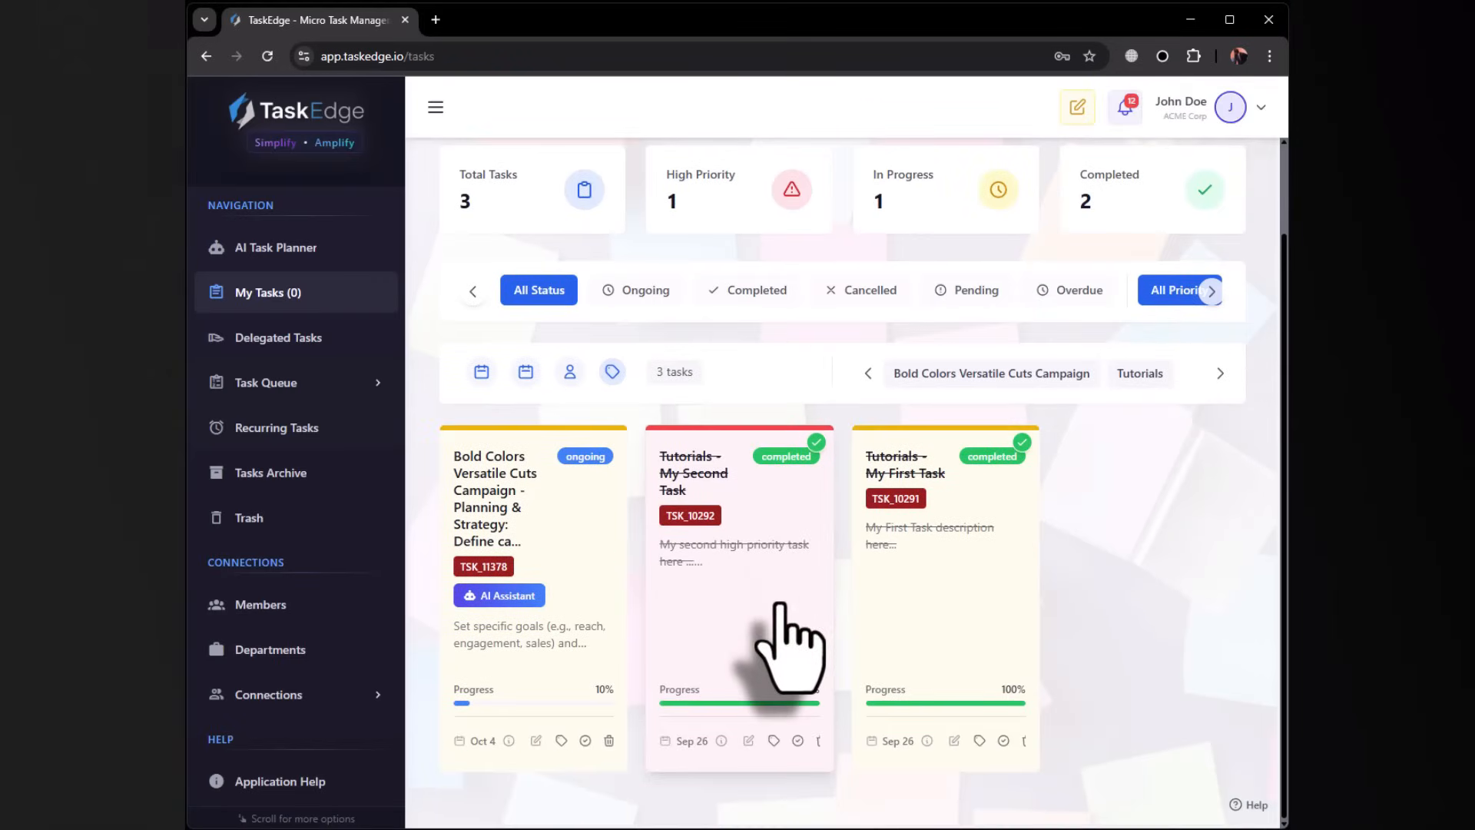
- Open Delegated Tasks and scroll to the Website banner-and-logo card showing ongoing at 20%
click(278, 338)
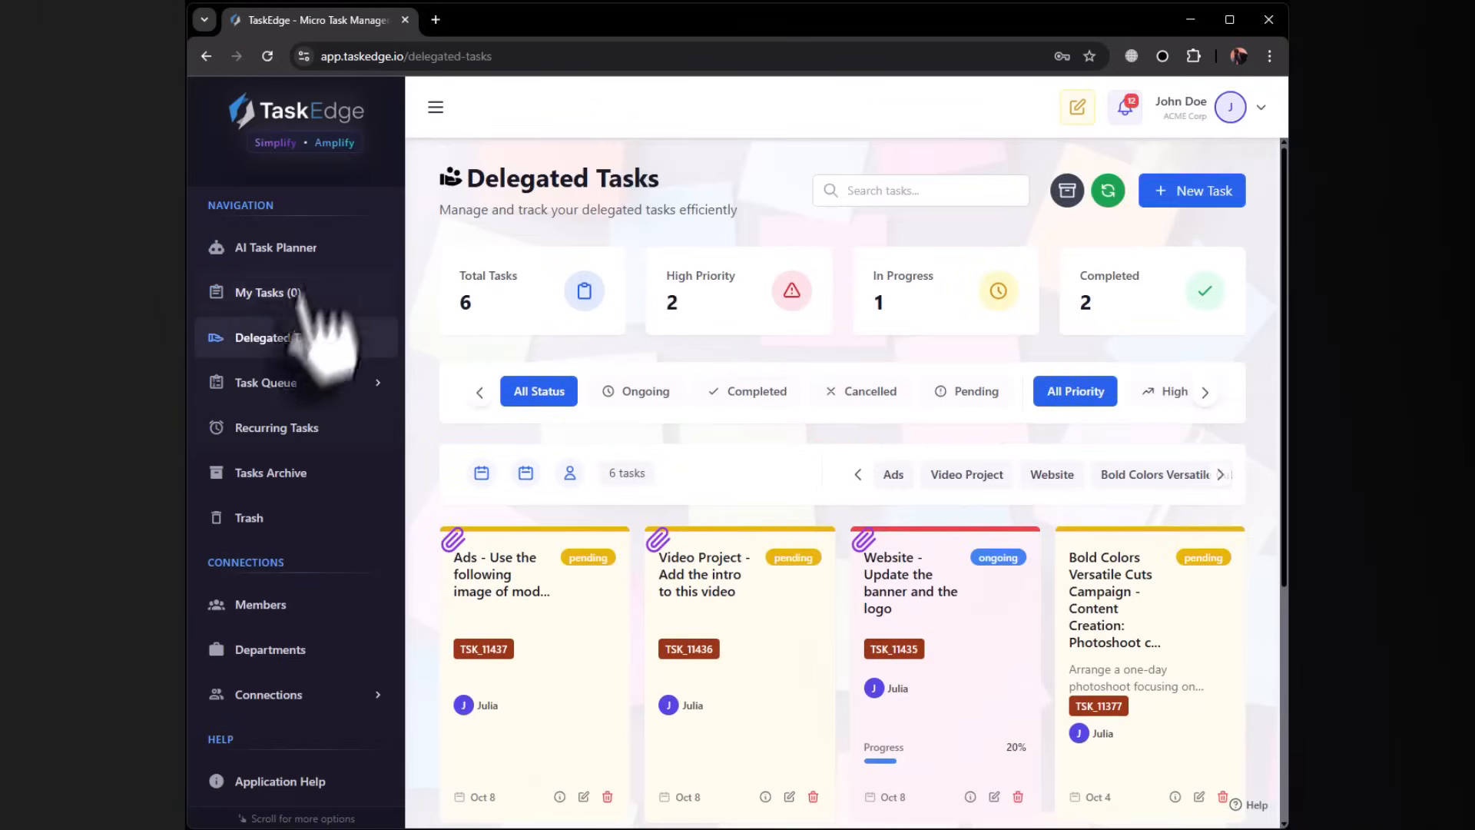
scroll(down, 3)
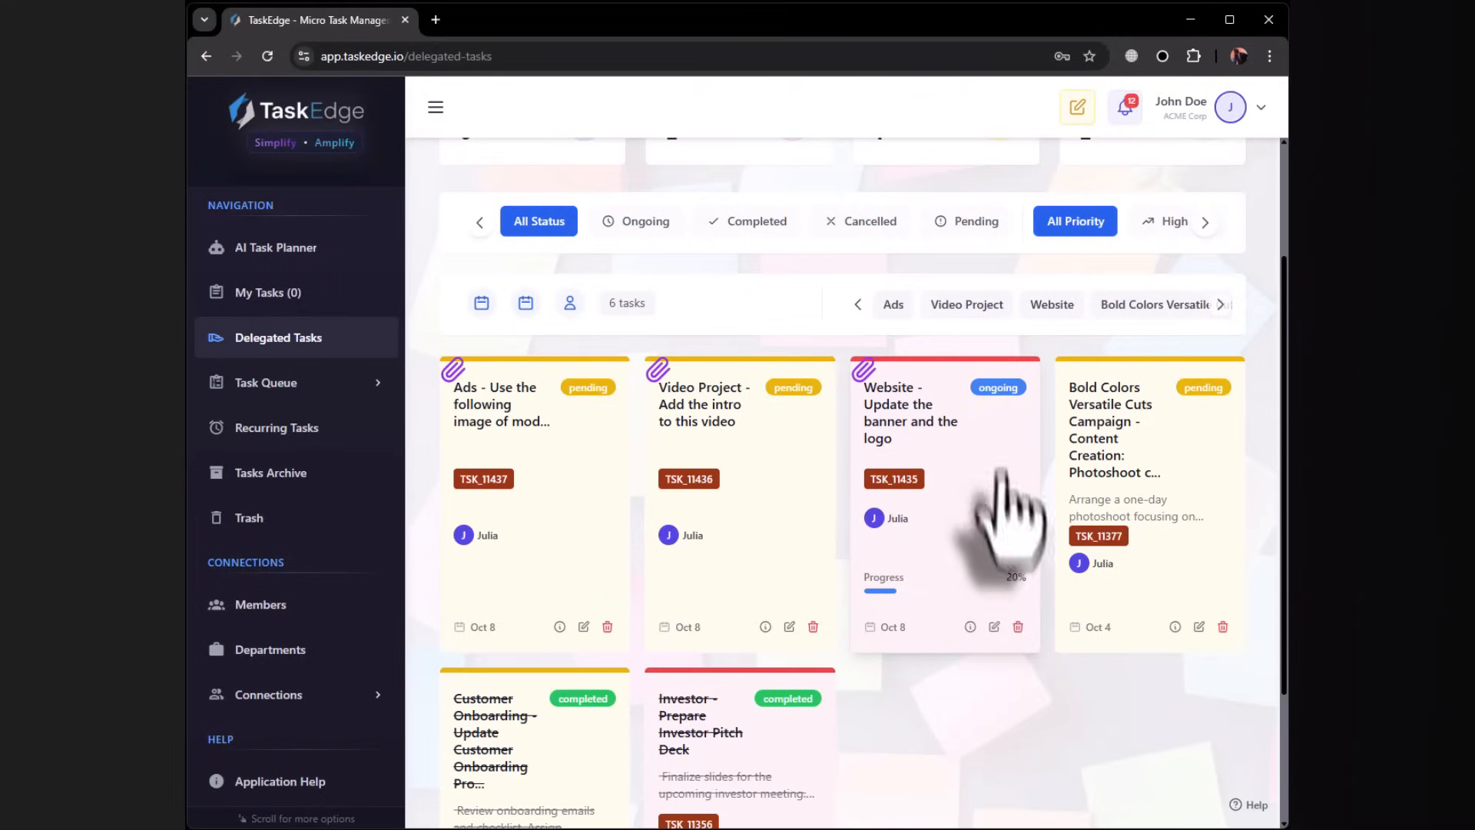
mouse_move(981, 512)
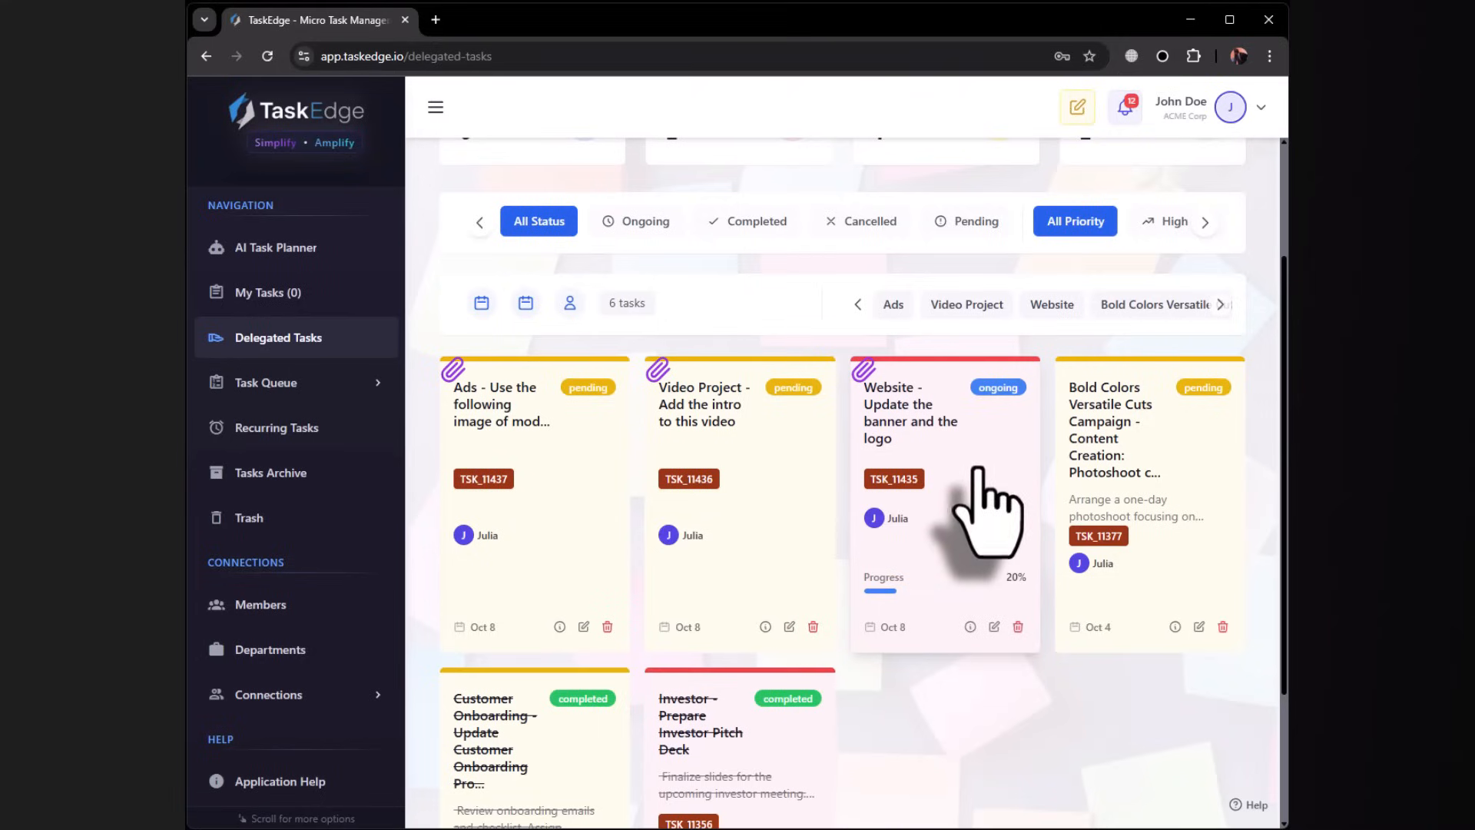
mouse_move(936, 602)
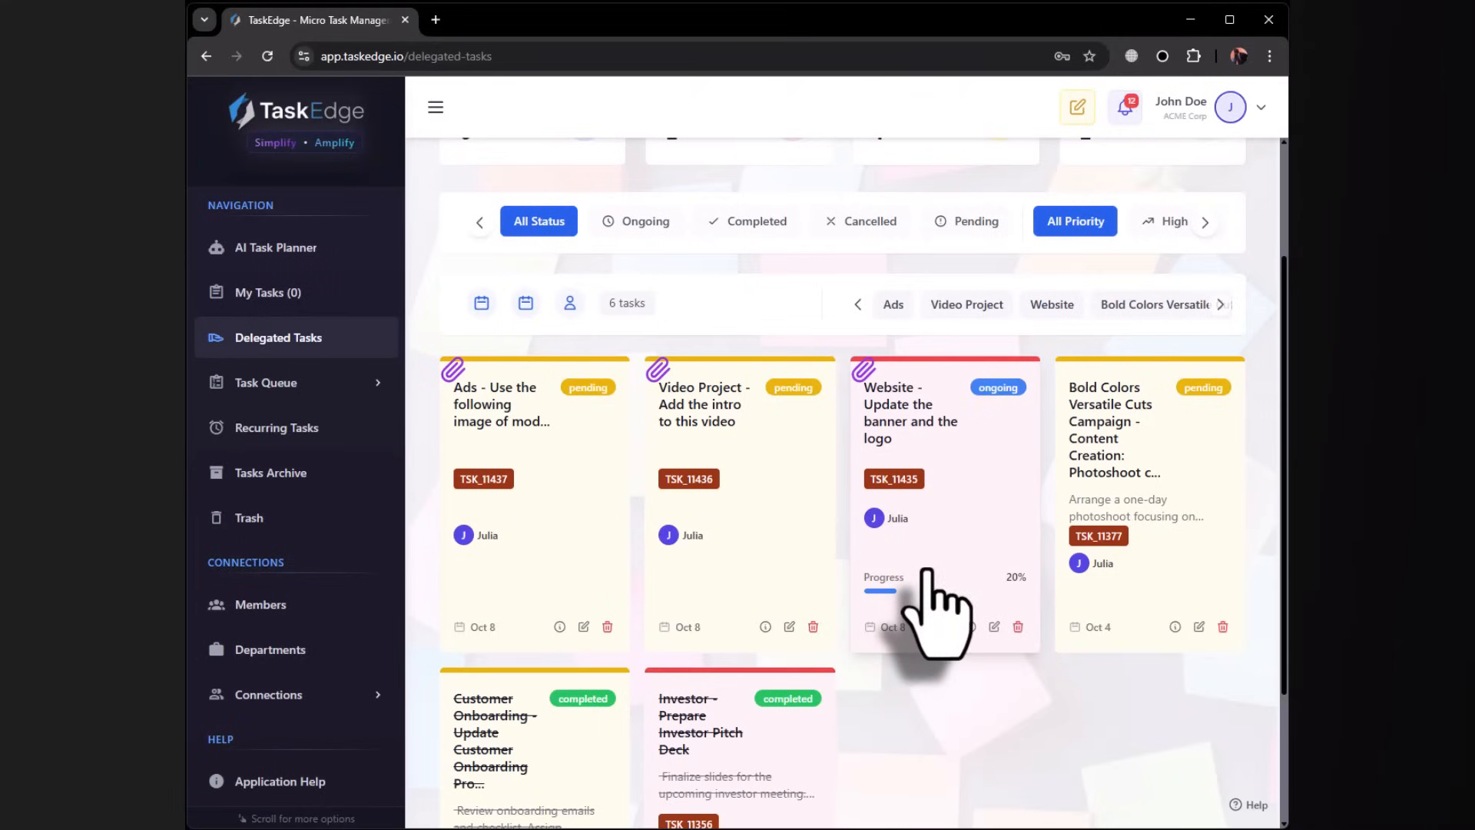